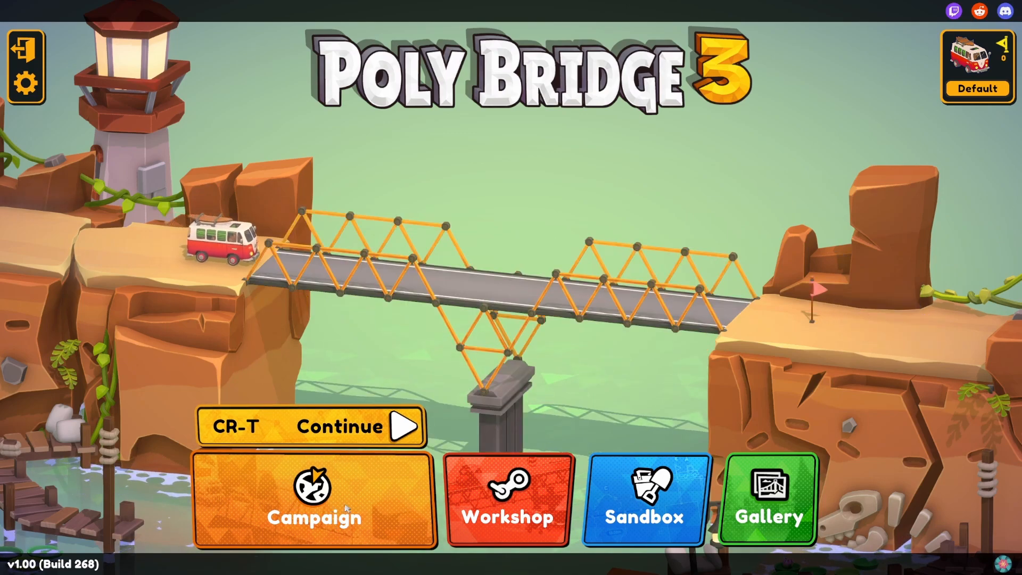
Start the CR-T Basics Tutorial level from the Campaign level list.
left_click(315, 518)
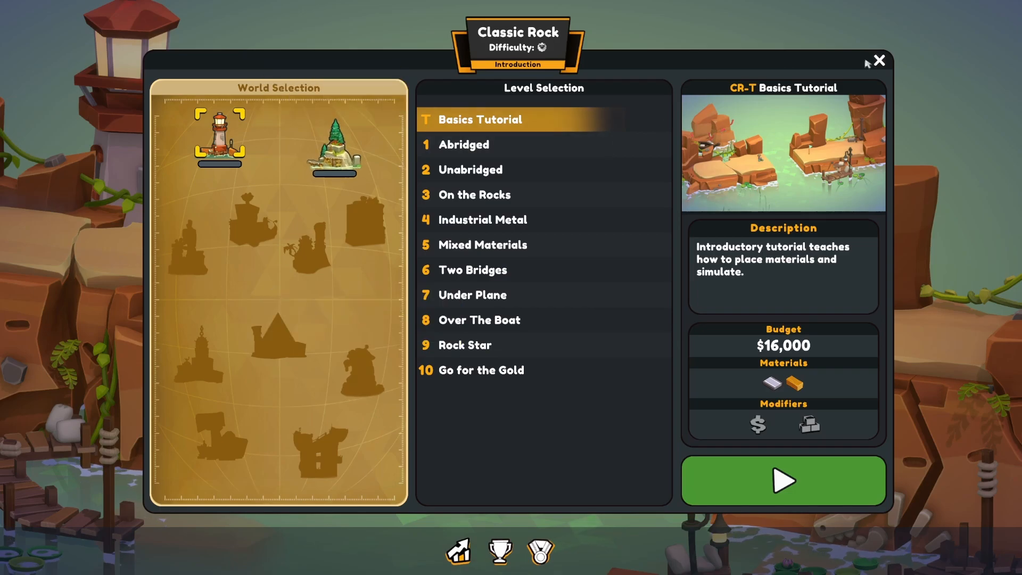
mouse_move(783, 481)
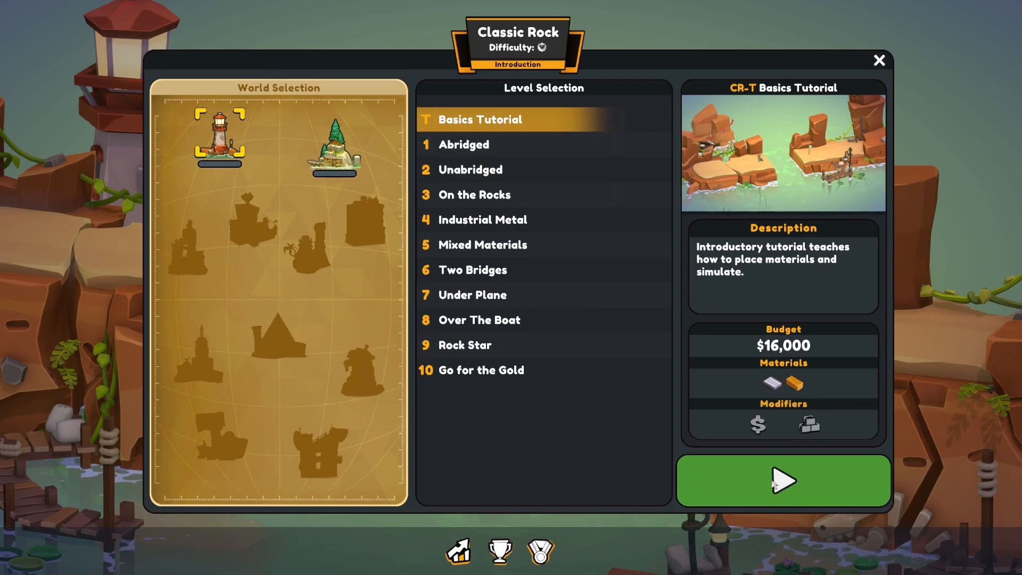
left_click(782, 480)
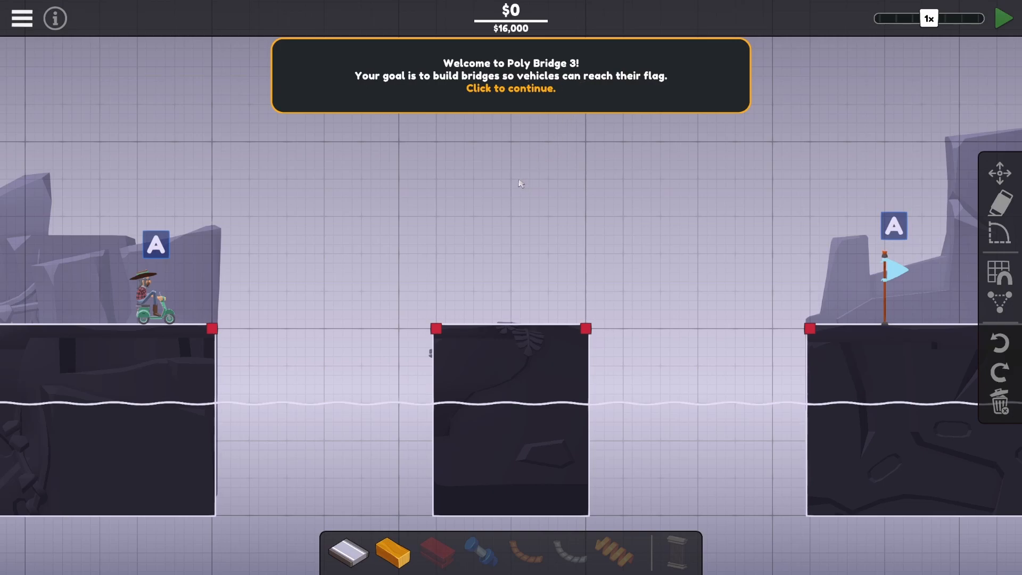
mouse_move(550, 152)
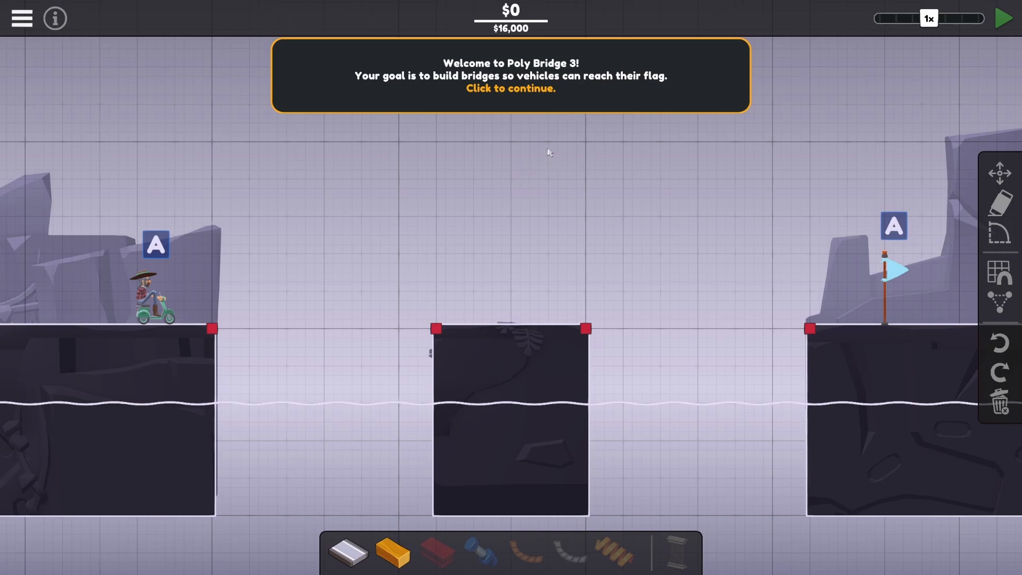
Build a road with a wood truss over the first gap, then copy it into the second gap for $9,394.
left_click(510, 75)
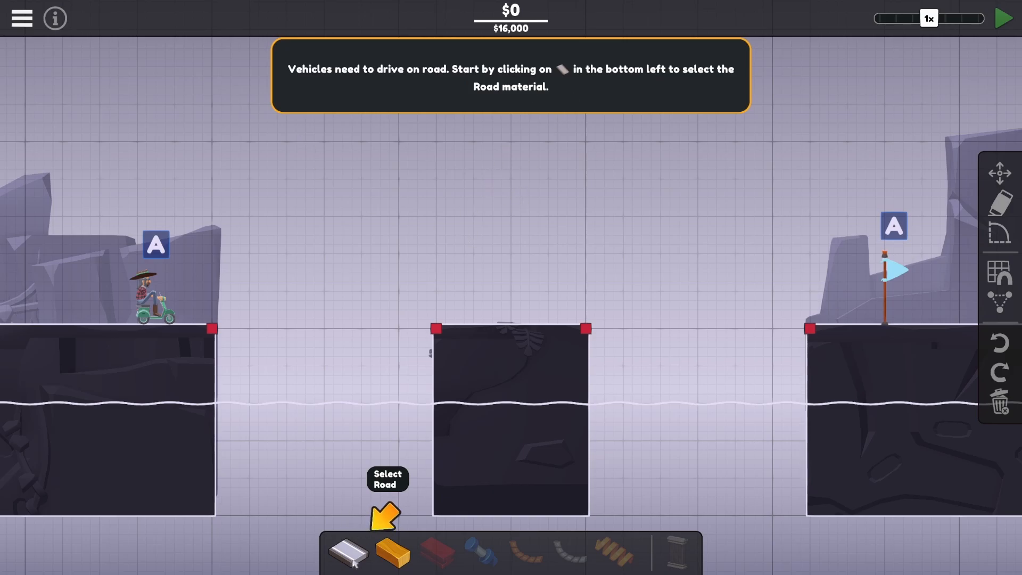
left_click(347, 553)
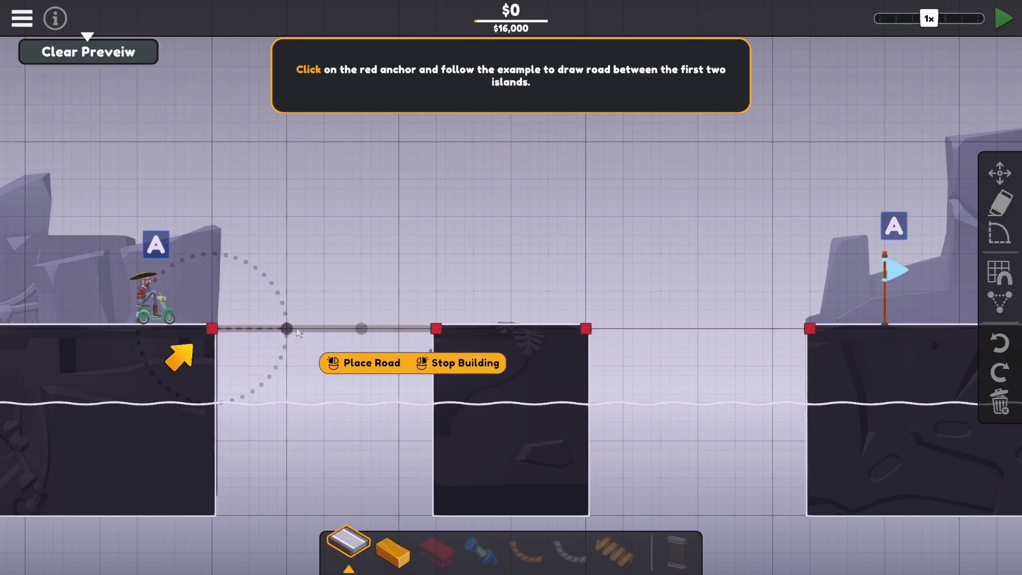
left_click(437, 329)
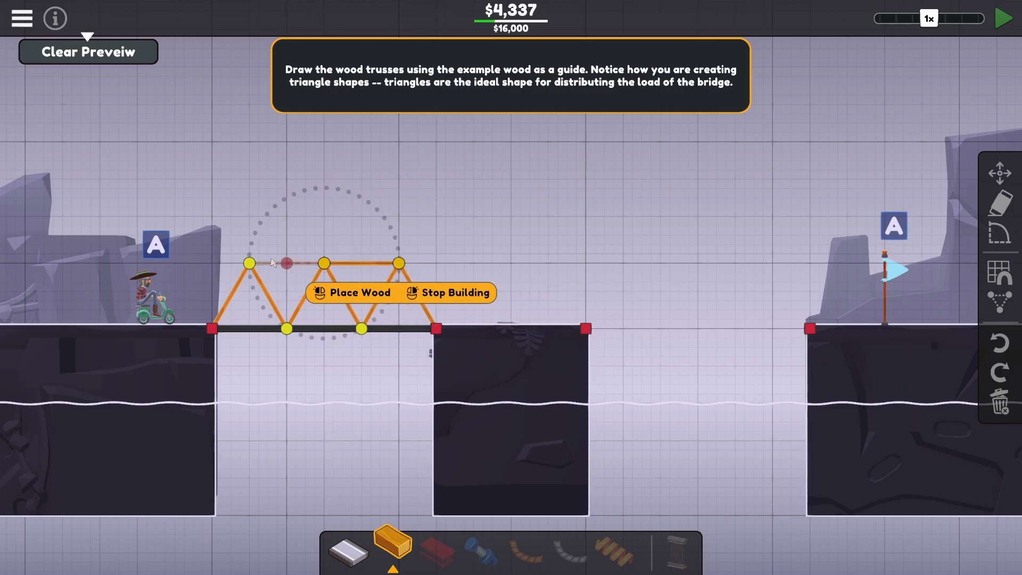
left_click(350, 292)
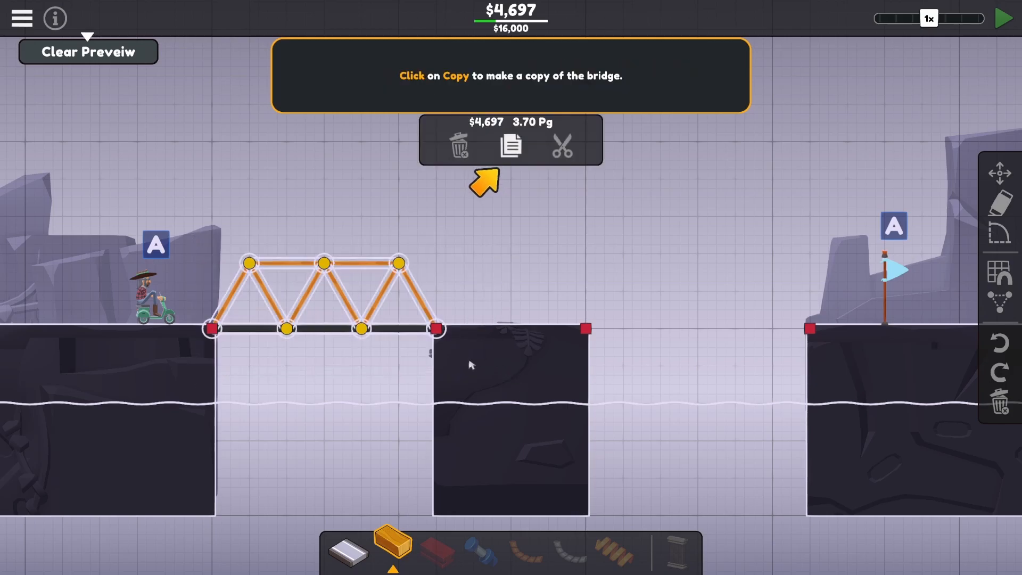
left_click(511, 145)
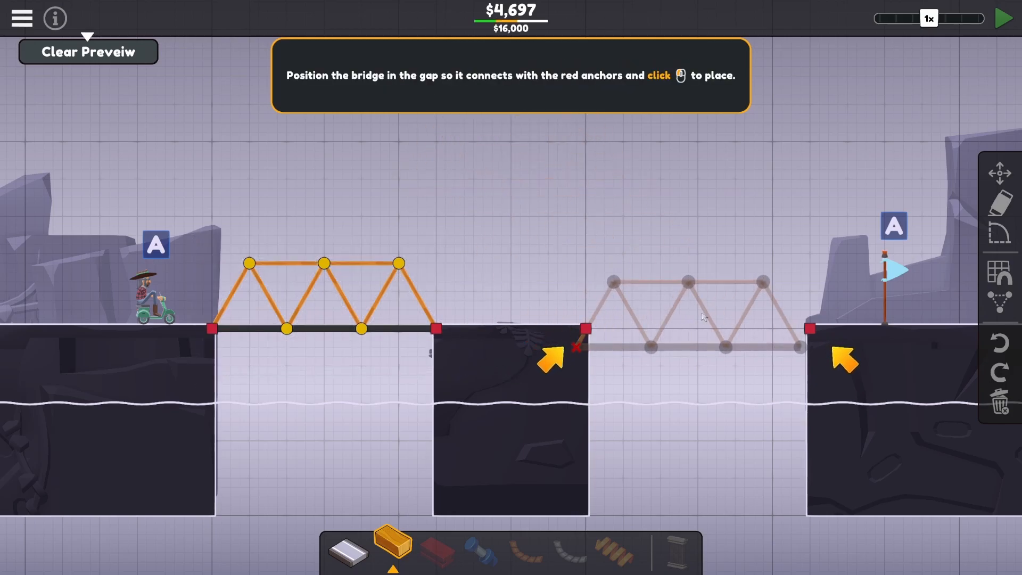
left_click(703, 318)
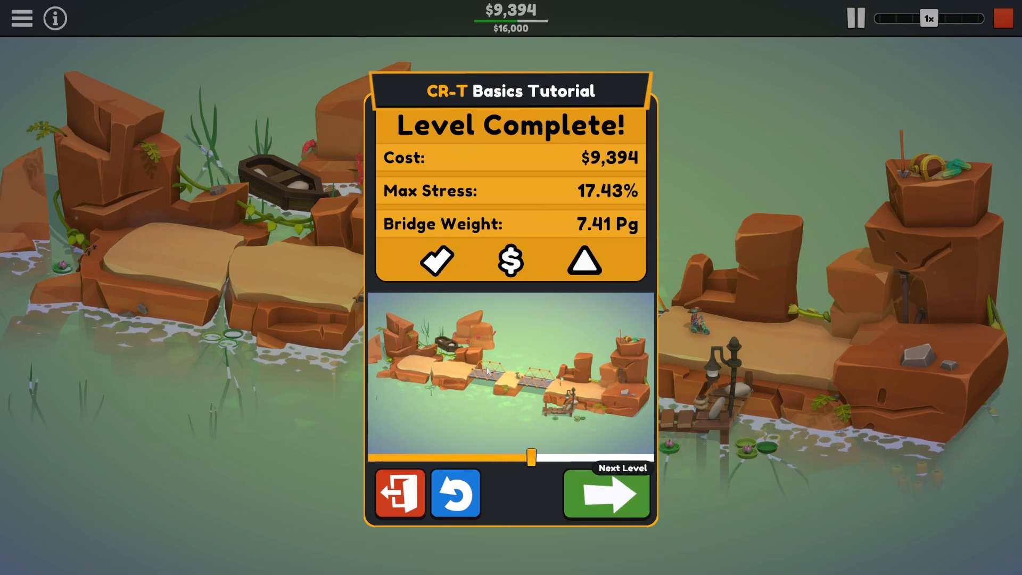
Advance to CR-01 Abridged and paste the copied wood truss across the right gap for $11,079.
left_click(606, 495)
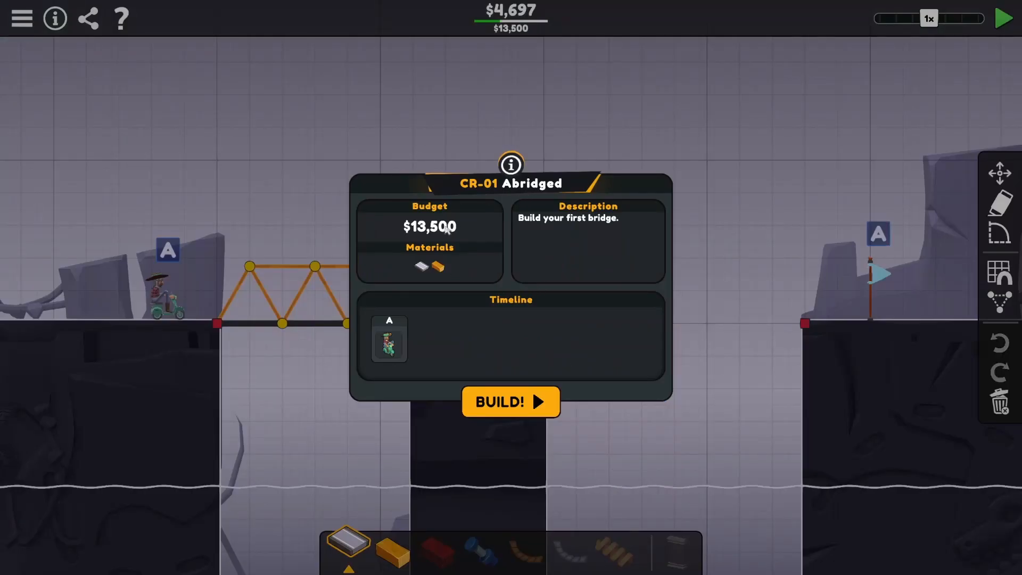
mouse_move(496, 350)
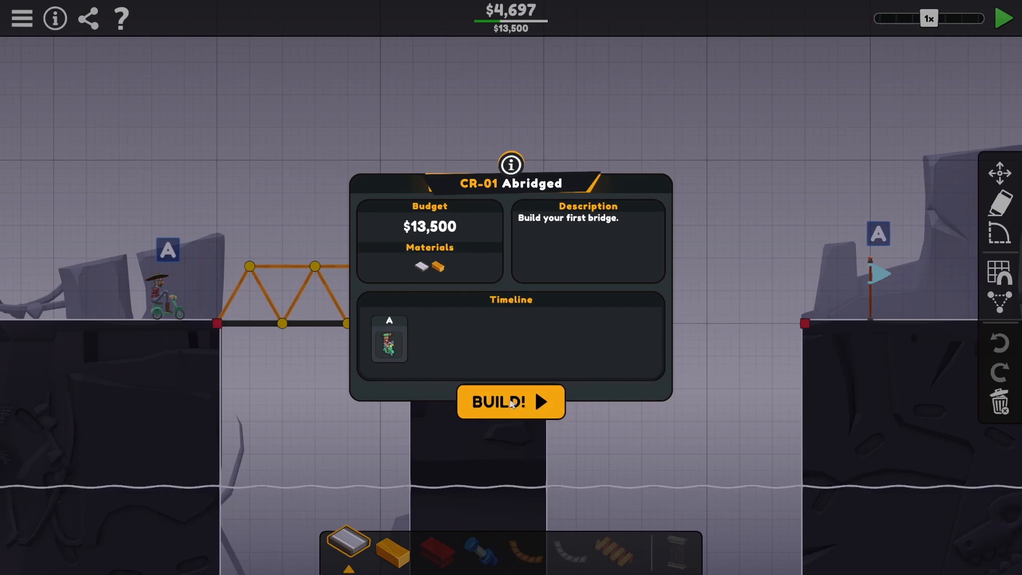
left_click(511, 401)
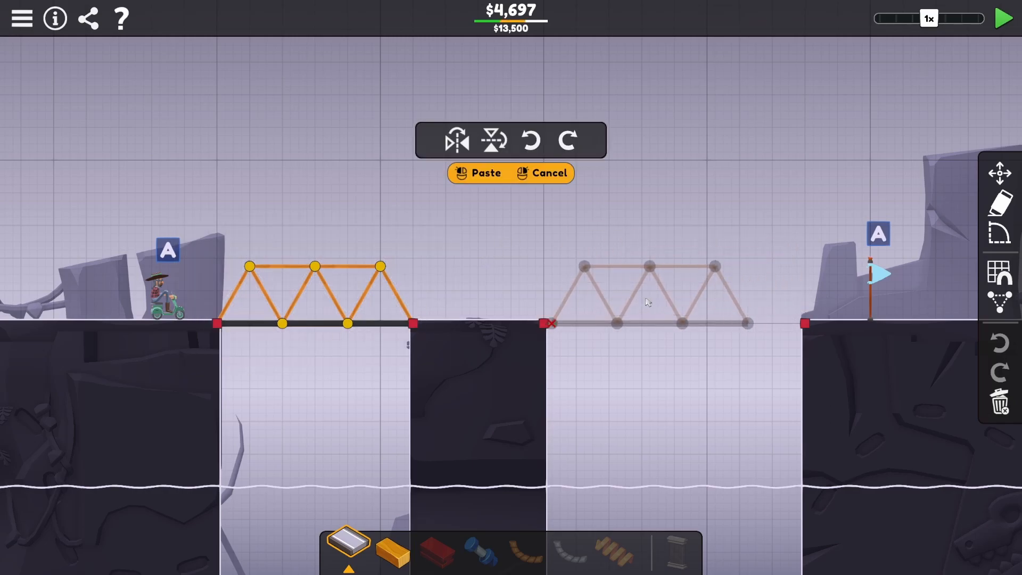
left_click(477, 173)
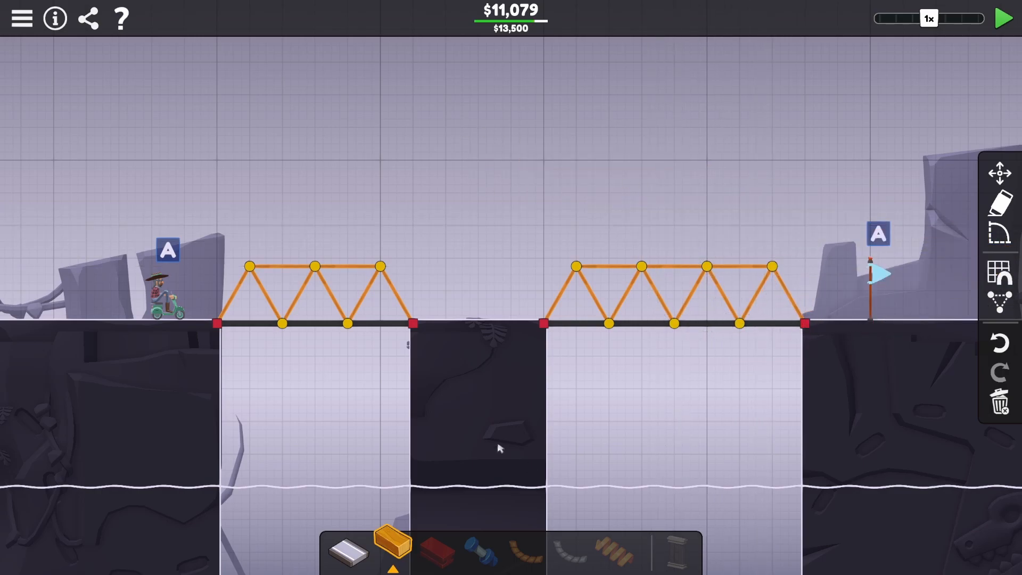
mouse_move(1005, 17)
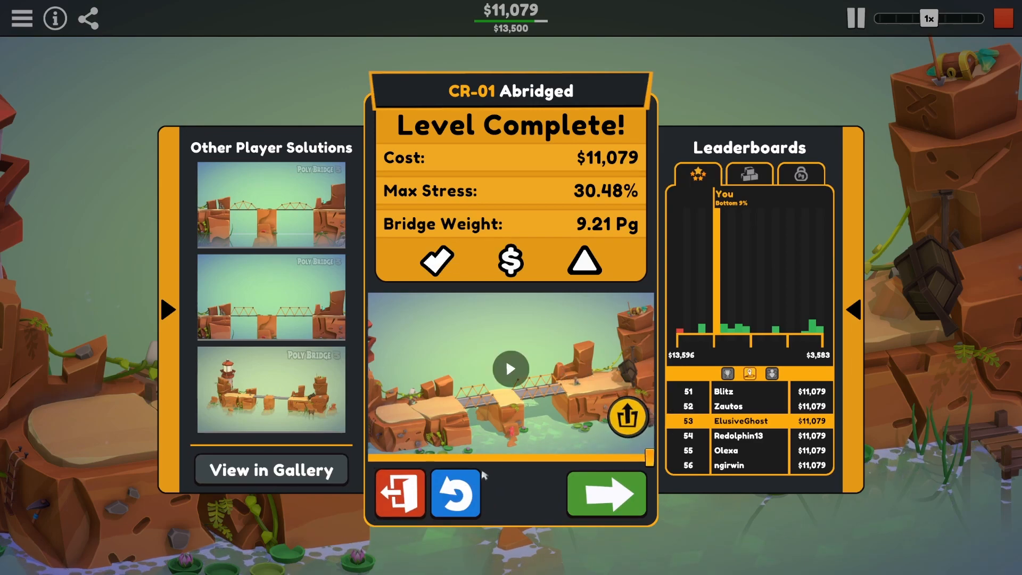
Drag the top joints of both trusses lower to cut the cost to $9,304 and re-run the simulation.
left_click(455, 493)
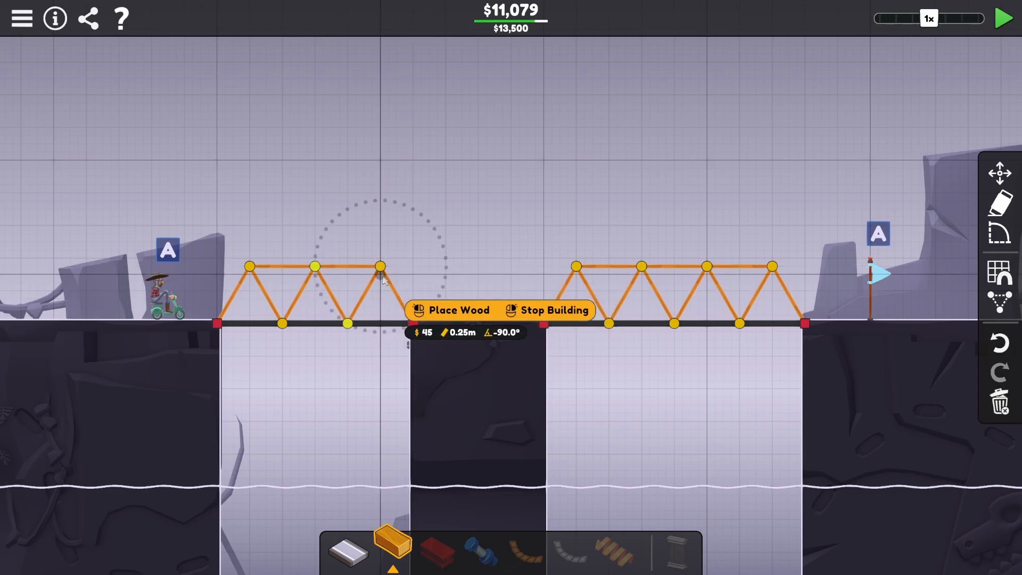
left_click(554, 309)
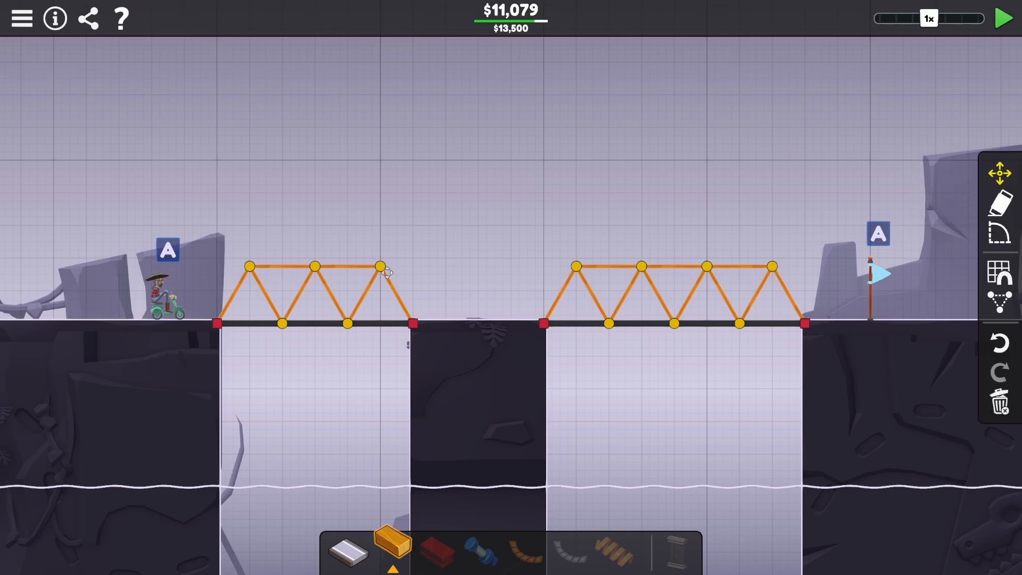
left_click_drag(380, 266, 372, 298)
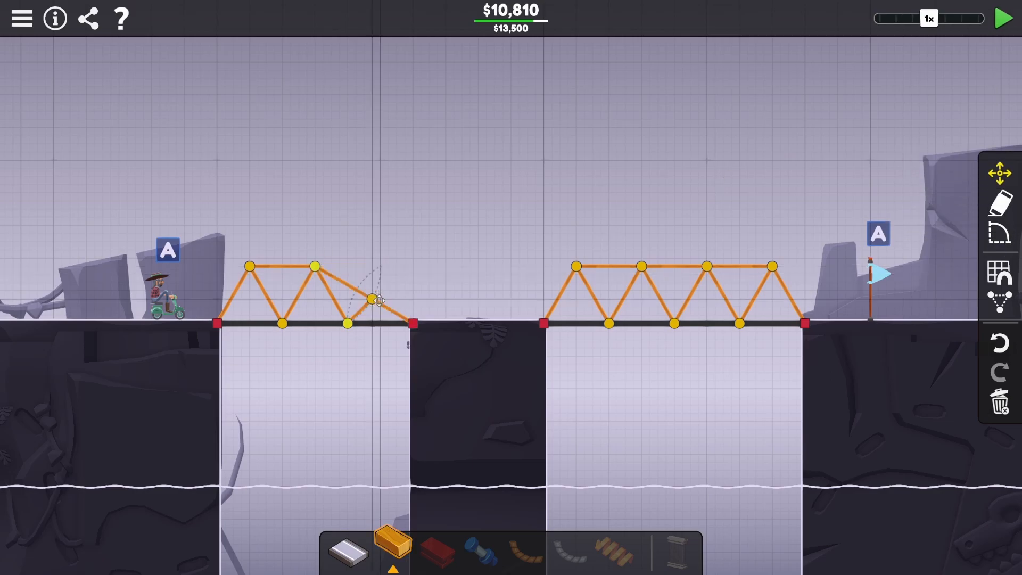
left_click_drag(371, 300, 317, 266)
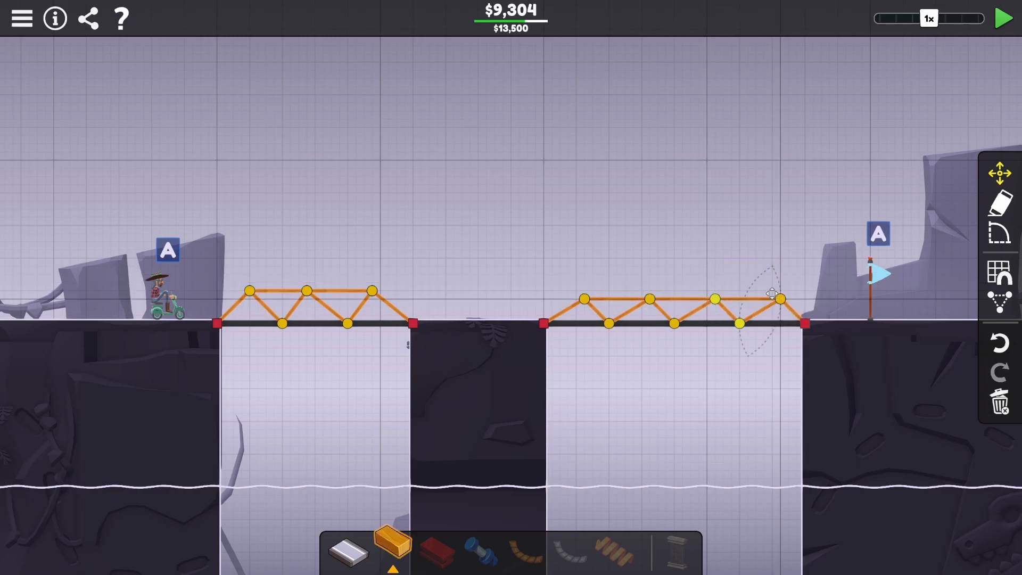
left_click(1006, 19)
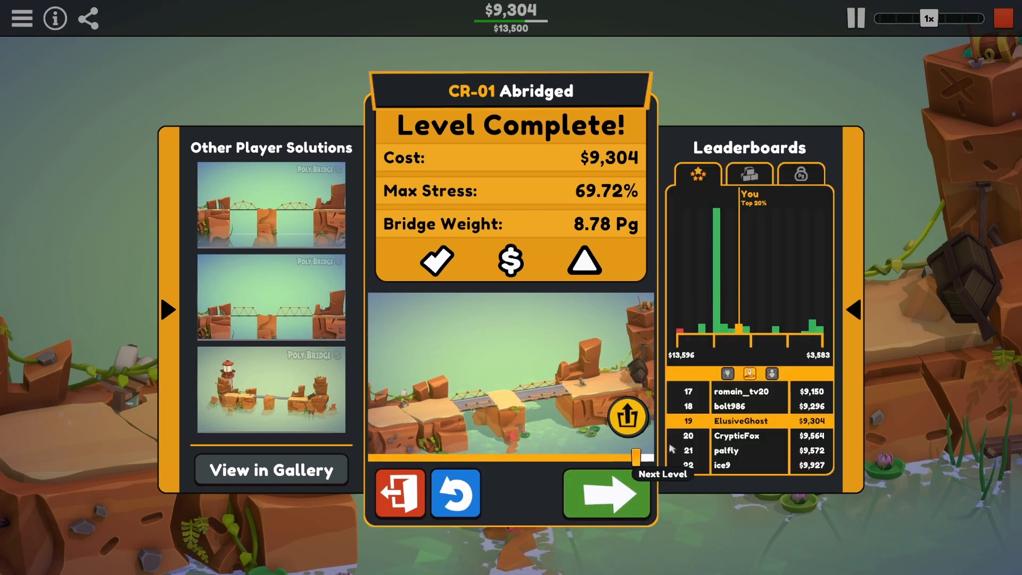
Advance to CR-02 Unabridged and span the gap with road and a wood truss for $9,320.
left_click(604, 493)
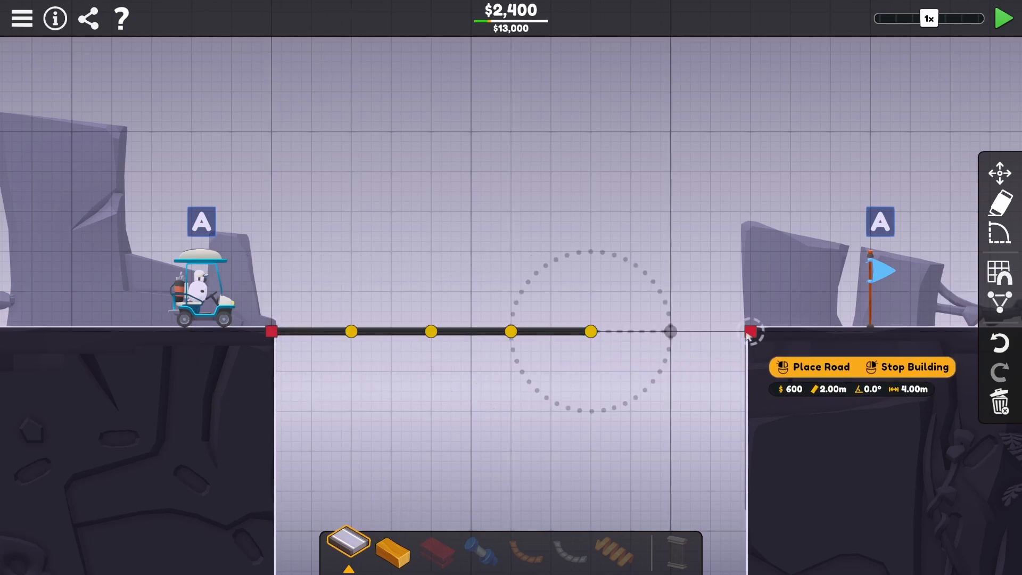
left_click(750, 331)
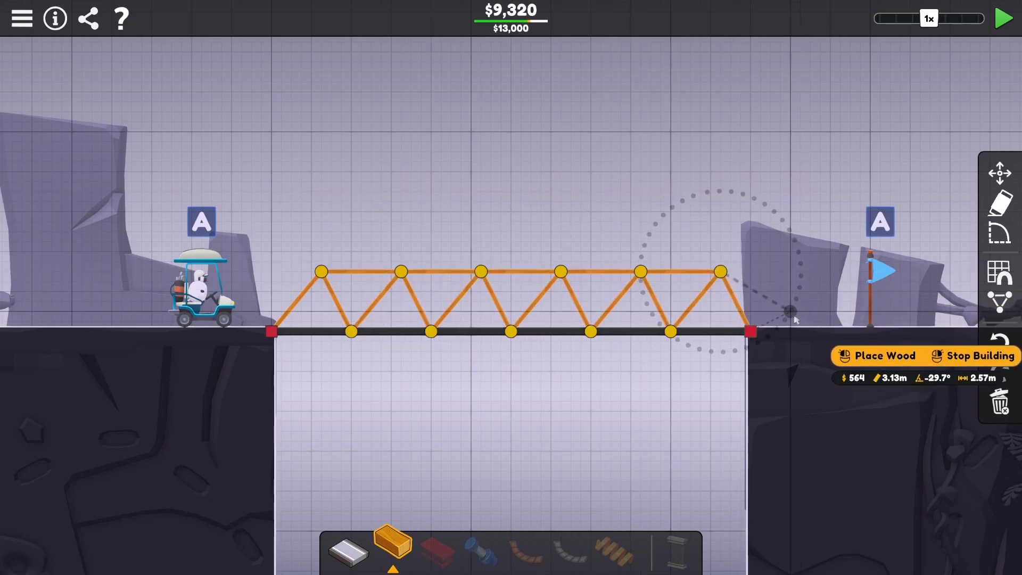
left_click(1007, 18)
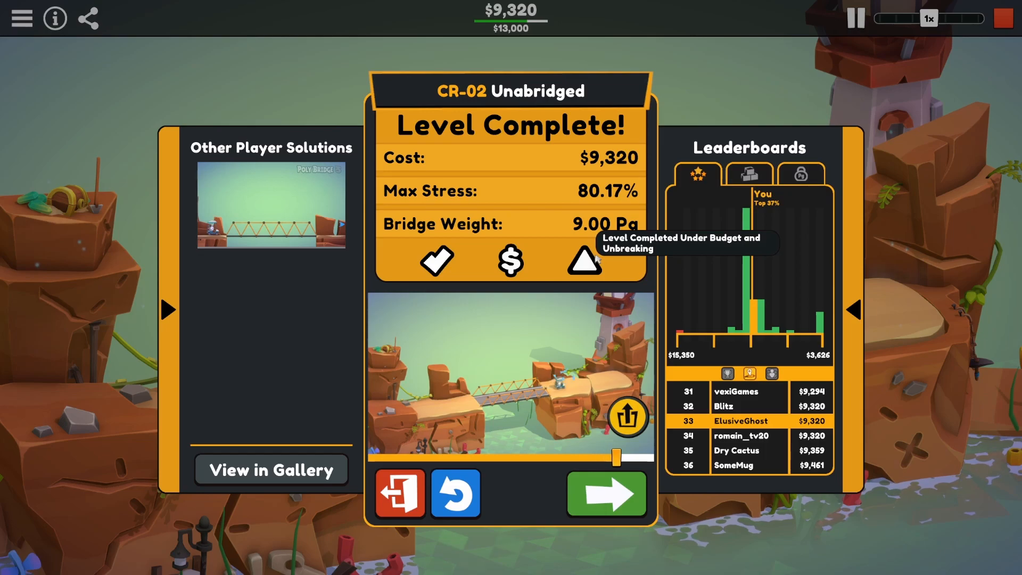
mouse_move(765, 326)
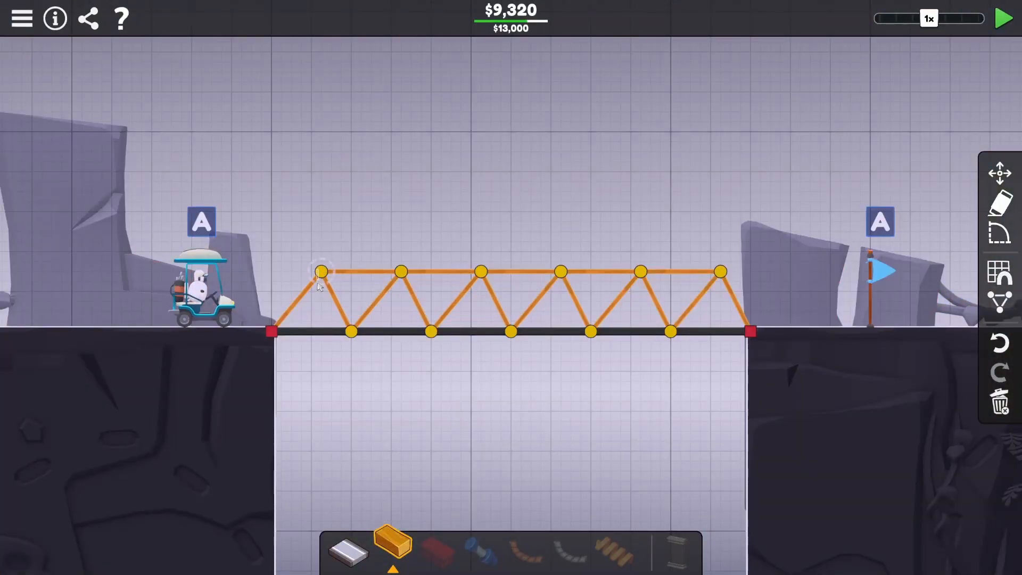
Slope the truss ends down into an arch, lowering the cost to $7,680, and test it.
left_click(319, 272)
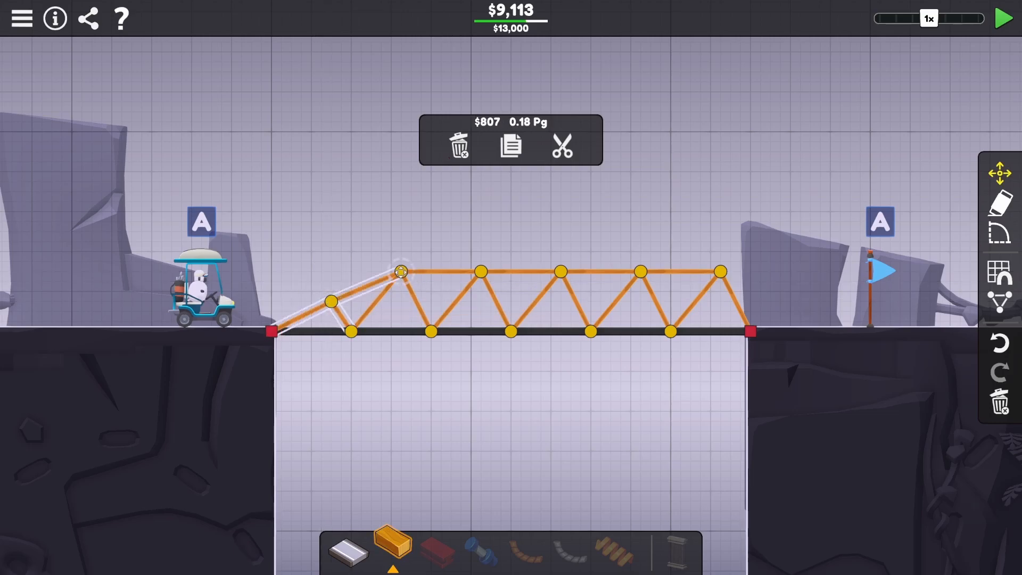
left_click_drag(397, 270, 482, 280)
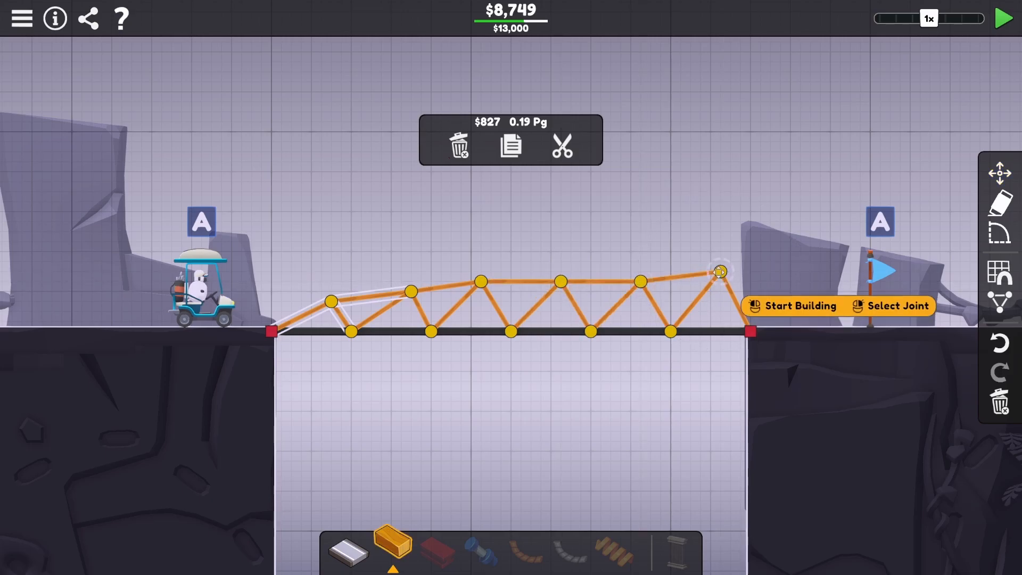
left_click_drag(719, 271, 710, 302)
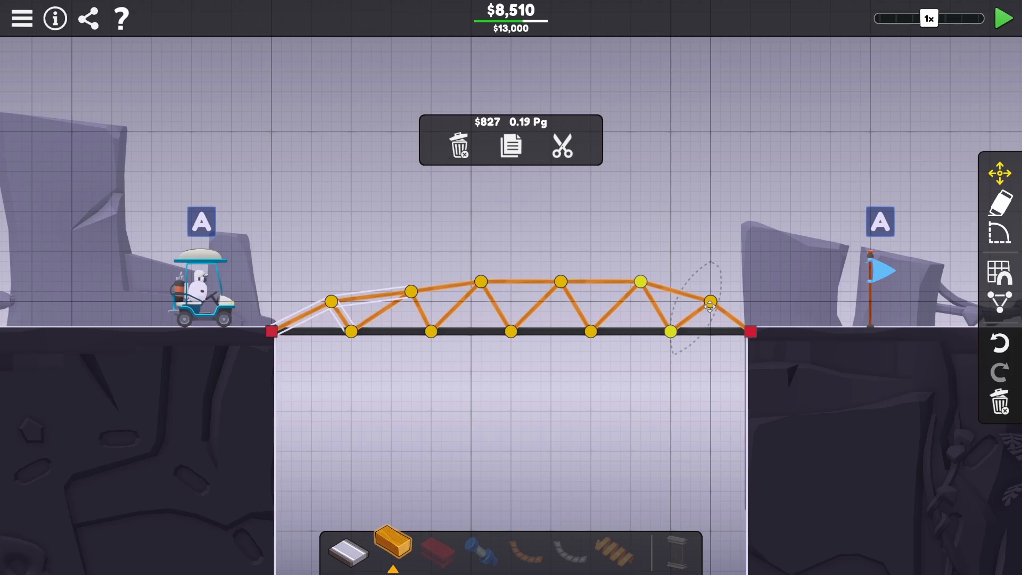
left_click(1006, 18)
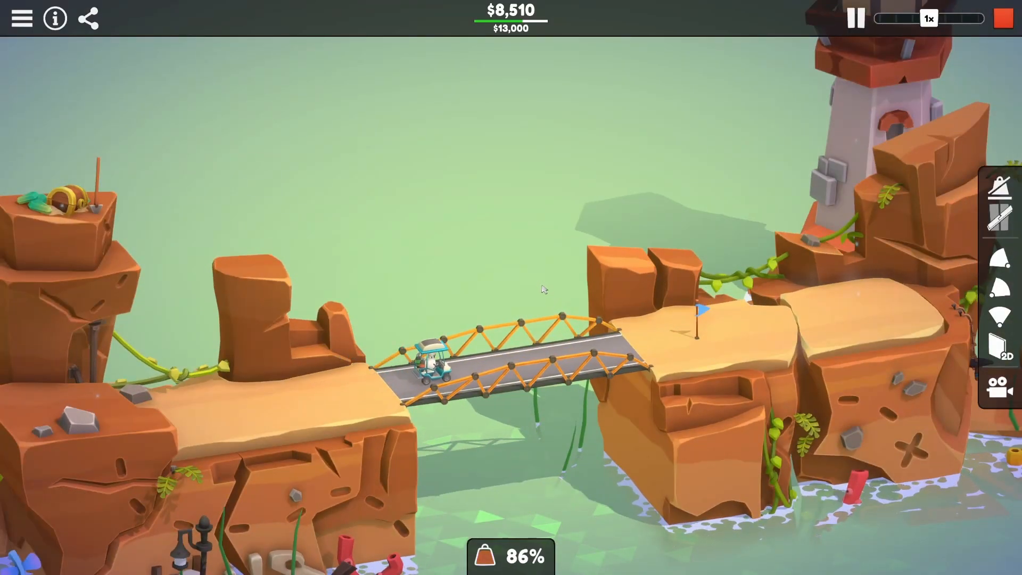
Retry after the failure and re-run the simulation until the golf cart crosses.
left_click(856, 18)
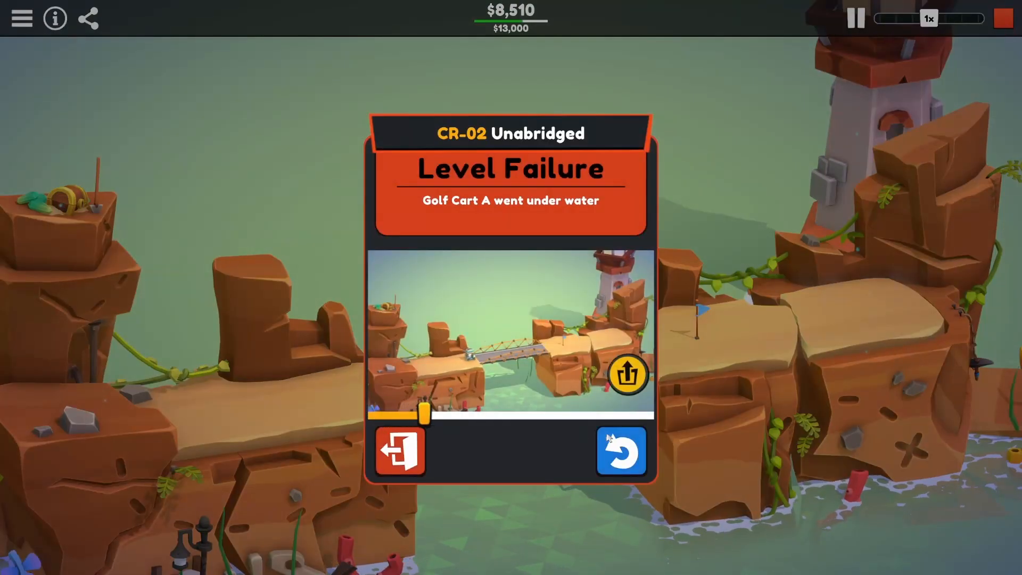
left_click(620, 450)
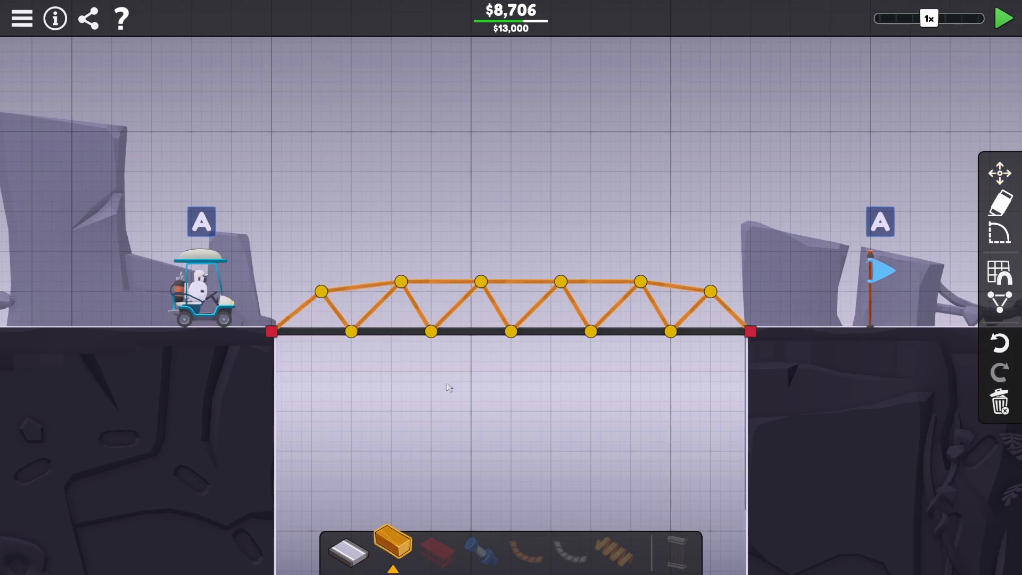
left_click(1004, 18)
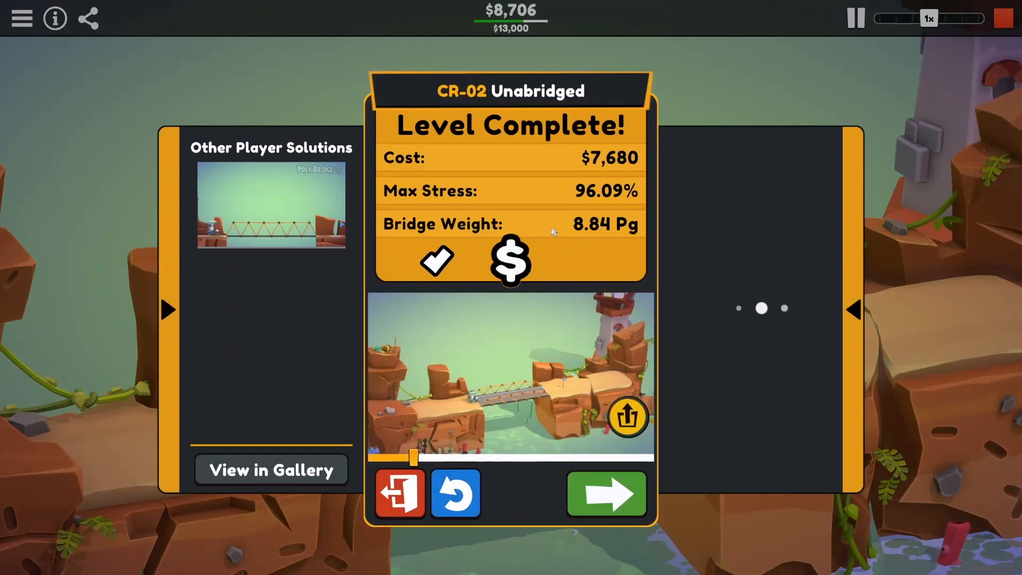
Advance to CR-03 On the Rocks and build a wood truss bridge braced on the central rock anchor for $11,940.
left_click(606, 493)
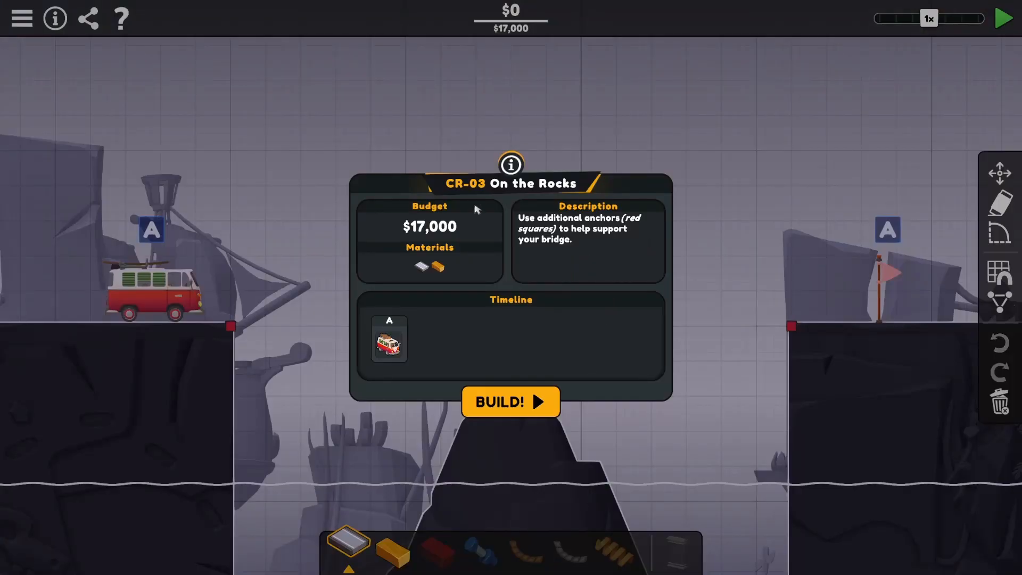
mouse_move(574, 284)
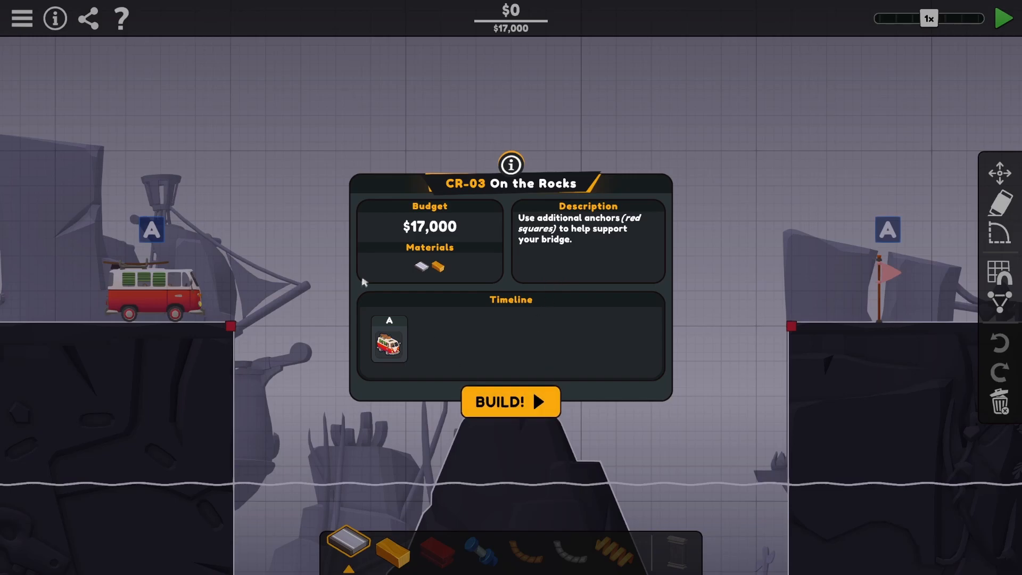
left_click(510, 401)
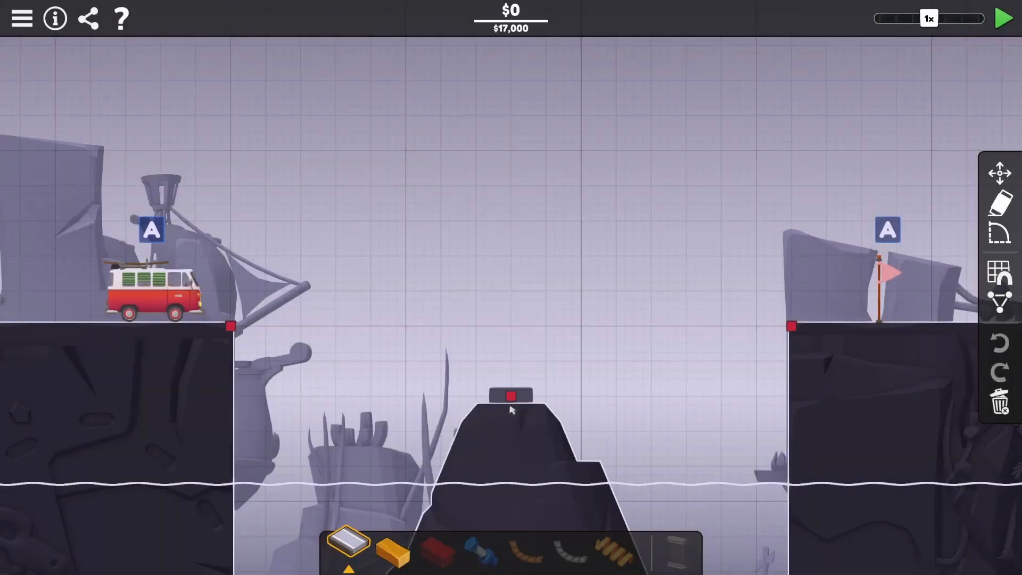
left_click(230, 327)
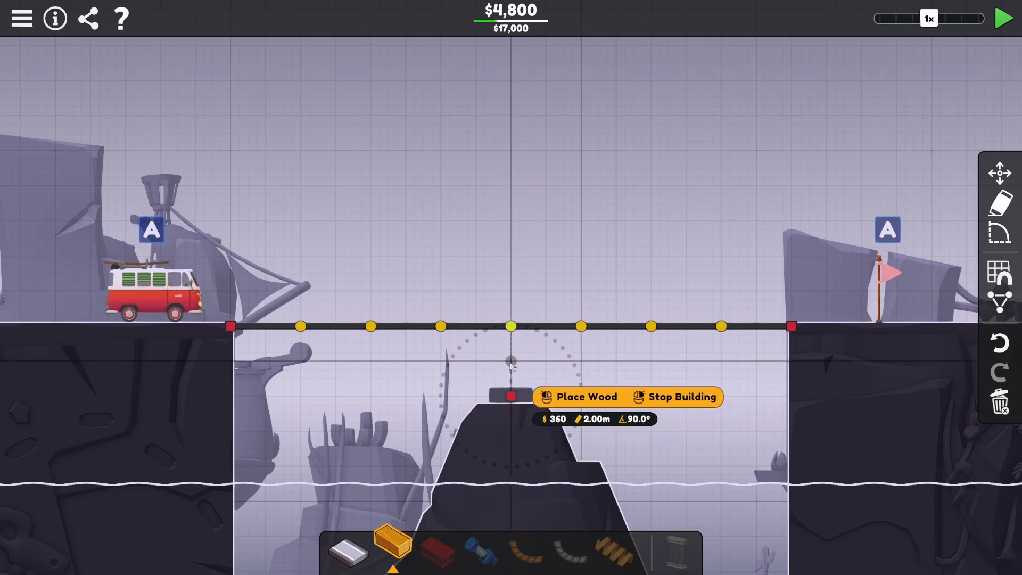
left_click_drag(512, 360, 548, 364)
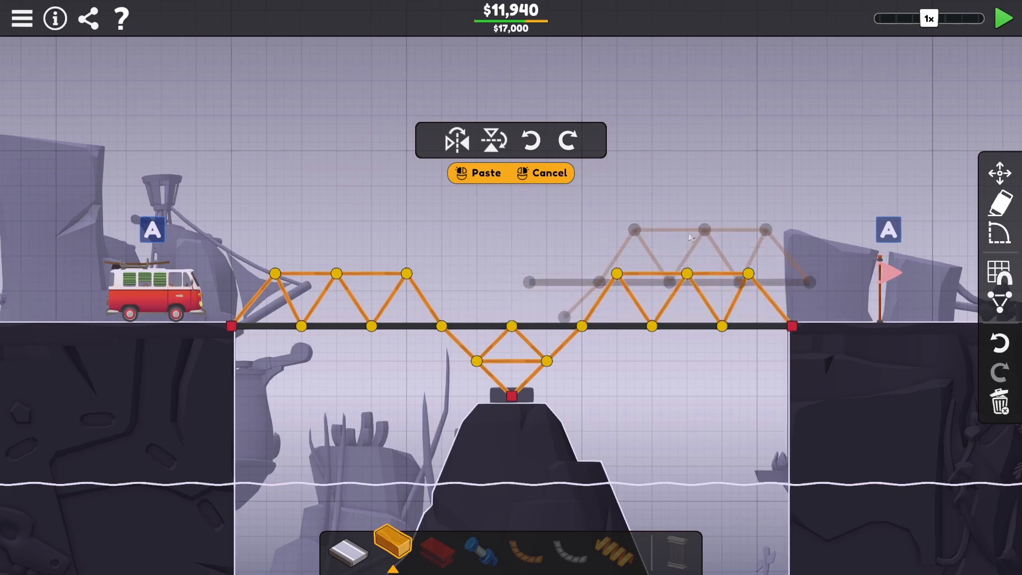
left_click(1005, 18)
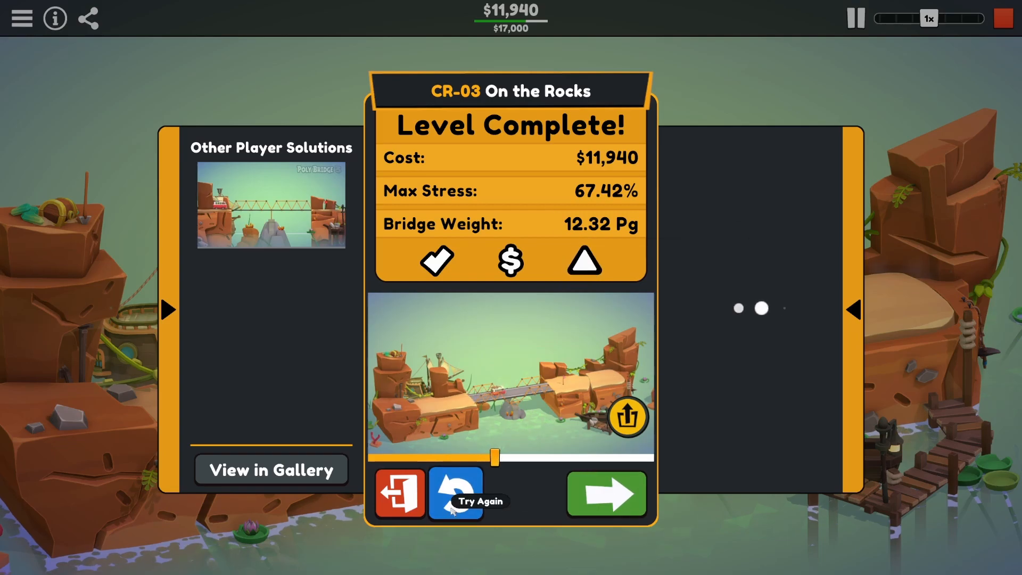
Retry the level, lower the top joints of the left truss and test the change.
left_click(456, 494)
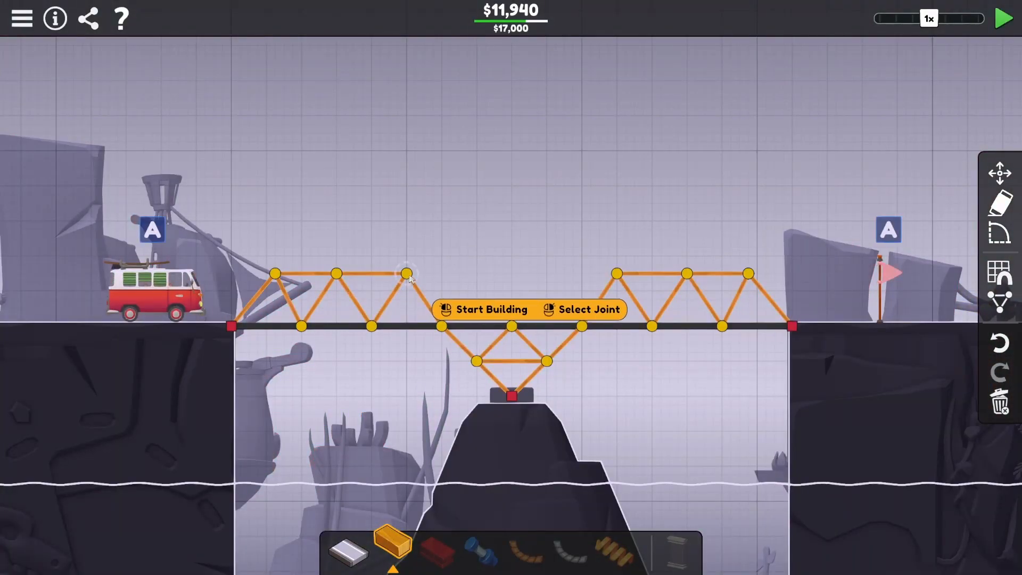
left_click(485, 309)
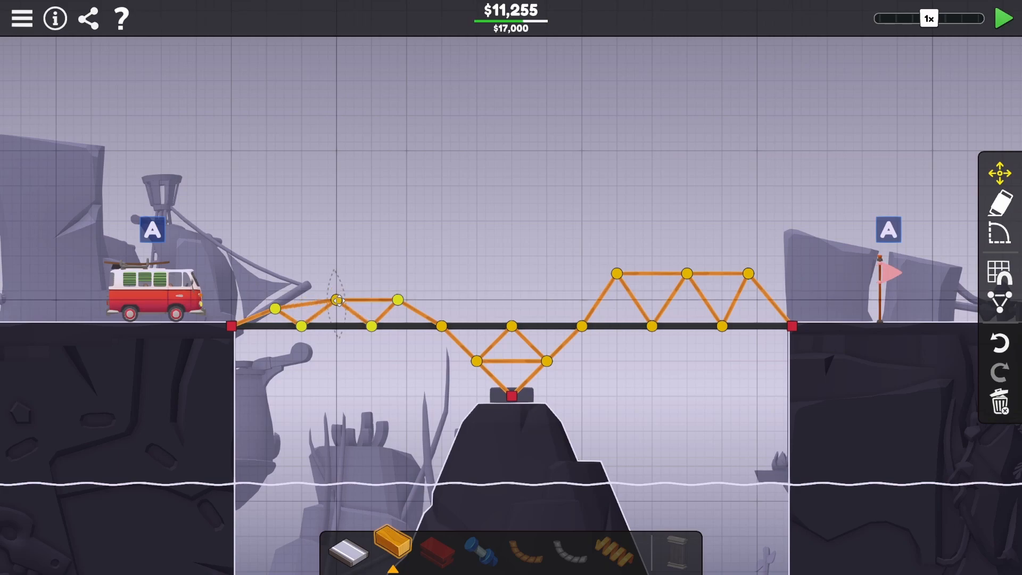
mouse_move(1006, 24)
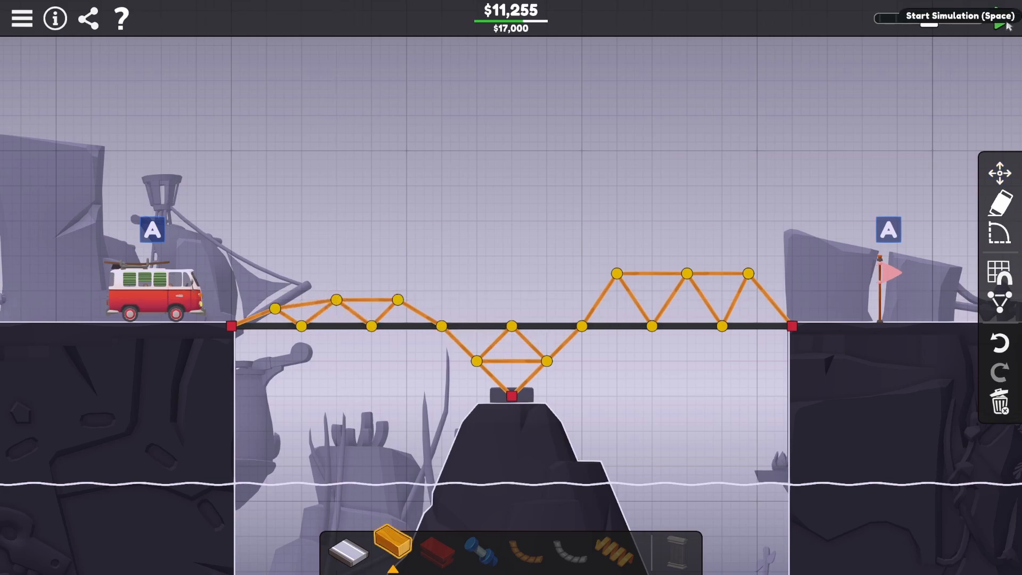
left_click(1005, 16)
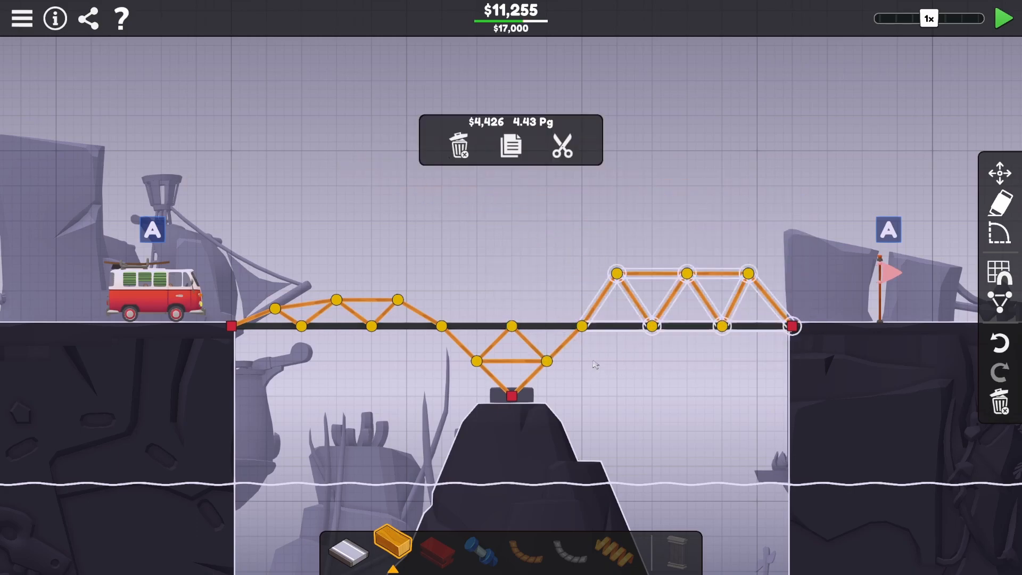
Delete the right truss, mirror the left half into its place and complete the level for $10,570.
left_click(459, 146)
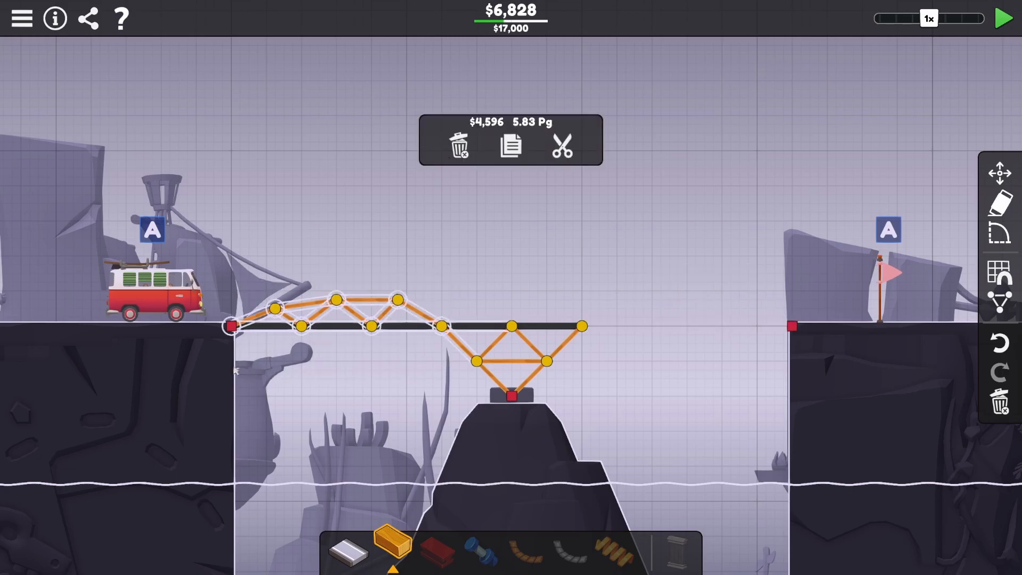
left_click(510, 145)
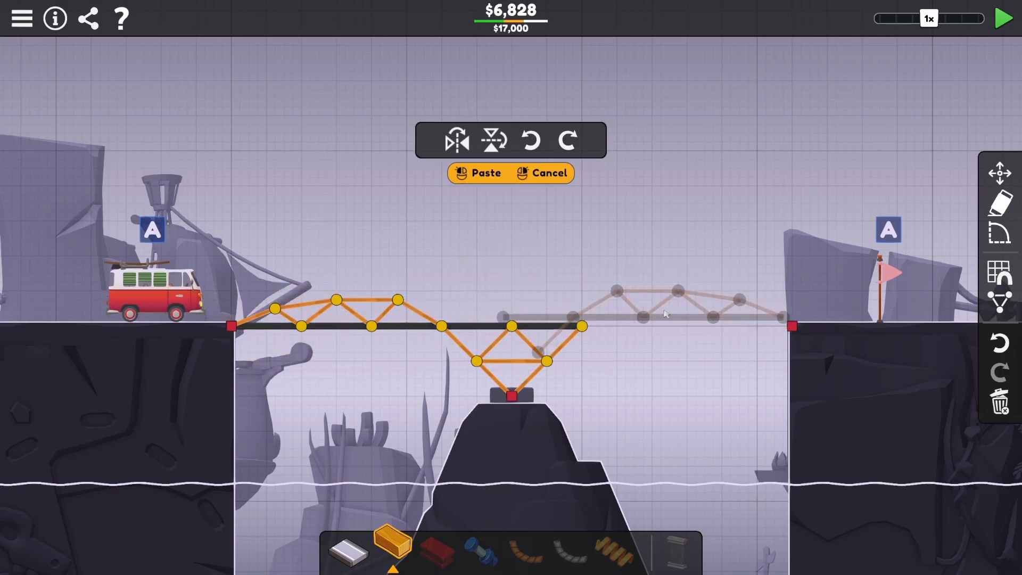
left_click(1003, 19)
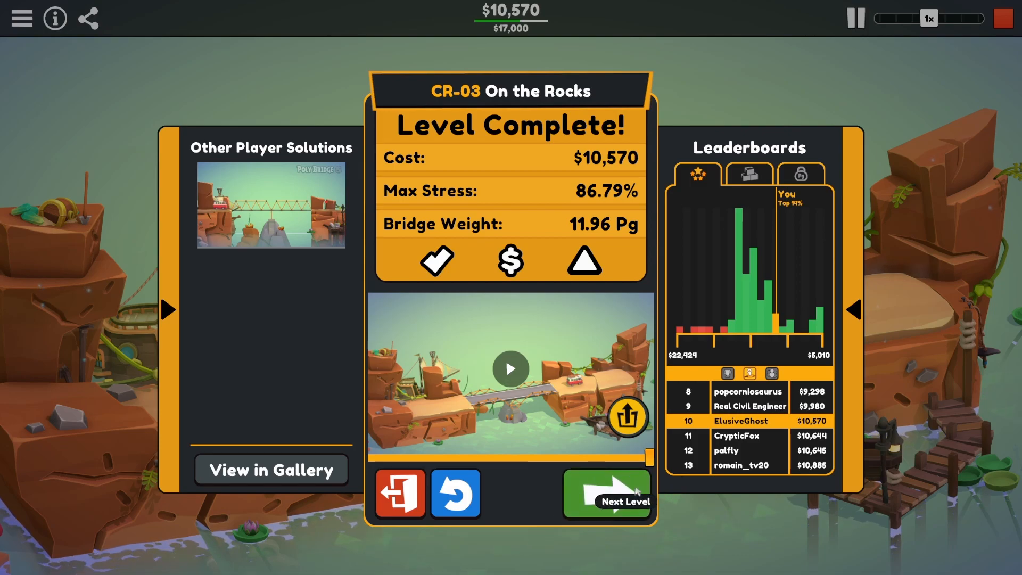
Advance to CR-04 Industrial Metal, choose steel and draw the road deck between the anchors.
left_click(605, 493)
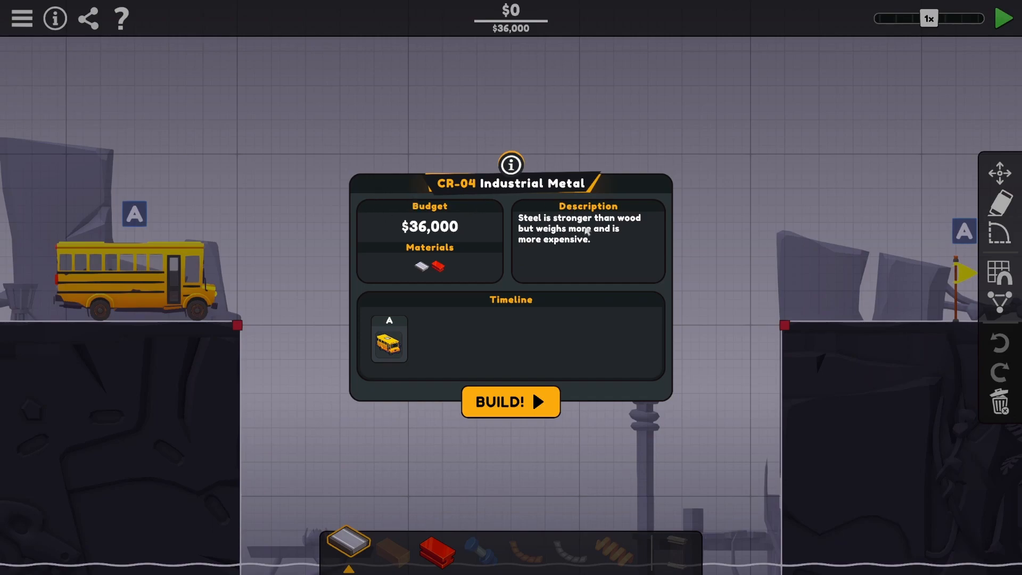
mouse_move(575, 254)
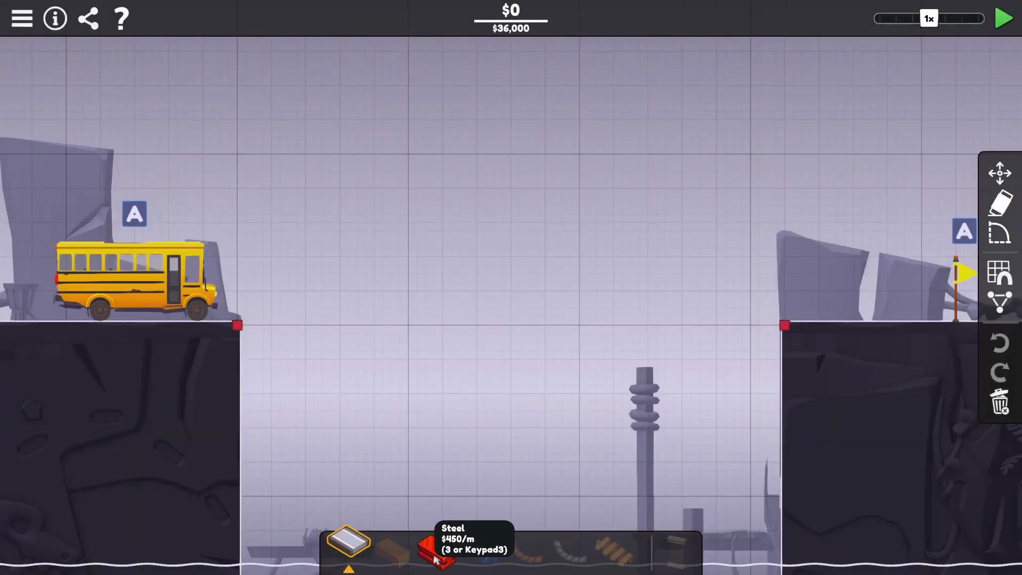
left_click(236, 326)
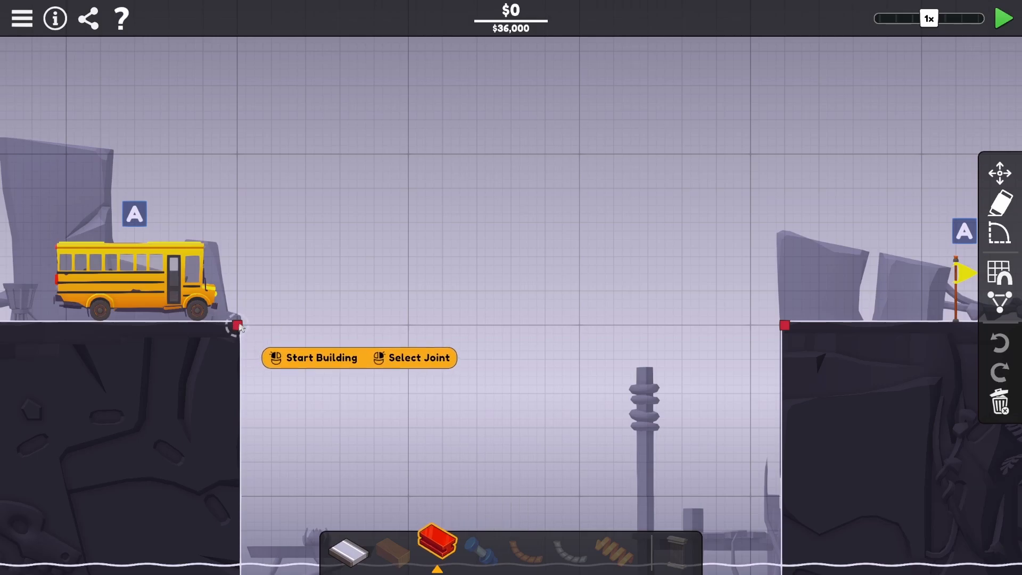
left_click(349, 547)
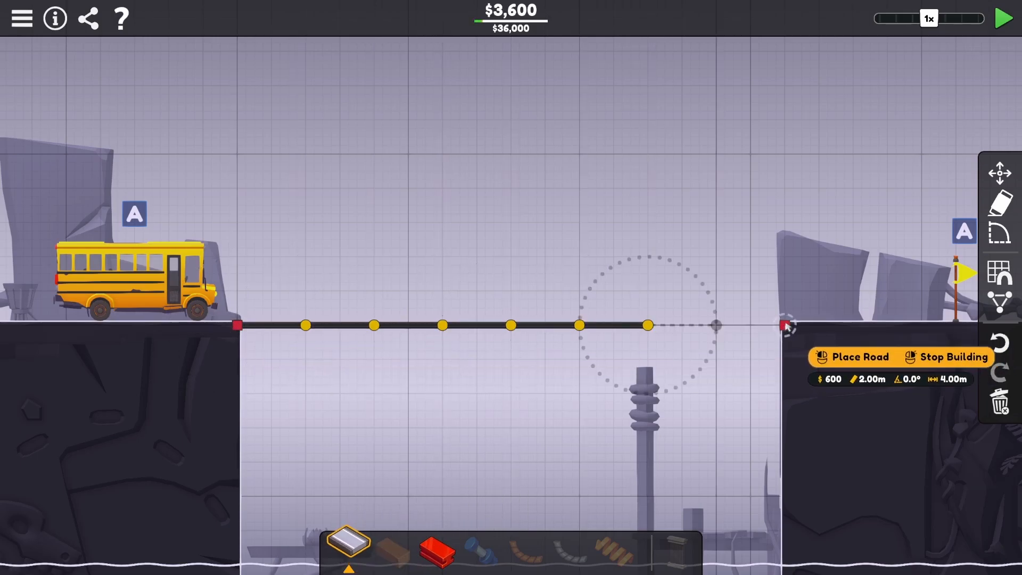
left_click(783, 326)
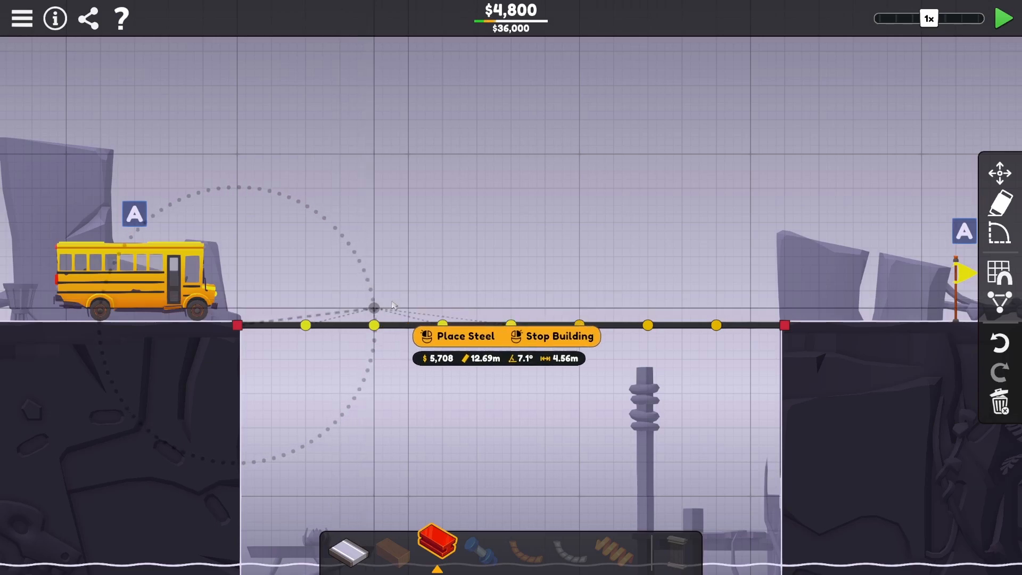
Draw a steel truss above the deck and level its top joints, reaching $24,475 of $36,000.
left_click_drag(375, 306, 342, 301)
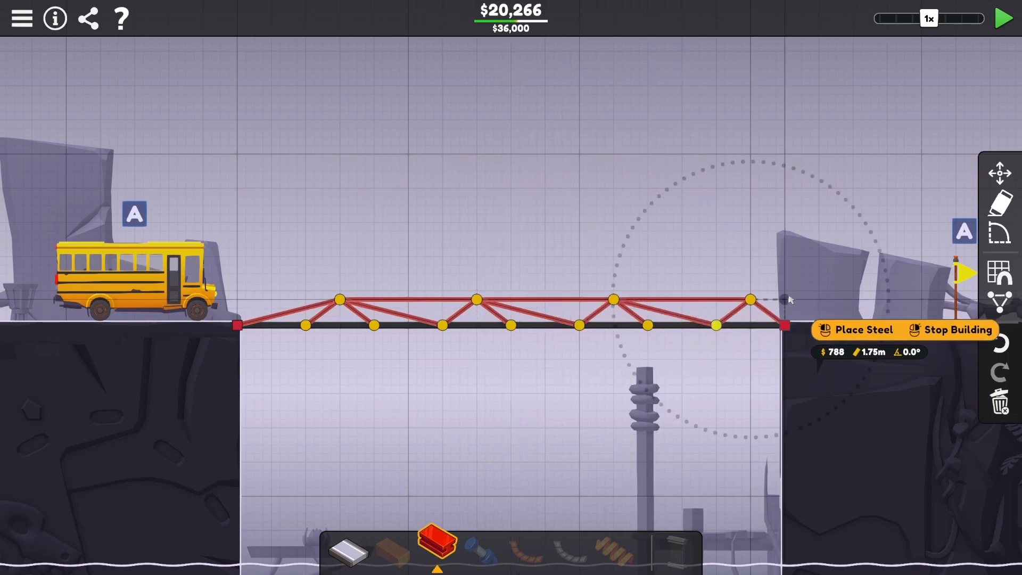
left_click(1004, 18)
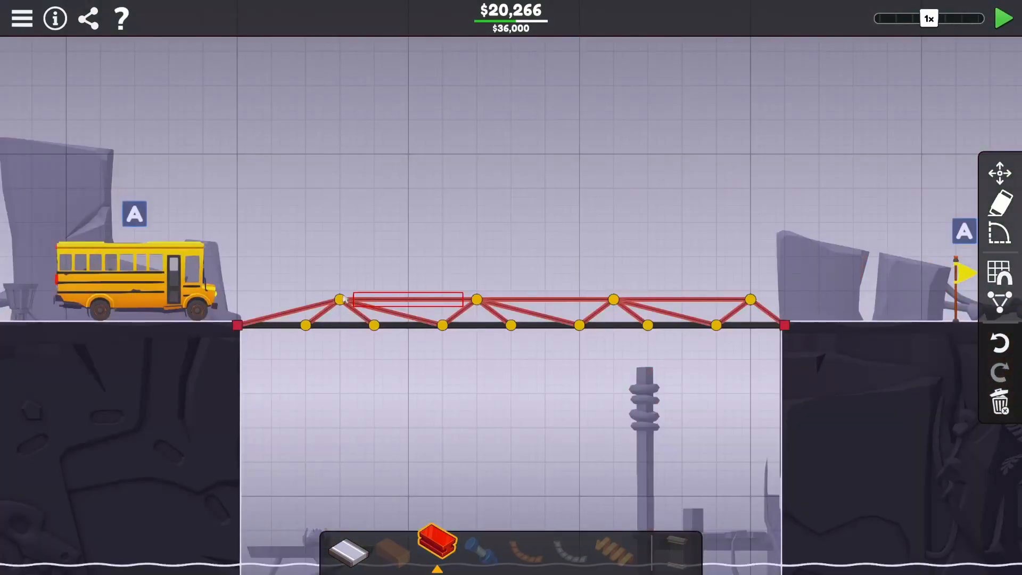
left_click(338, 299)
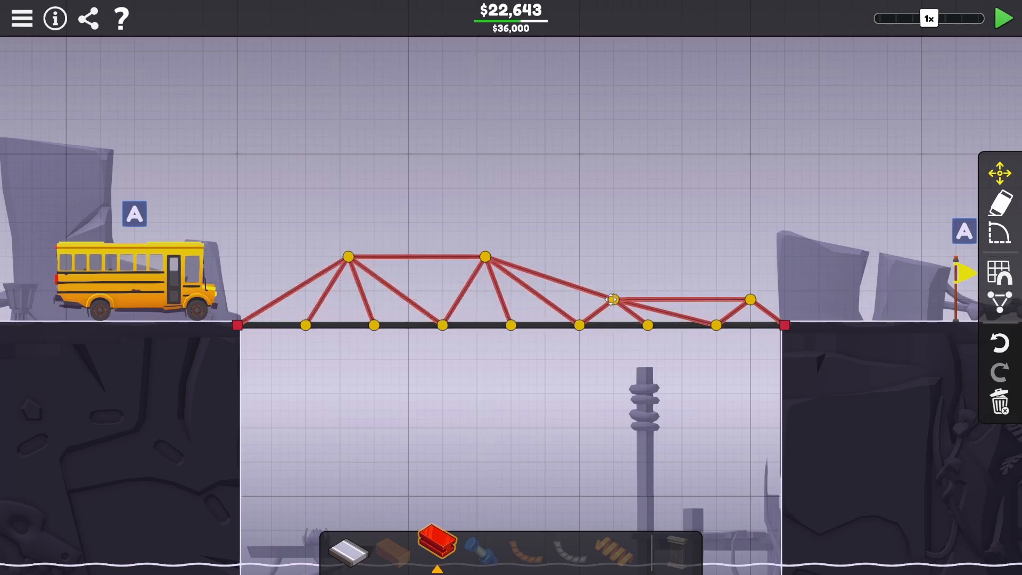
left_click_drag(613, 300, 750, 230)
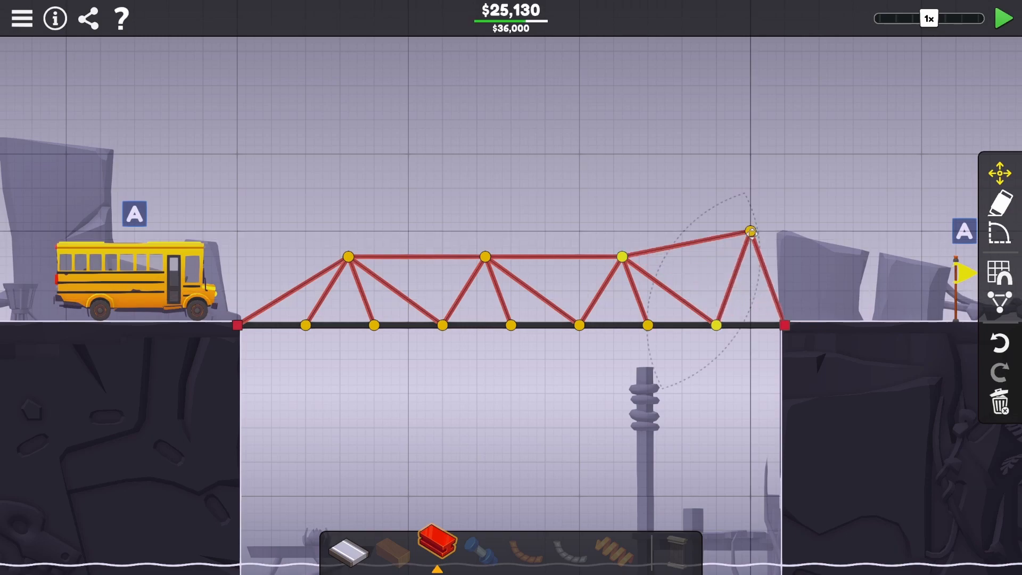
left_click_drag(750, 230, 749, 256)
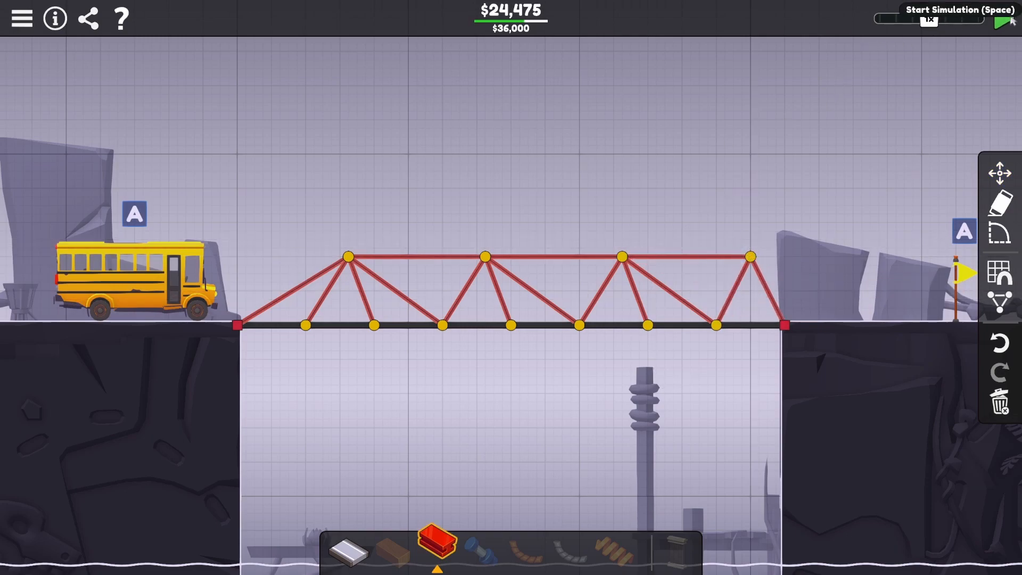
Flatten the steel truss and run the bus across, completing the level at $22,039.
left_click(1006, 21)
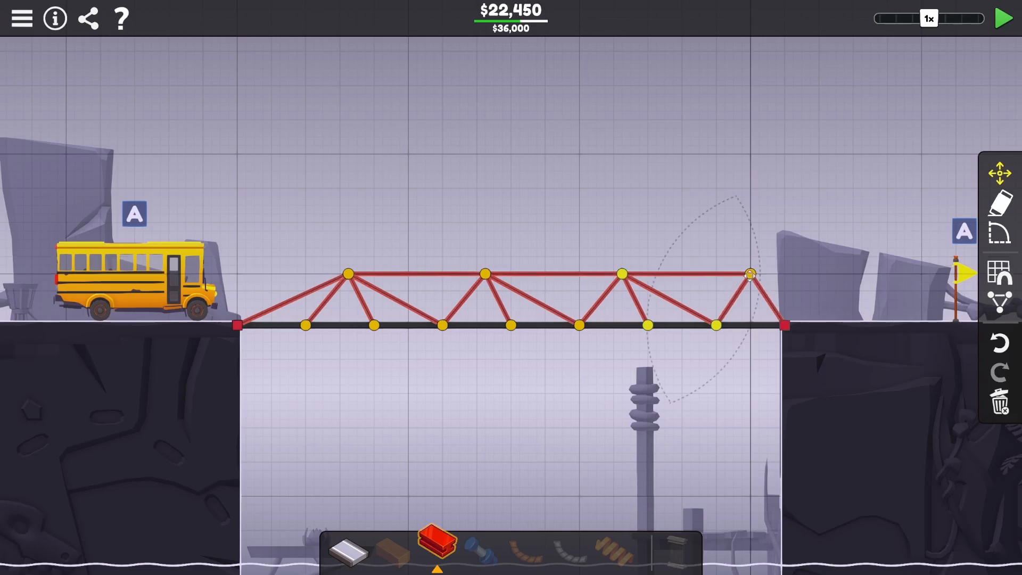
left_click(1003, 19)
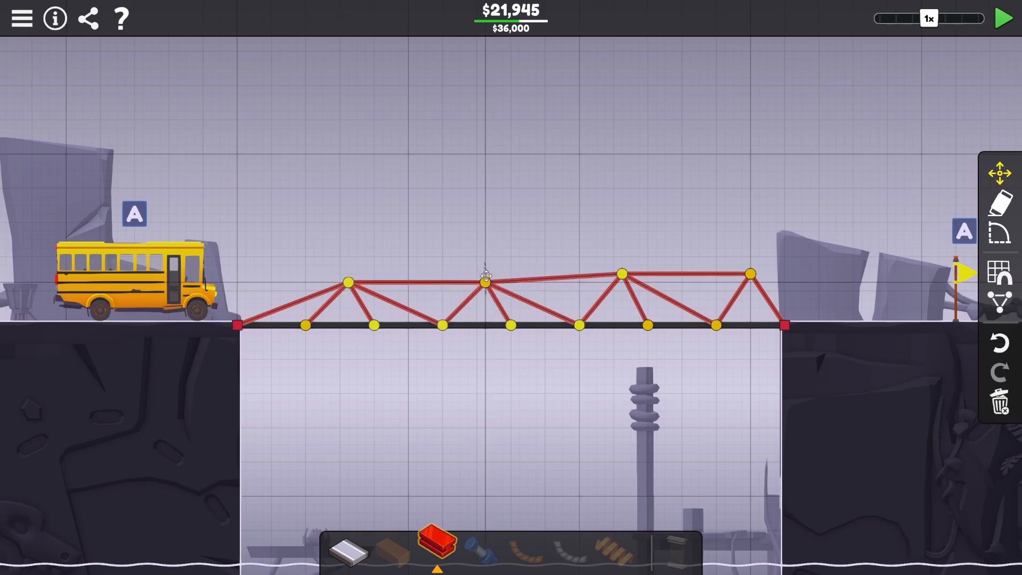
left_click_drag(486, 282, 749, 274)
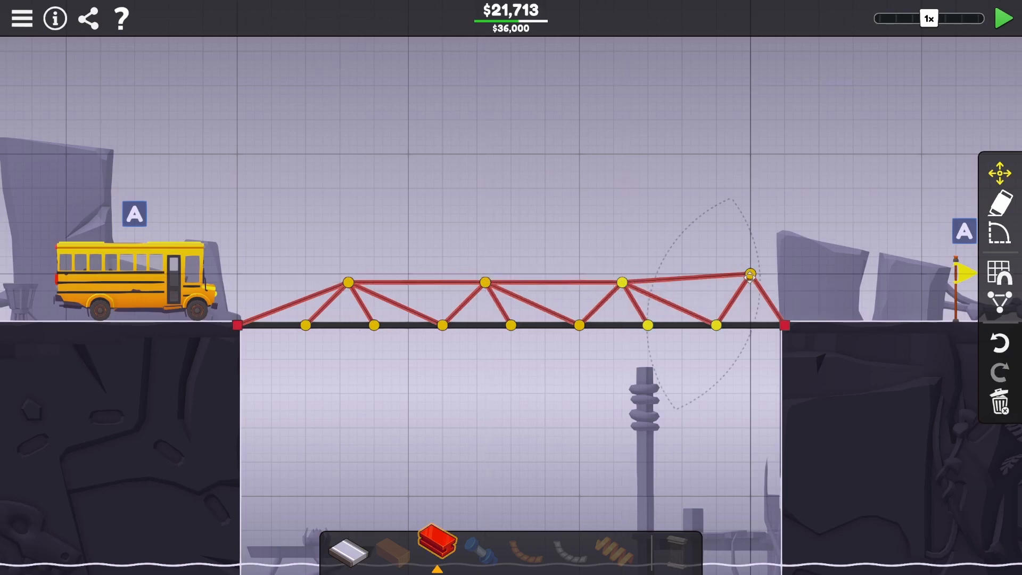
left_click(1006, 18)
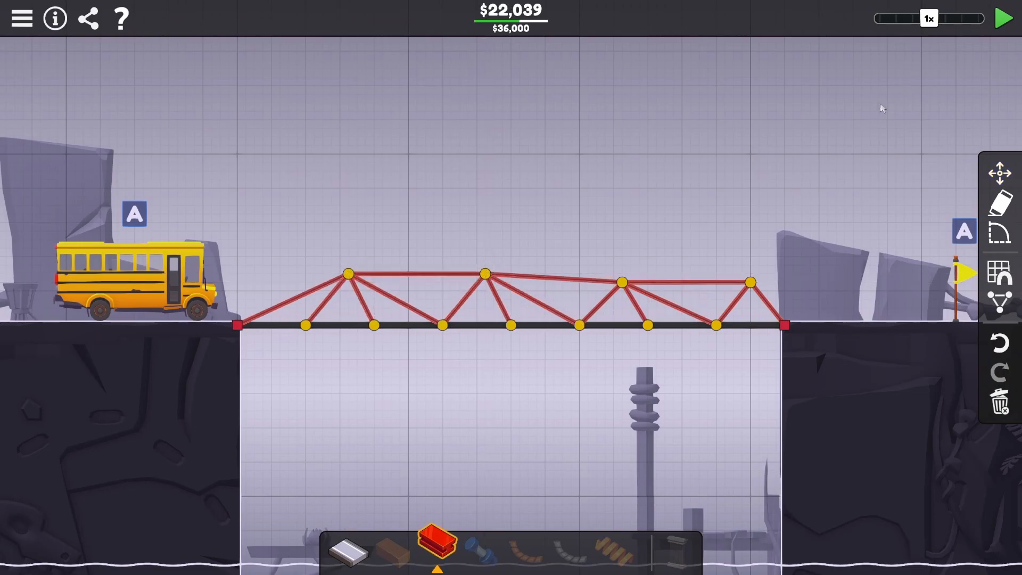
left_click(1003, 18)
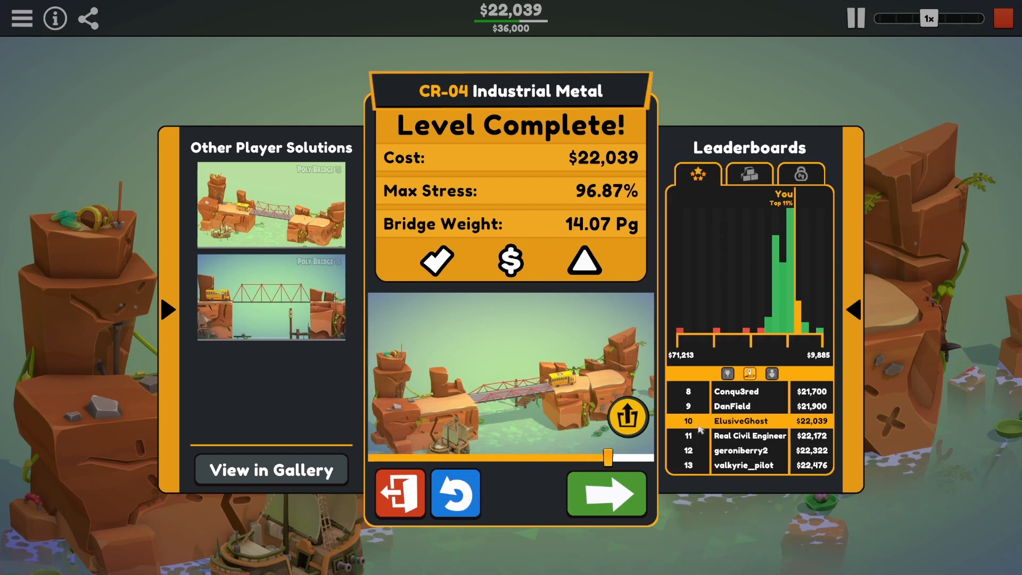
Start CR-05 Mixed Materials and build a steel V support from the central pier.
left_click(606, 493)
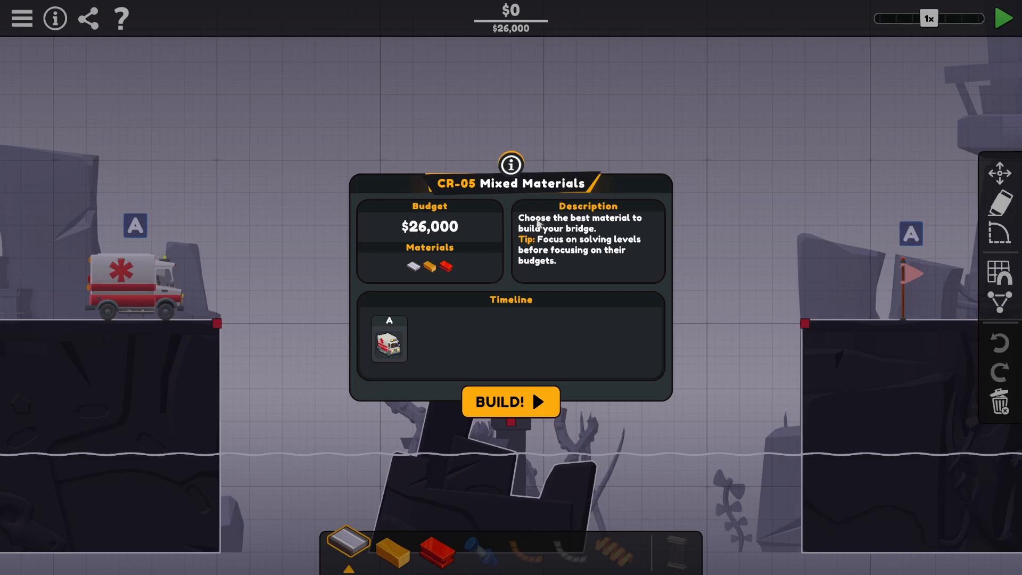
mouse_move(640, 313)
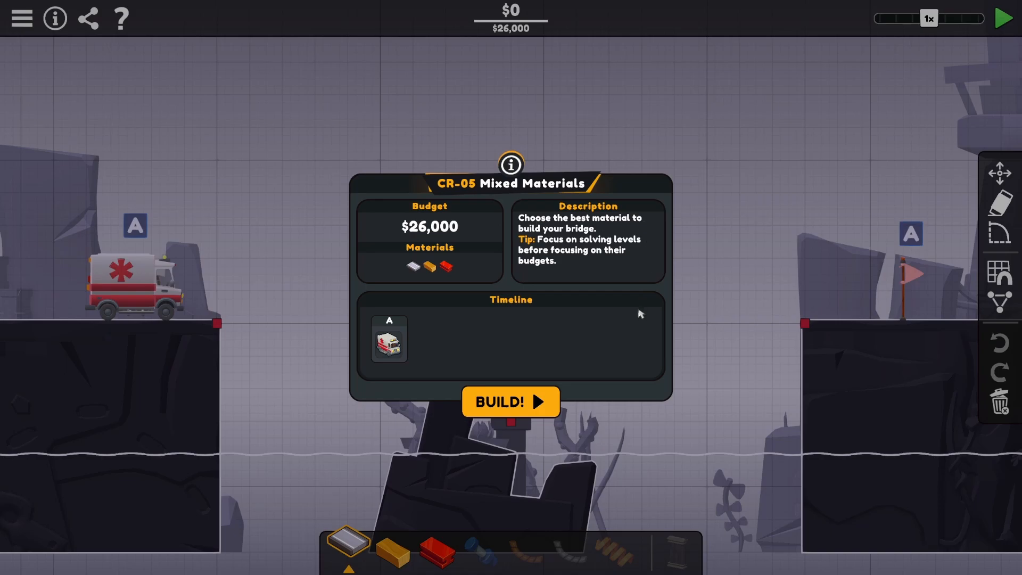
mouse_move(598, 269)
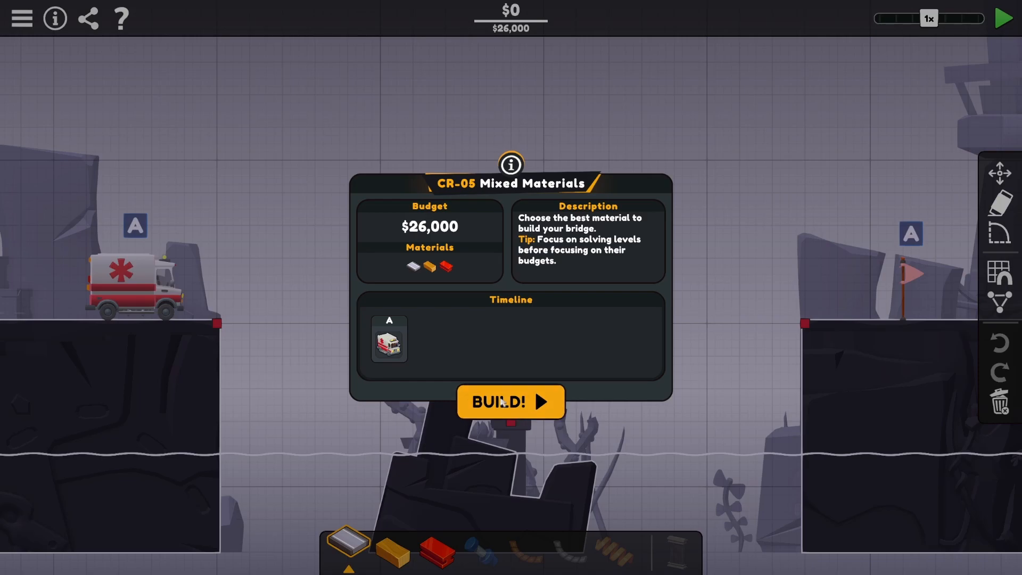
left_click(510, 402)
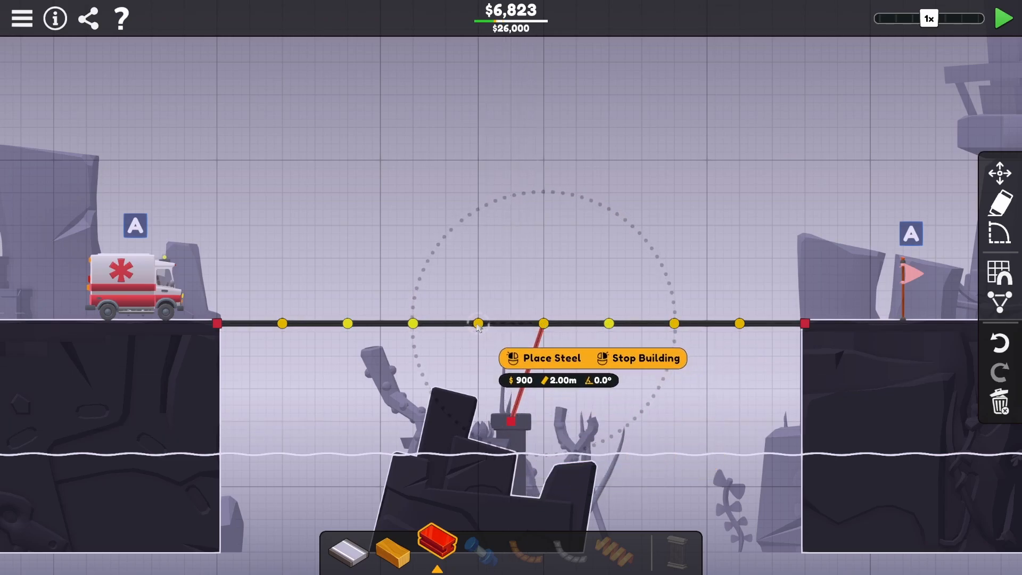
left_click(544, 358)
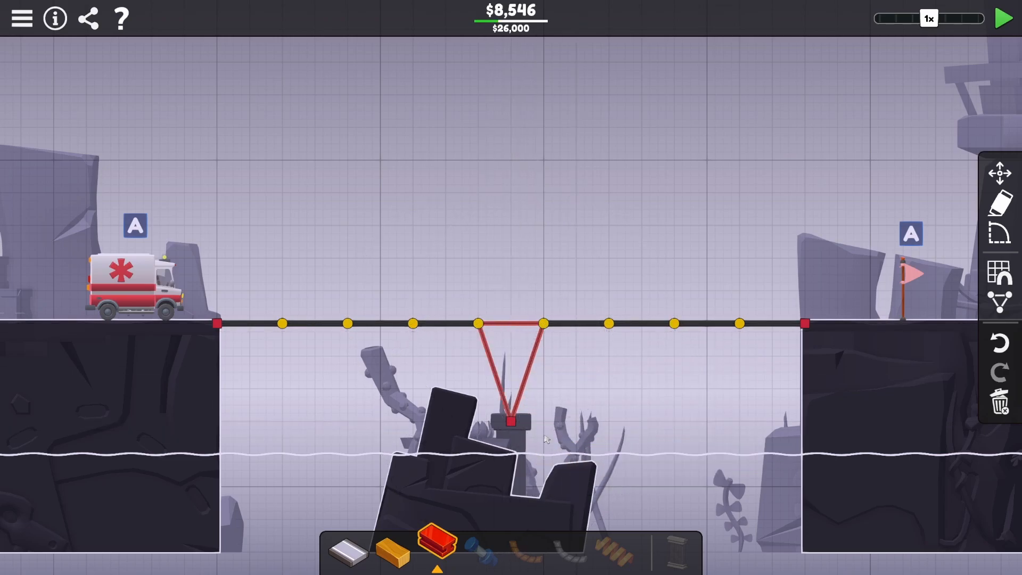
Draw a wooden truss over the left half and paste a mirrored copy over the right half.
left_click(479, 324)
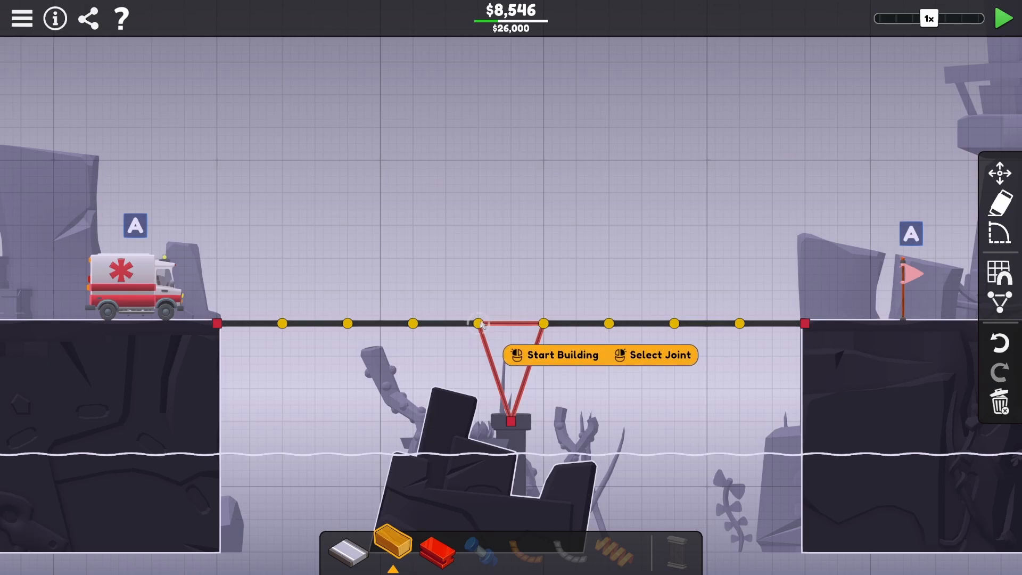
left_click(552, 355)
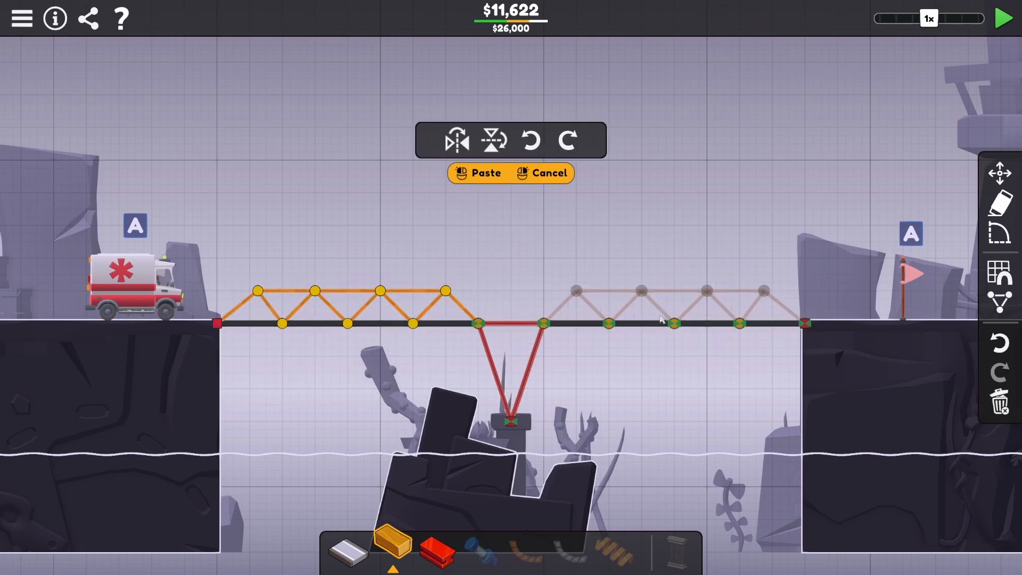
left_click(1007, 17)
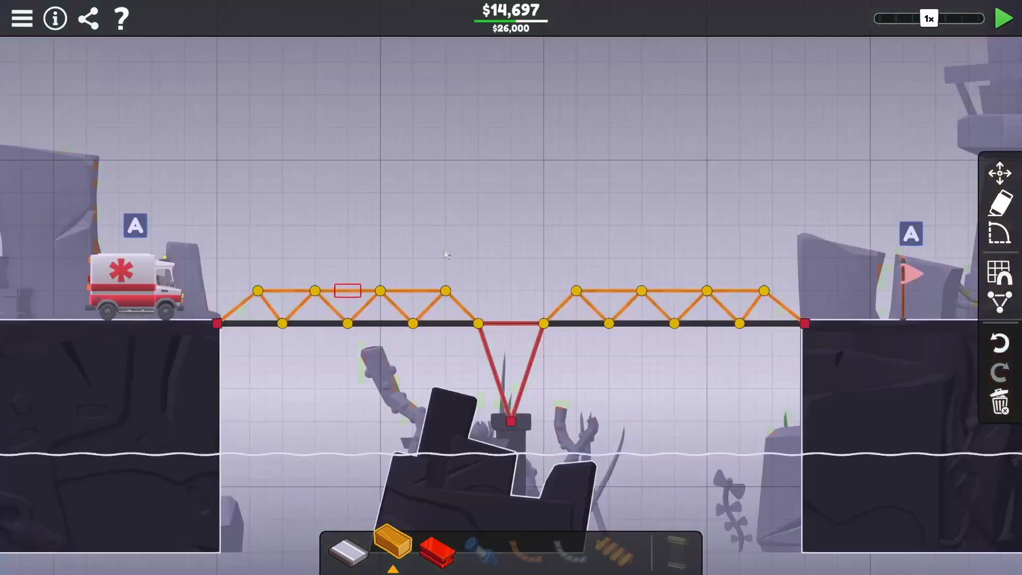
Replace the middle top chord of each wooden truss with steel and run the ambulance across at $15,477.
left_click(510, 339)
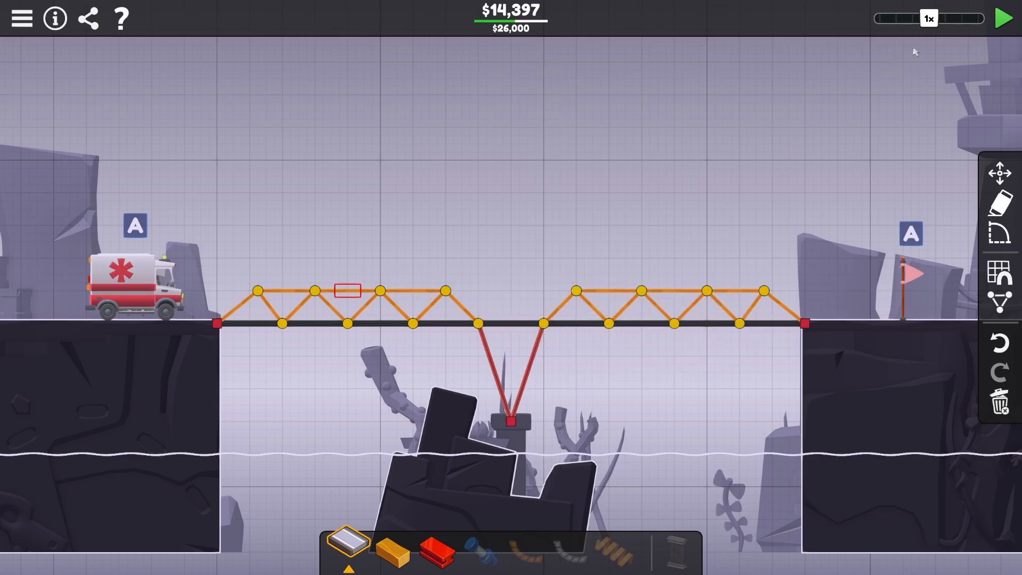
left_click(1005, 18)
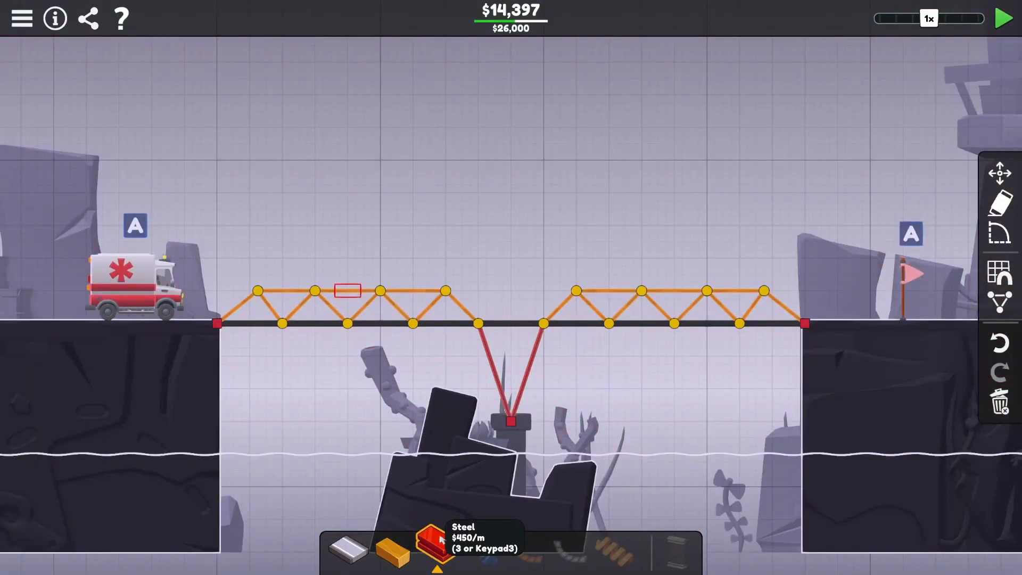
left_click(314, 291)
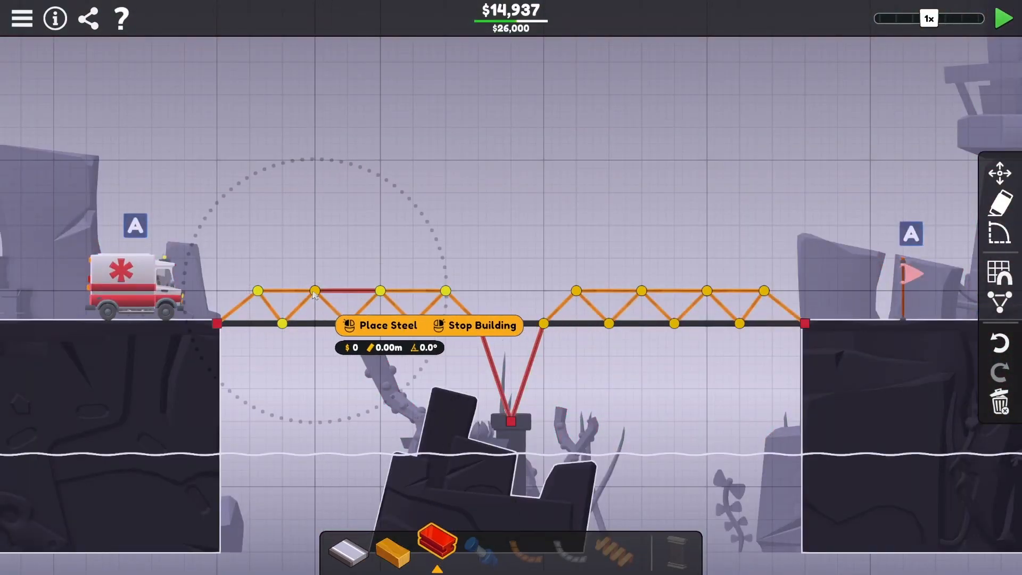
left_click(1003, 18)
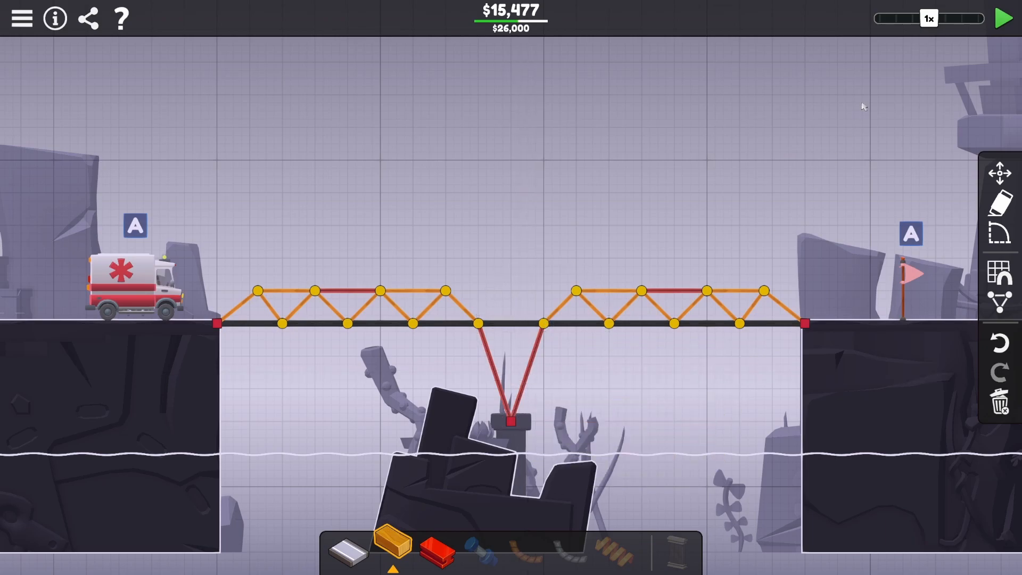
left_click(1004, 18)
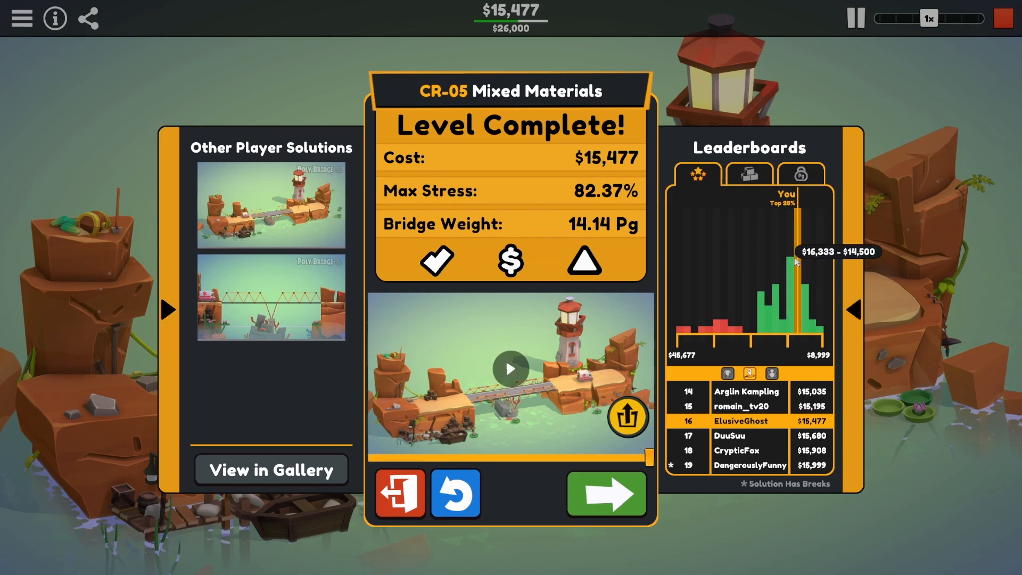
mouse_move(454, 493)
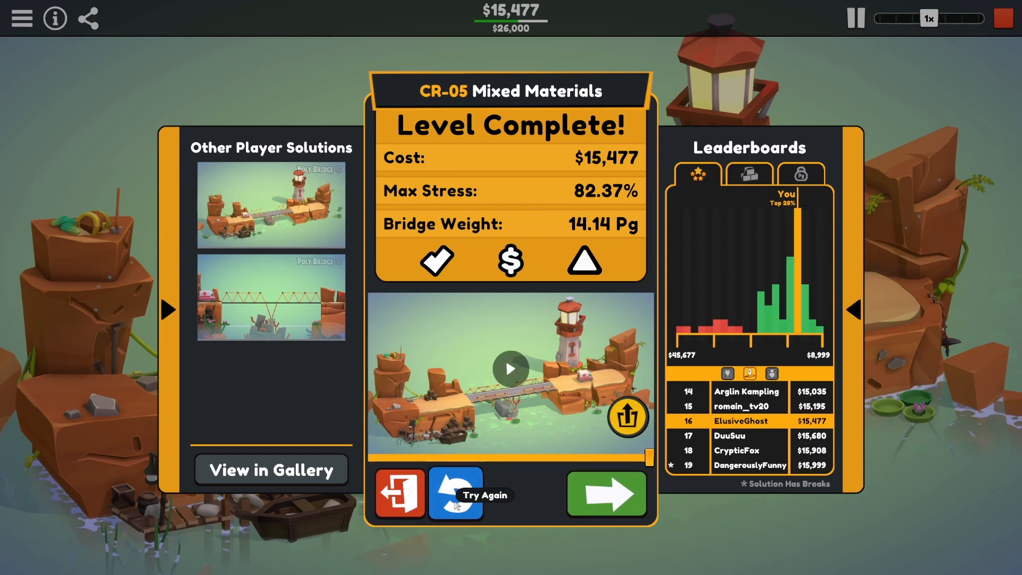
Retry CR-05 with a cheaper wooden pier support, which collapses under test.
left_click(455, 495)
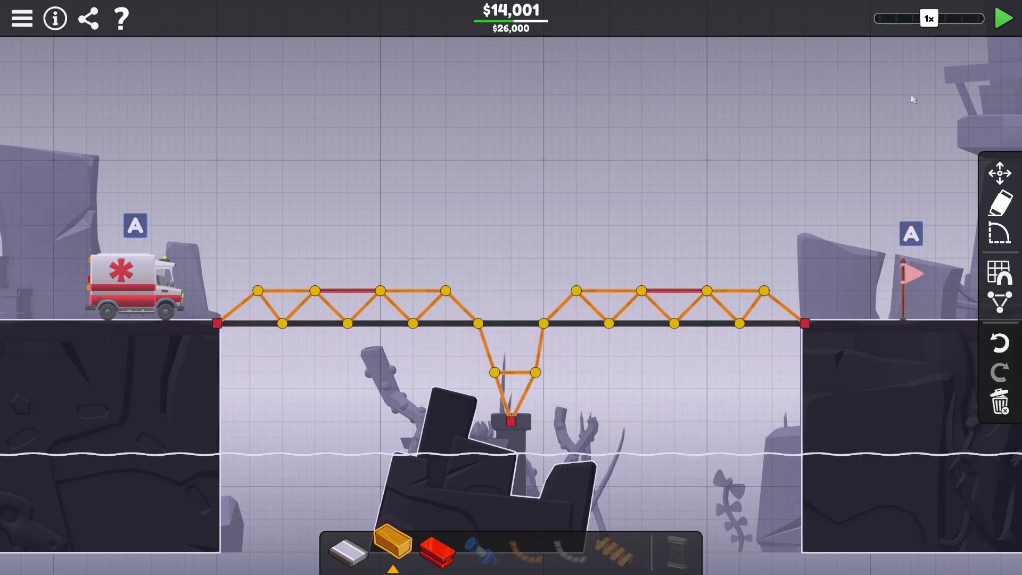
left_click(1004, 18)
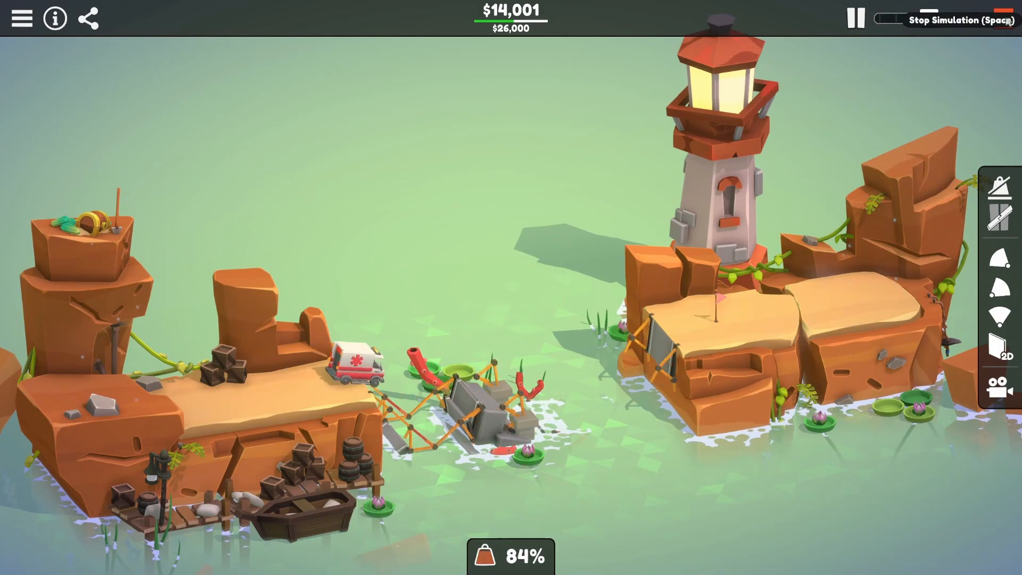
left_click(855, 18)
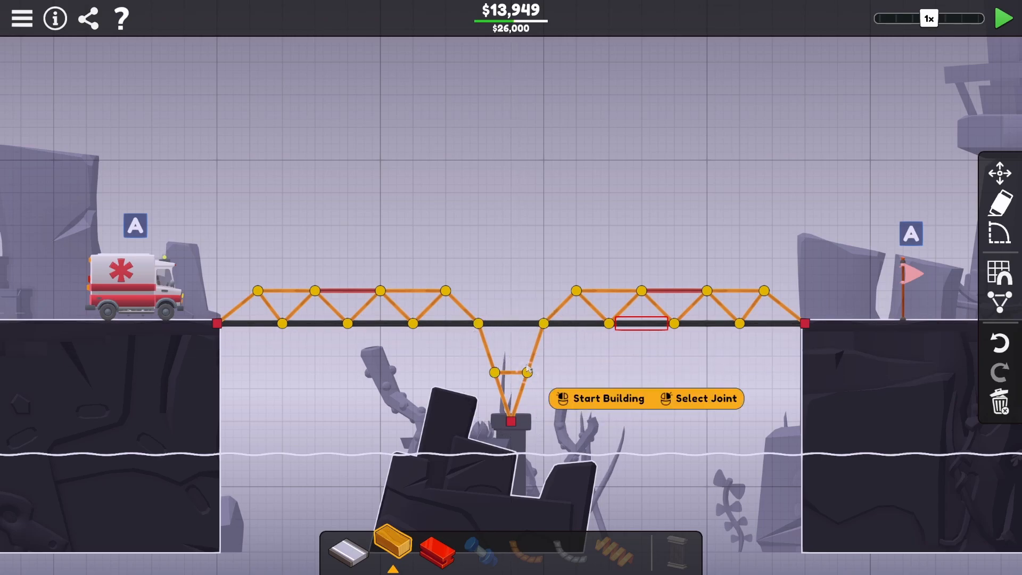
Undo the wooden changes, rebuild the steel V support and re-complete the level at $15,477.
left_click(439, 545)
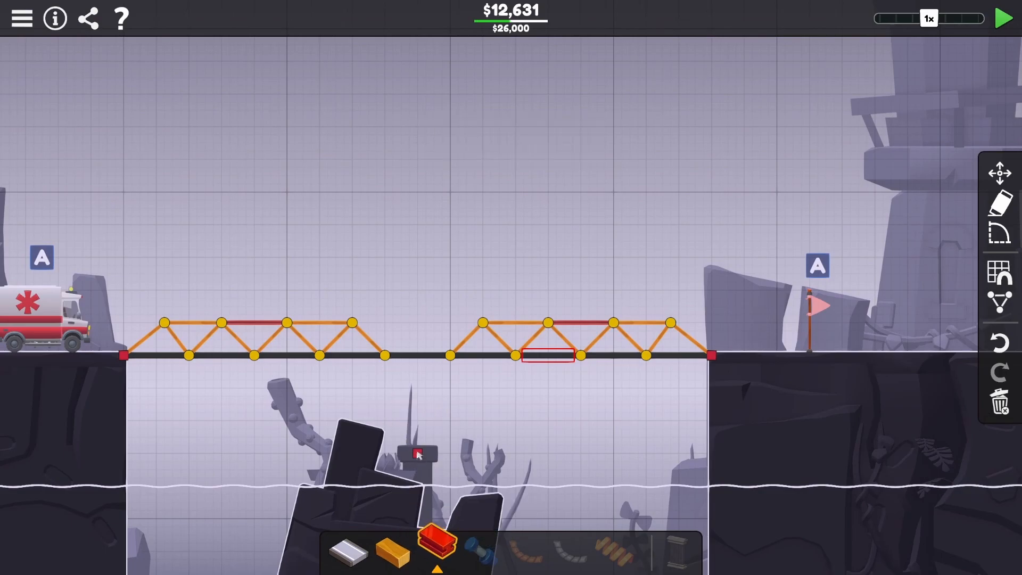
left_click_drag(450, 355, 418, 454)
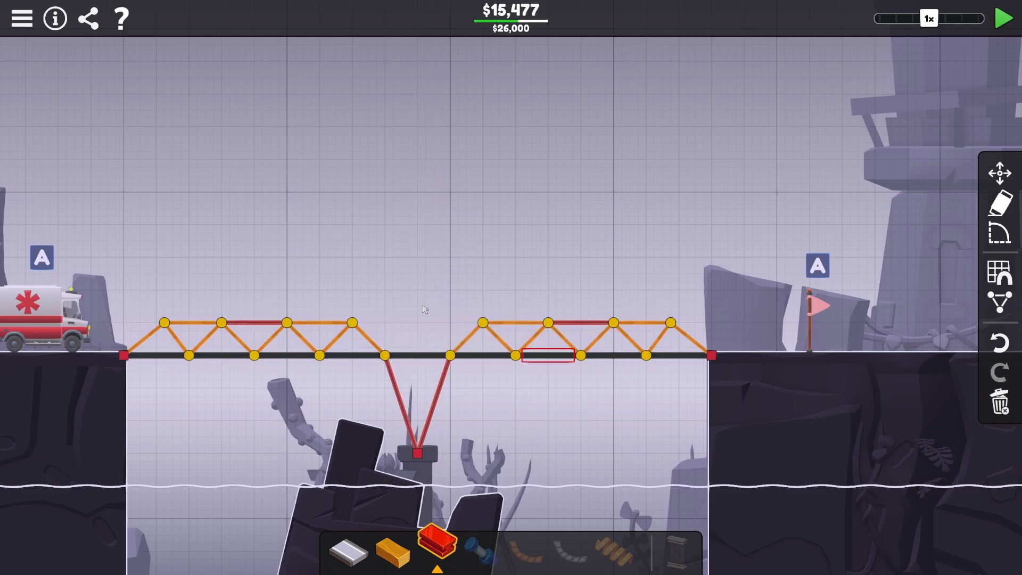
left_click(1006, 18)
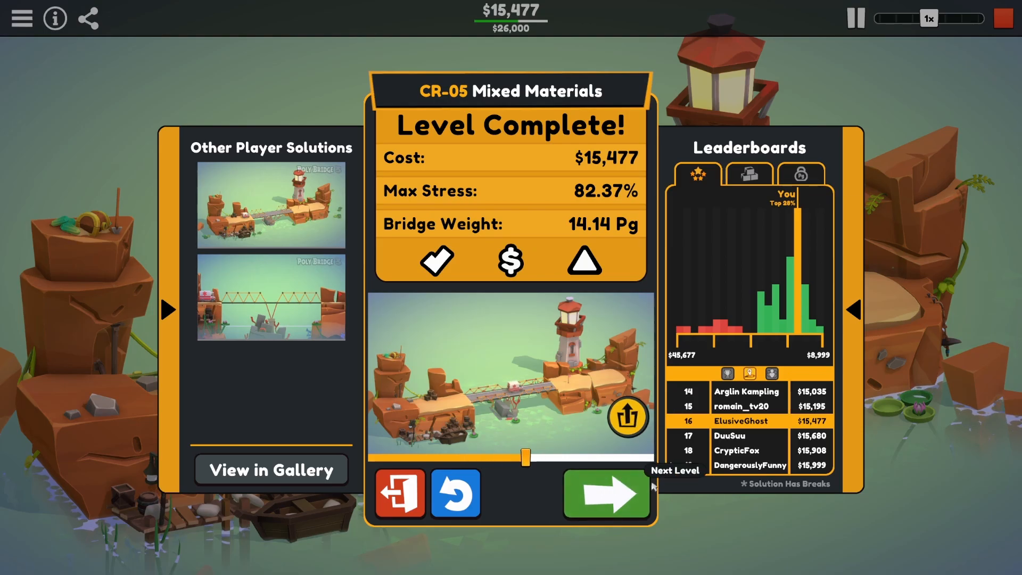
Start CR-06 Two Bridges and choose steel for the sloping roads to the central pillar.
left_click(606, 493)
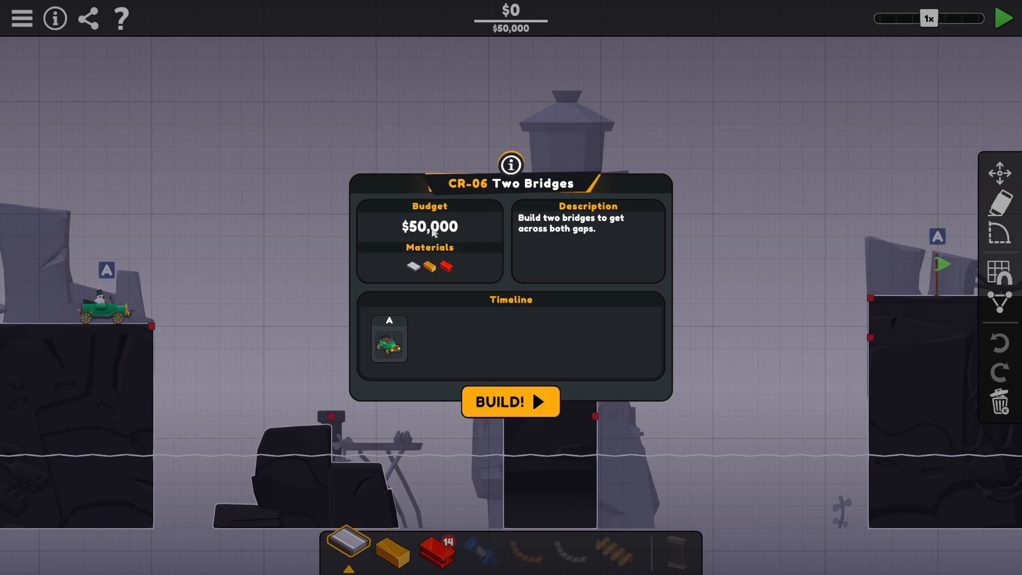
left_click(510, 401)
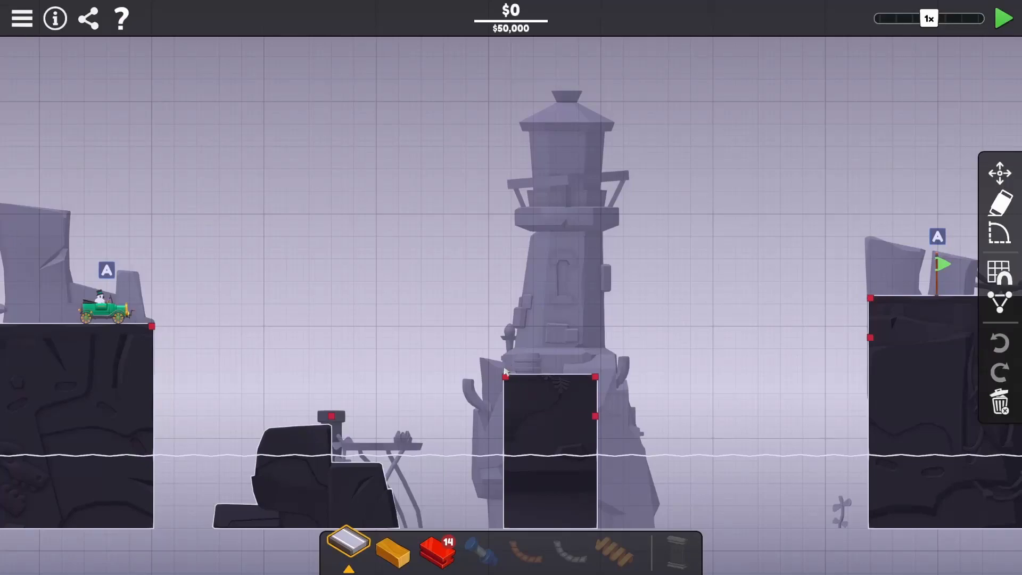
left_click(438, 546)
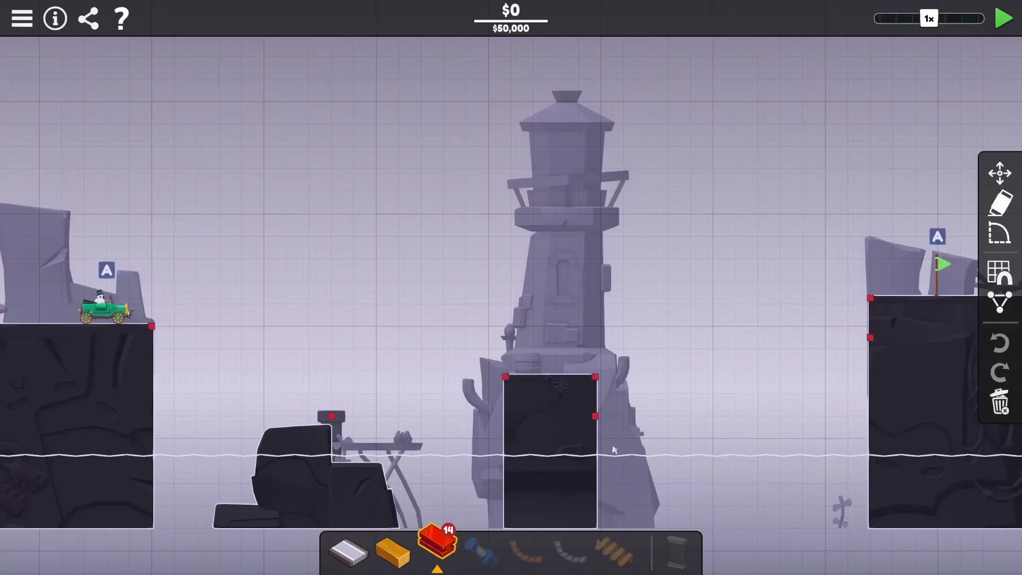
mouse_move(391, 550)
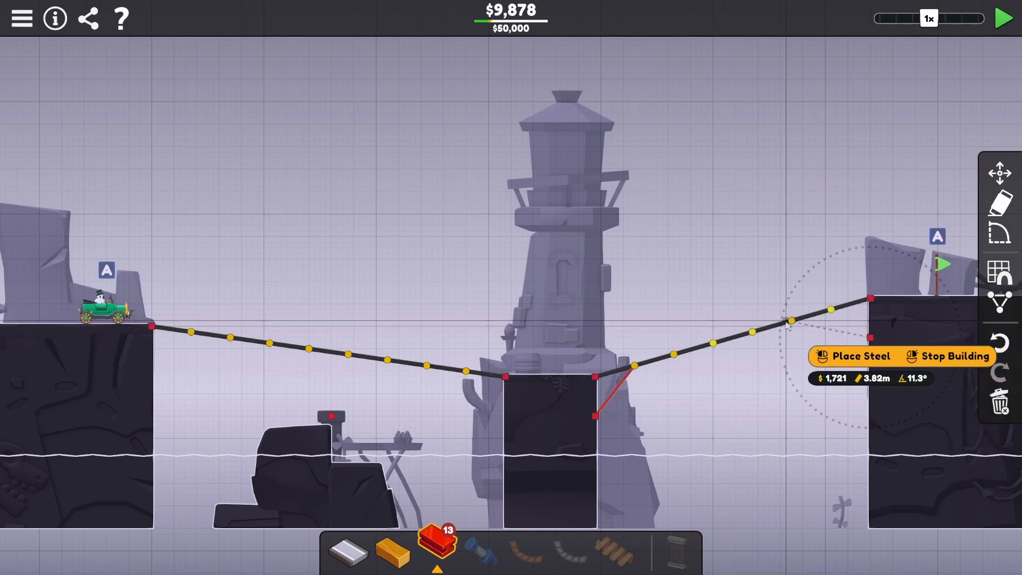
Add a steel brace under the right road and complete Two Bridges with the car at $25,495.
left_click_drag(789, 320, 867, 338)
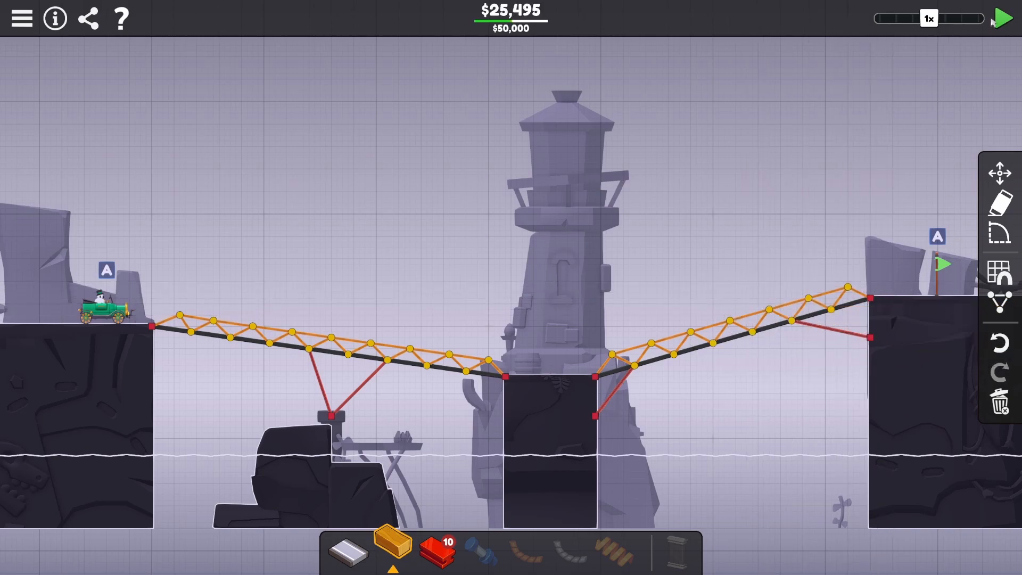
left_click(1009, 17)
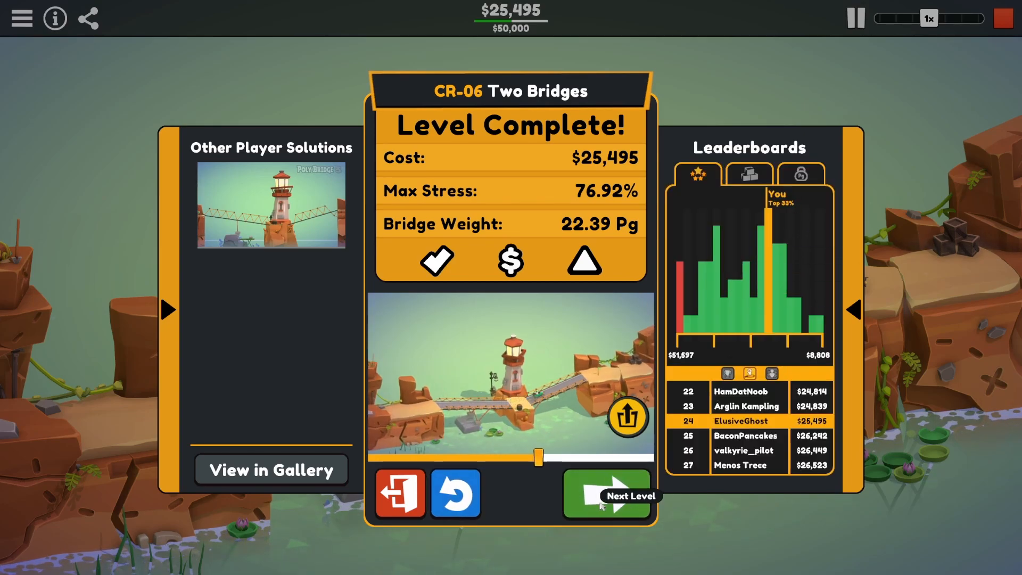
left_click(606, 496)
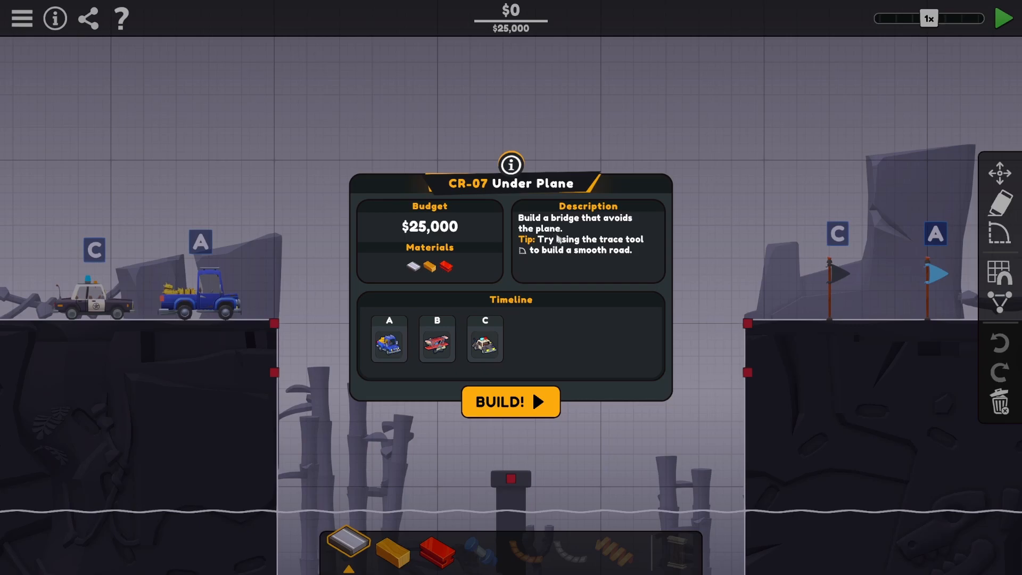
mouse_move(633, 248)
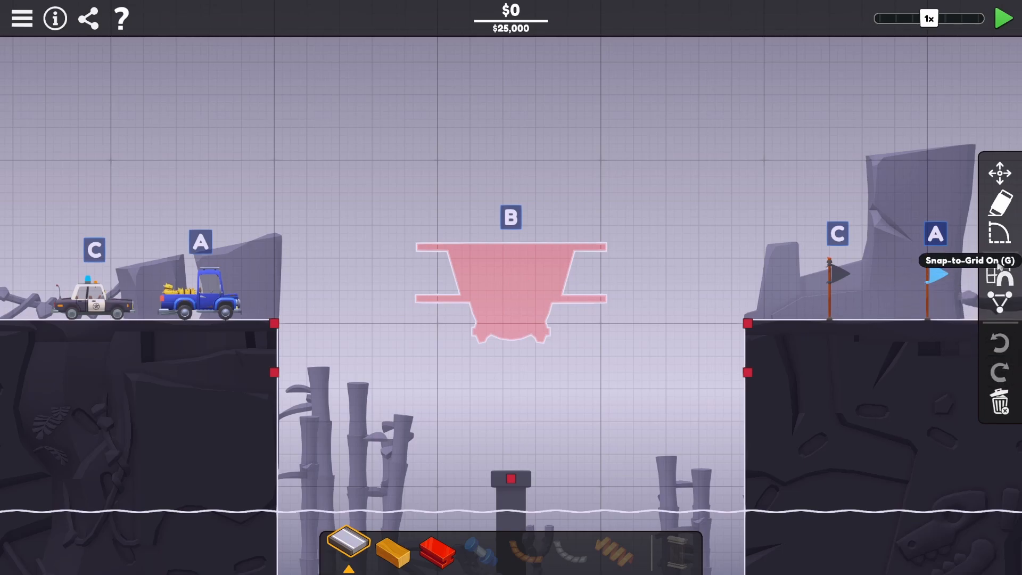
left_click(1000, 233)
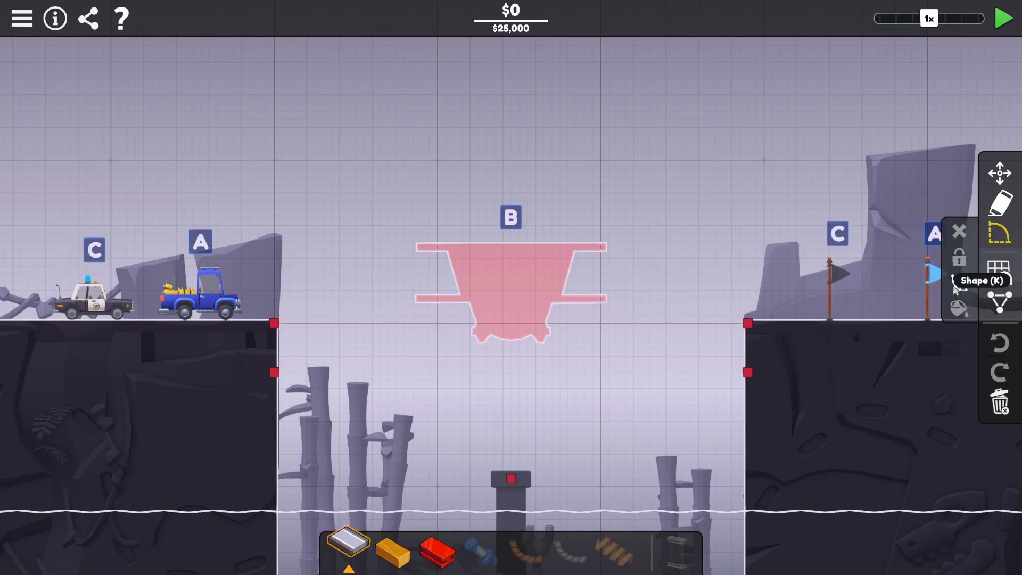
mouse_move(909, 318)
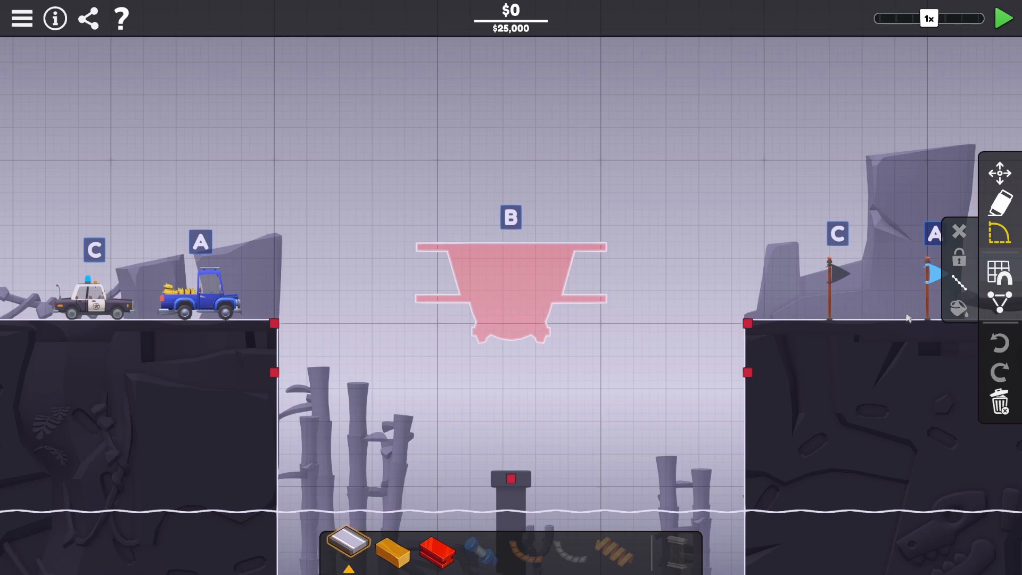
left_click(960, 231)
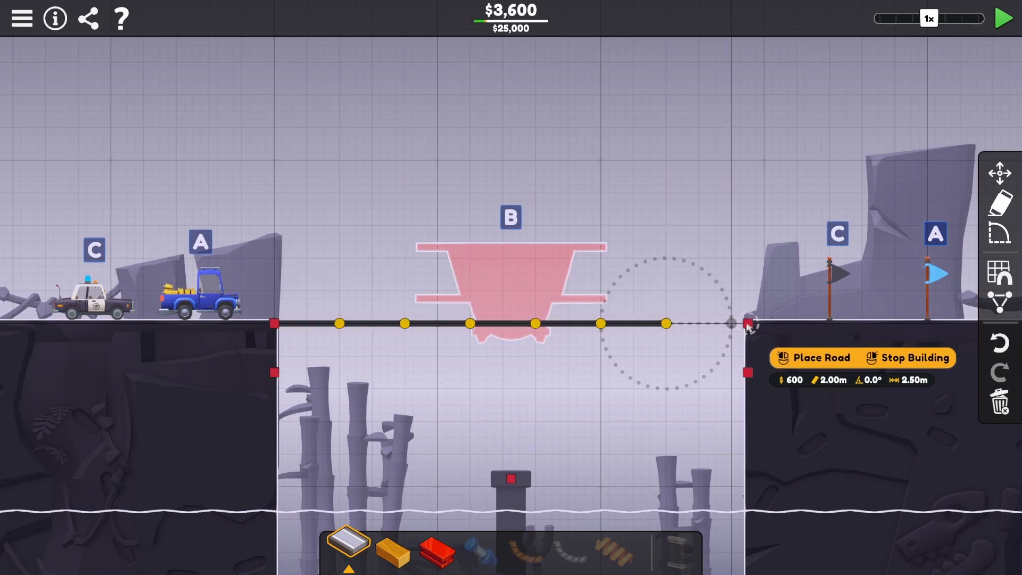
left_click(748, 323)
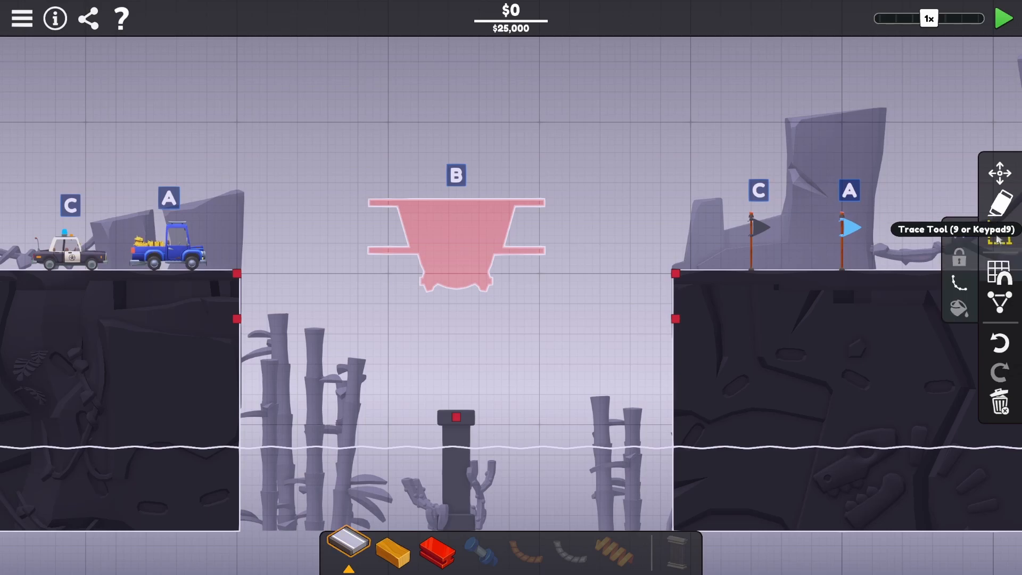
Draw a curved road arch across the Under Plane gap and remove the stray road piece, costing $4,829.
left_click(998, 203)
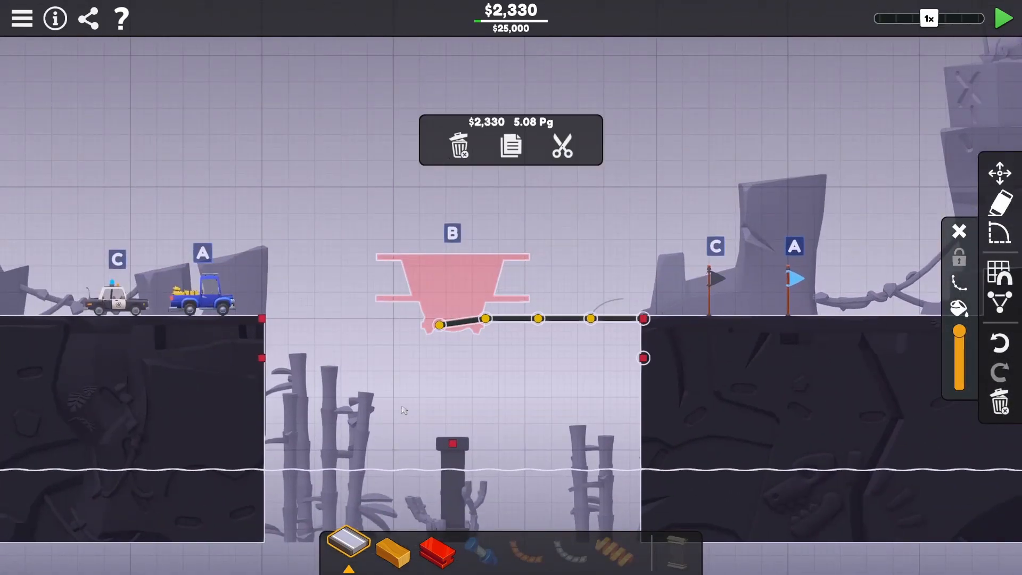
left_click(461, 145)
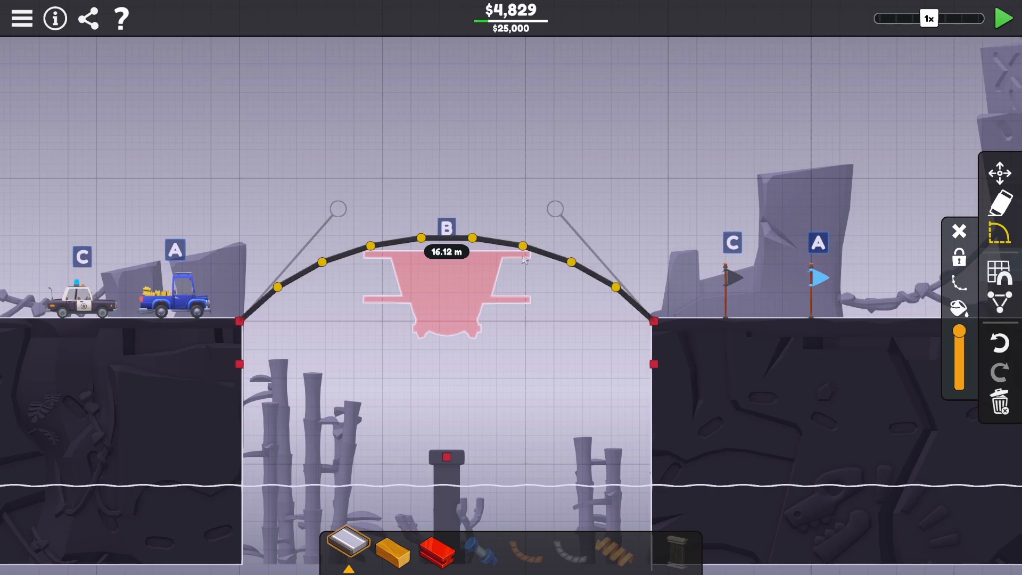
mouse_move(1003, 172)
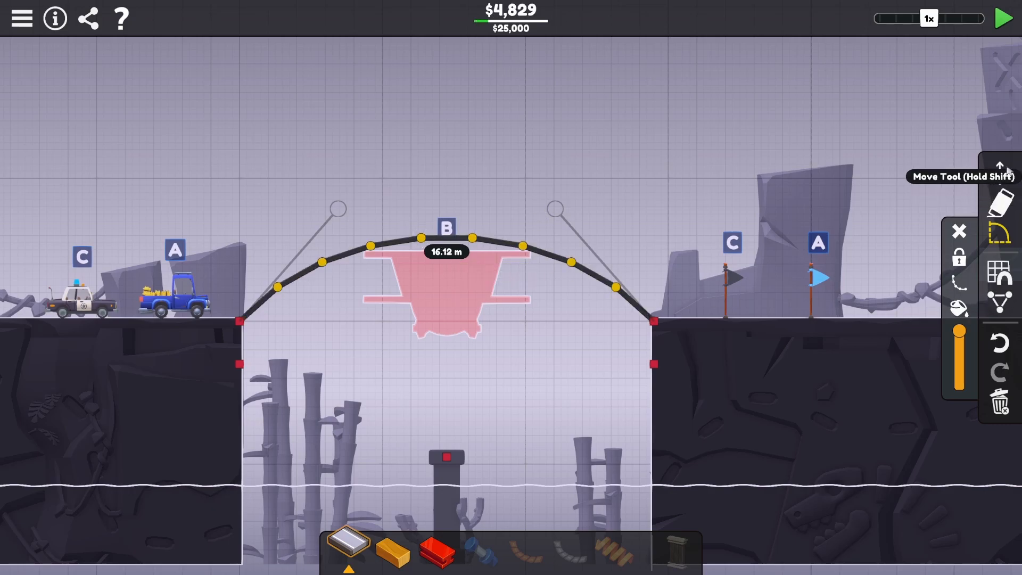
Test the bare arch, return to building and undo the extra steel members.
left_click(1003, 18)
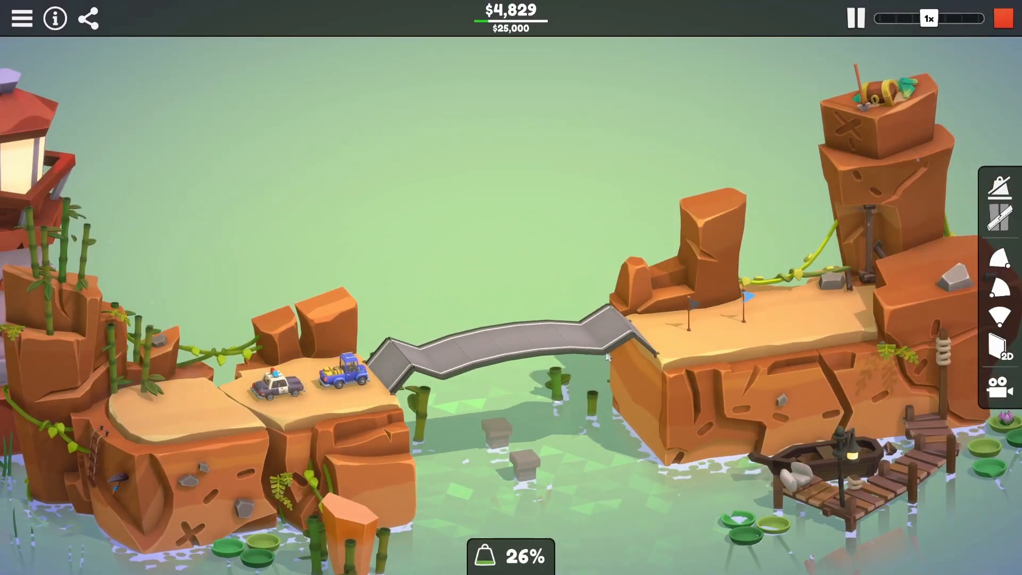
left_click(855, 18)
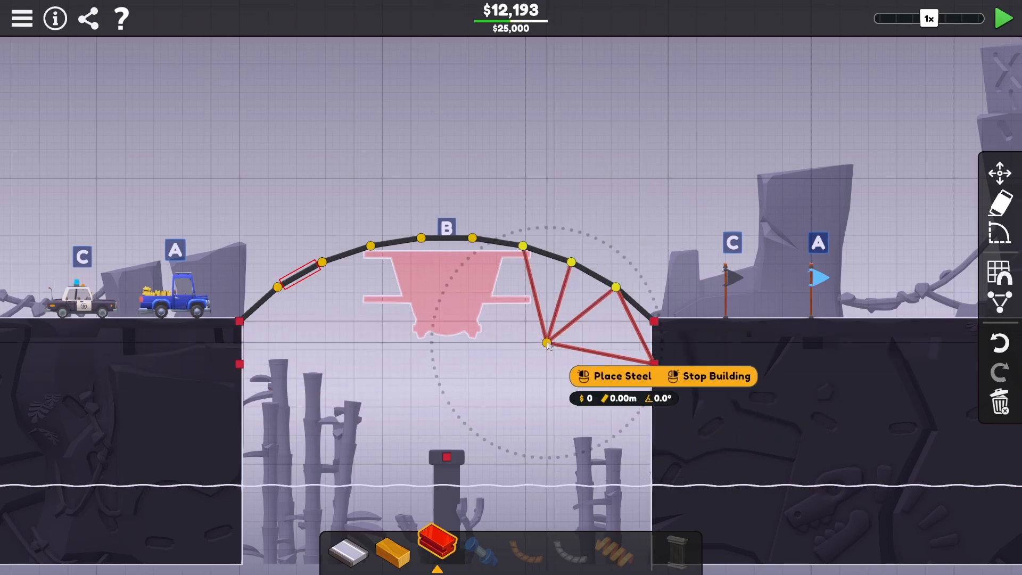
left_click(702, 376)
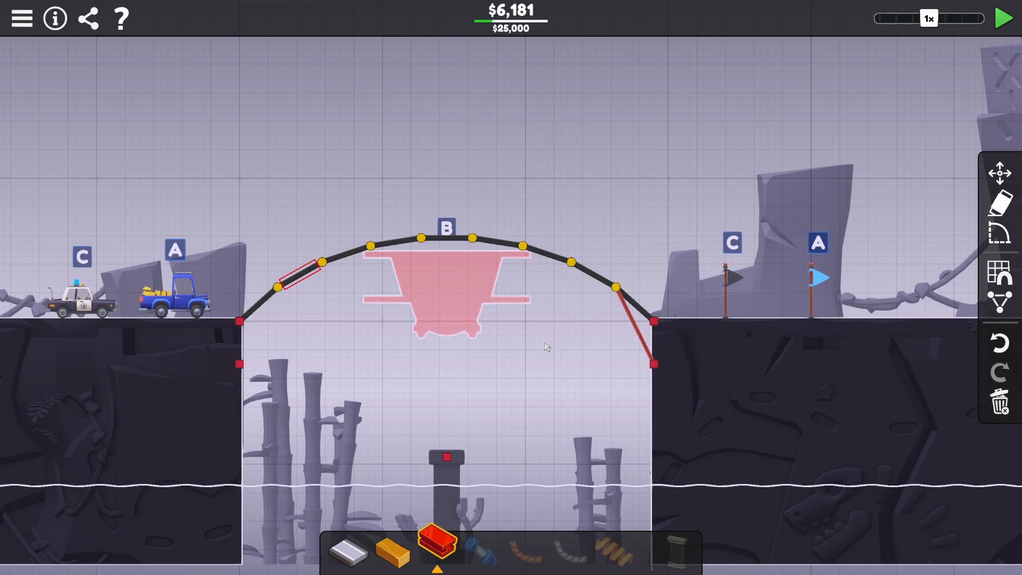
mouse_move(302, 292)
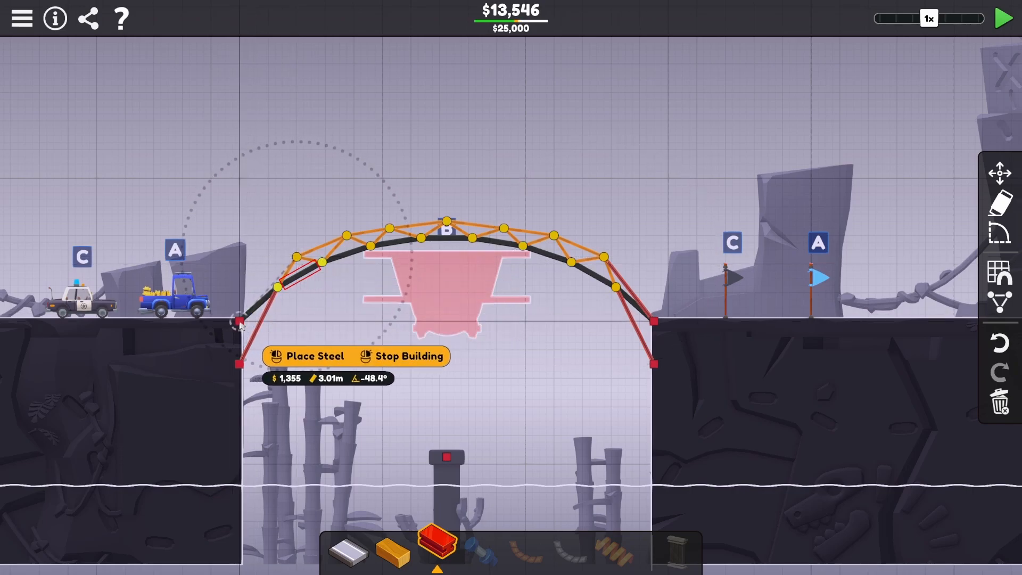
Attach a steel strut from the lower left anchor, reposition a left arch joint and send the truck across.
left_click(1004, 19)
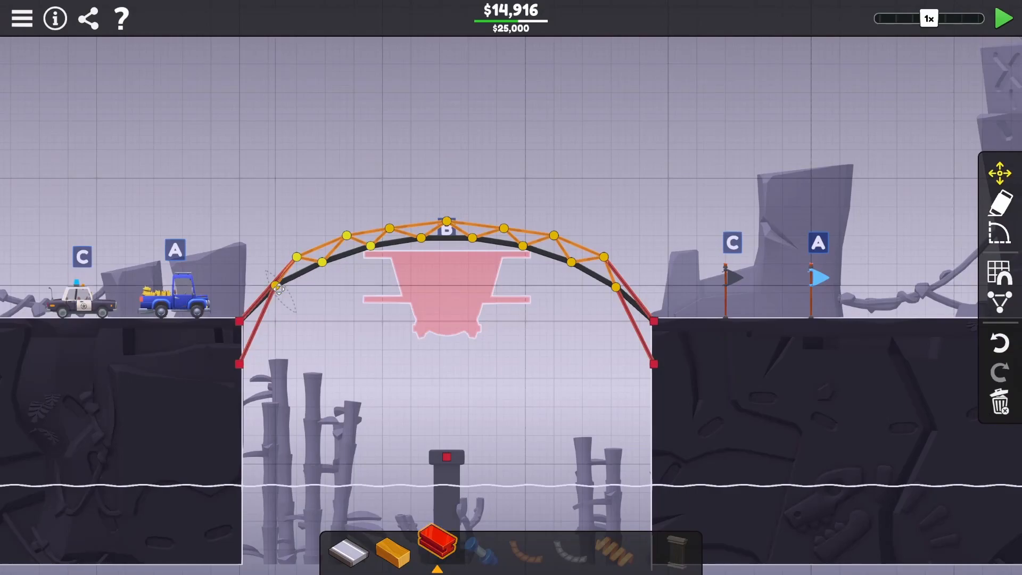
left_click_drag(274, 286, 322, 264)
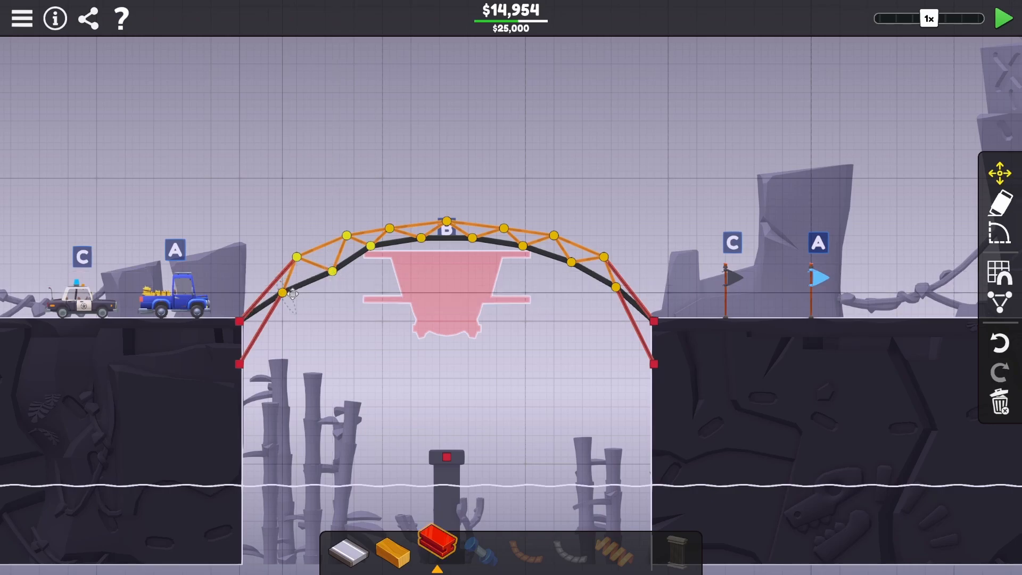
left_click(1003, 18)
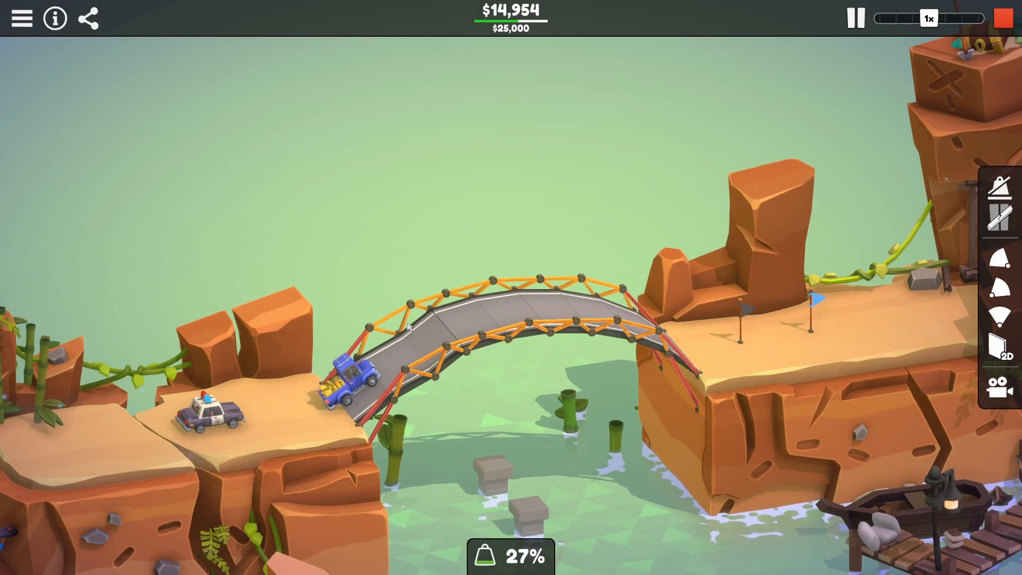
mouse_move(374, 269)
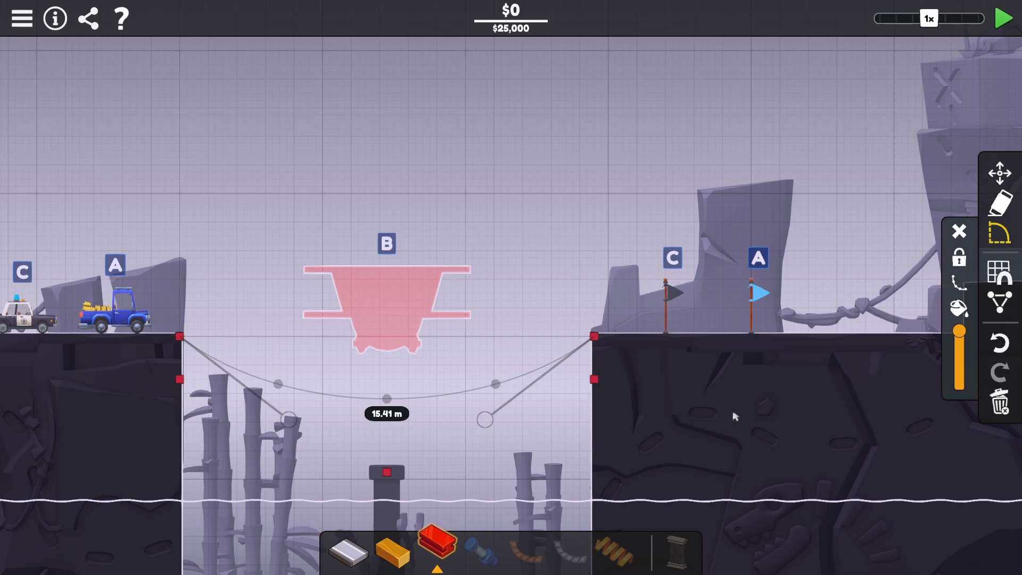
mouse_move(960, 312)
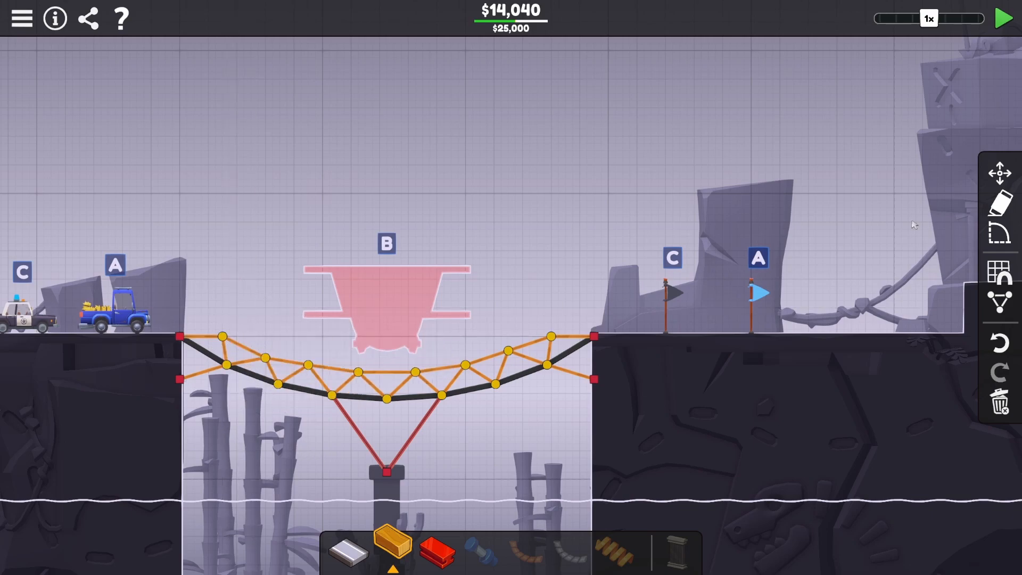
Test the $14,040 sagging truss road on the pier; Police Car C ends up underwater.
left_click(1003, 18)
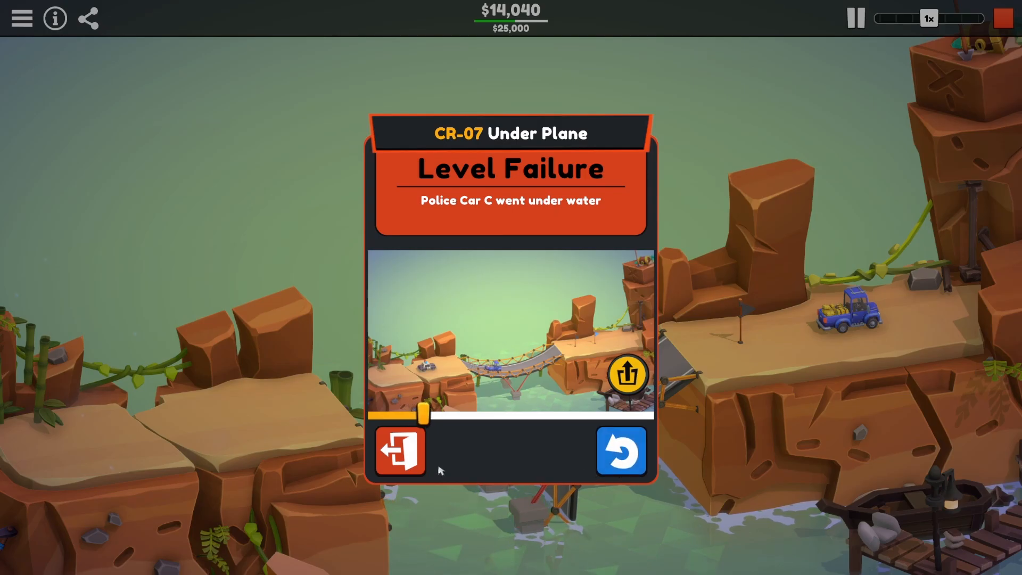
Add steel braces below the left truss and at the lower left anchor, completing Under Plane at $15,650.
left_click(620, 451)
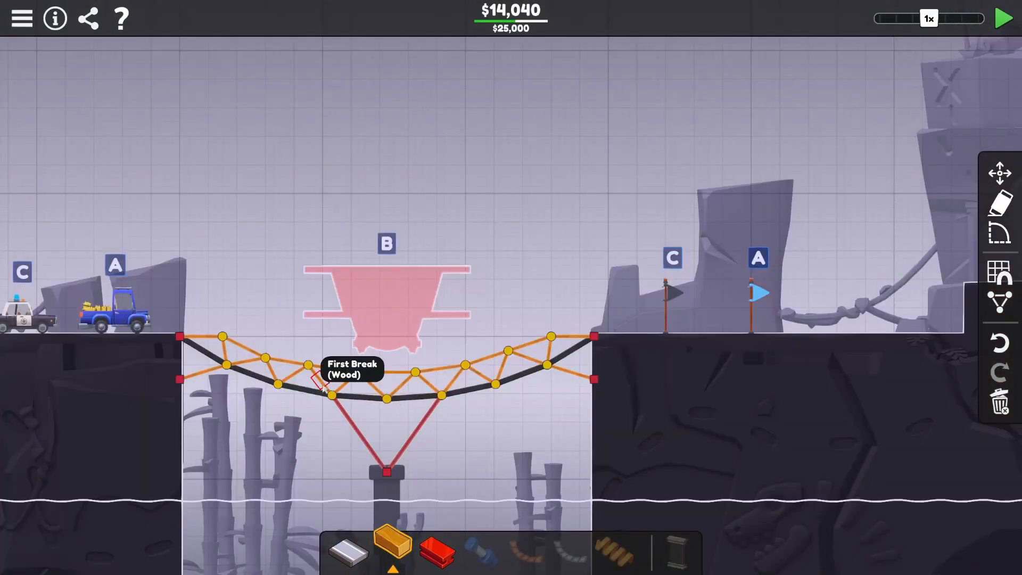
left_click(317, 381)
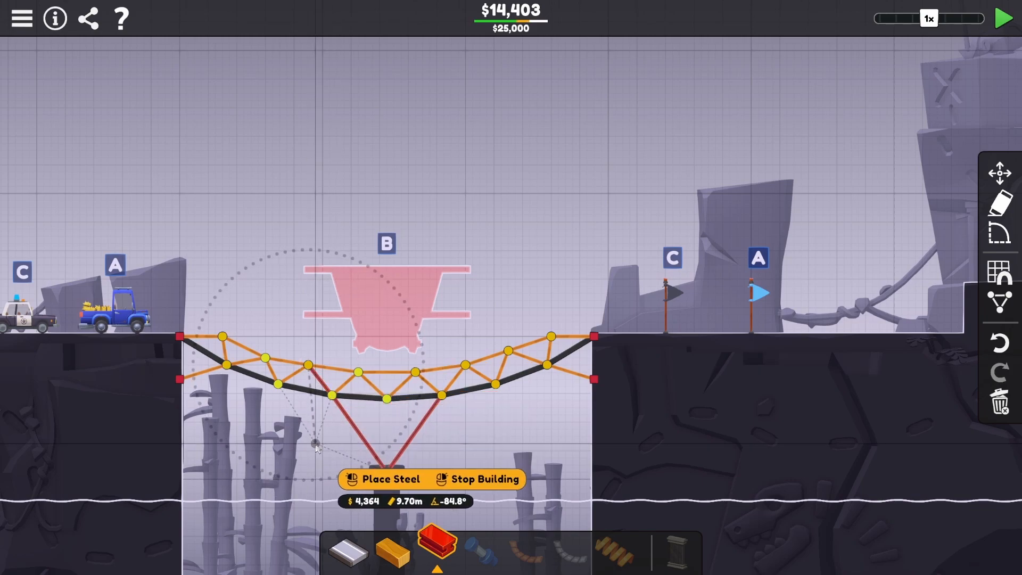
left_click(1004, 18)
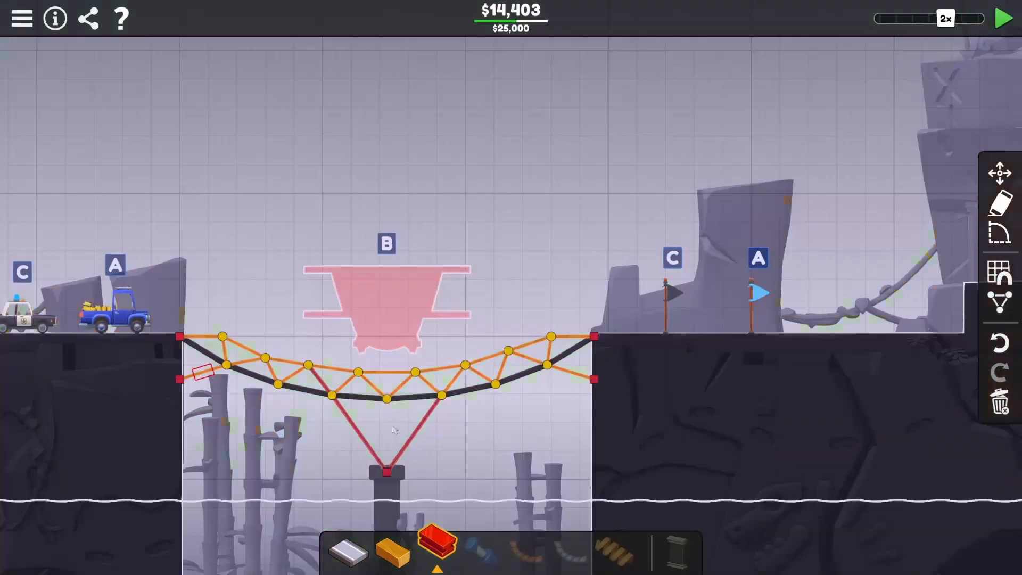
left_click(181, 380)
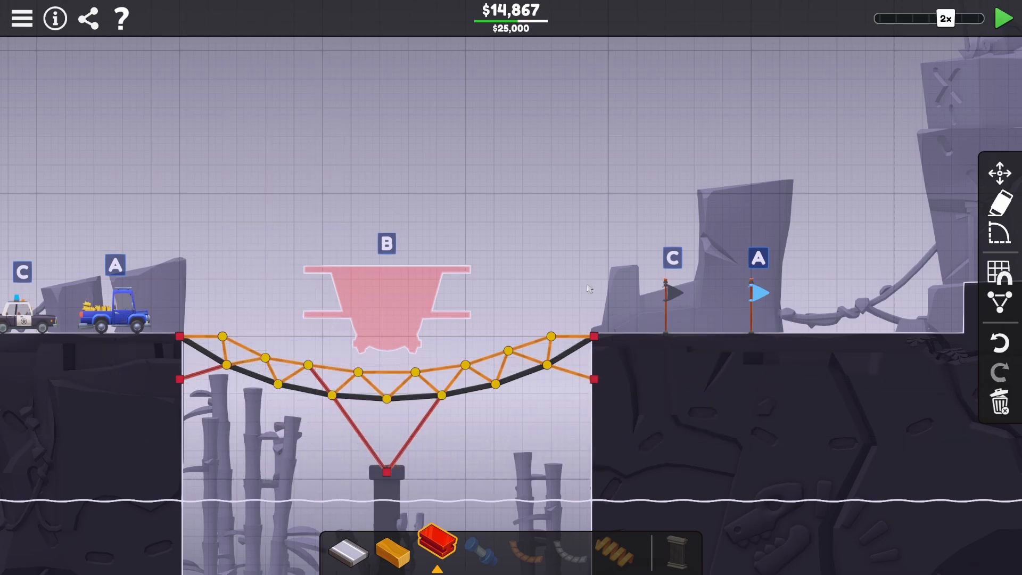
left_click(1004, 18)
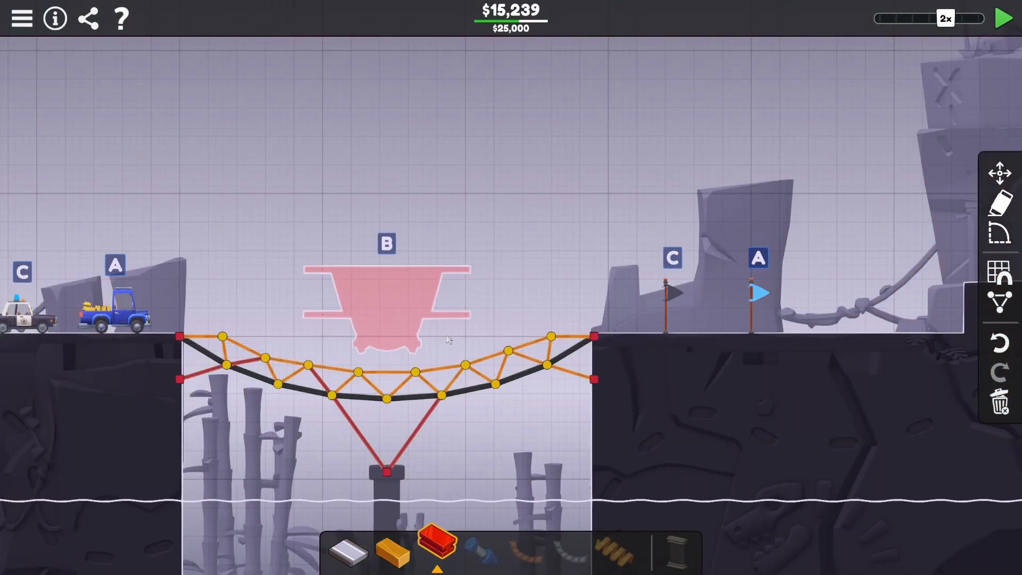
left_click(280, 356)
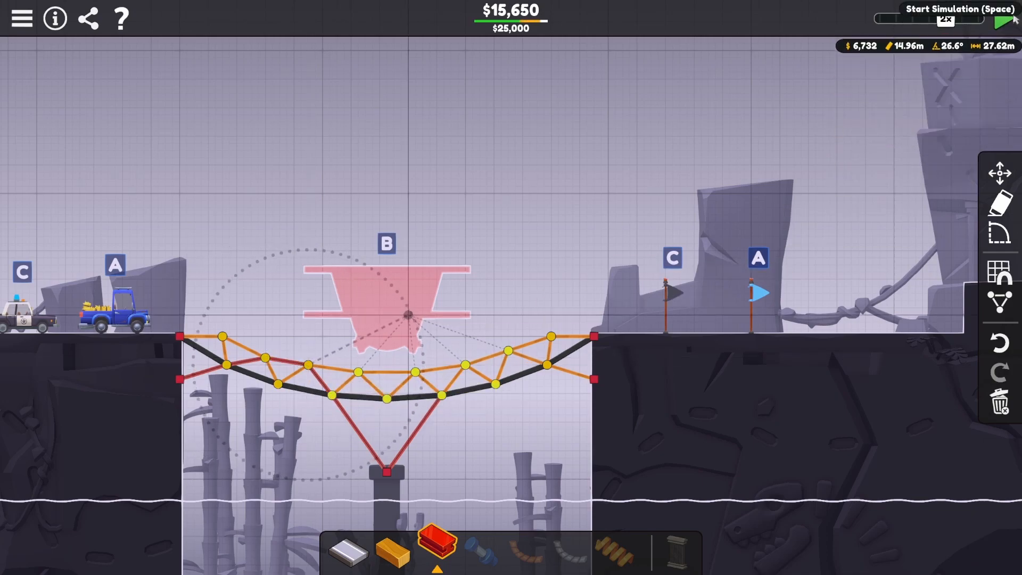
left_click(1004, 18)
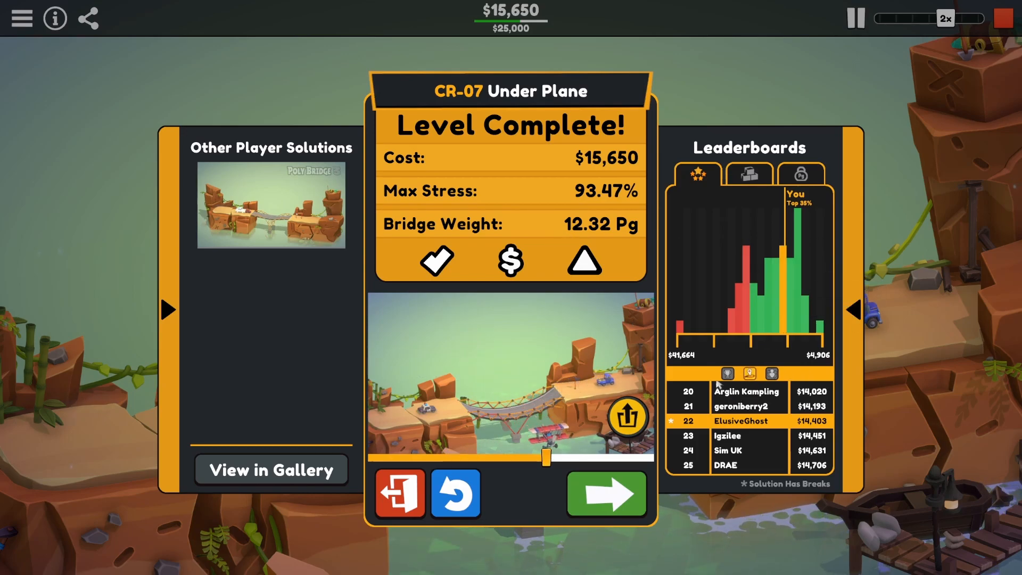
Advance to CR-08 Over The Boat and dismiss its briefing to open the $20,000 build area.
left_click(606, 493)
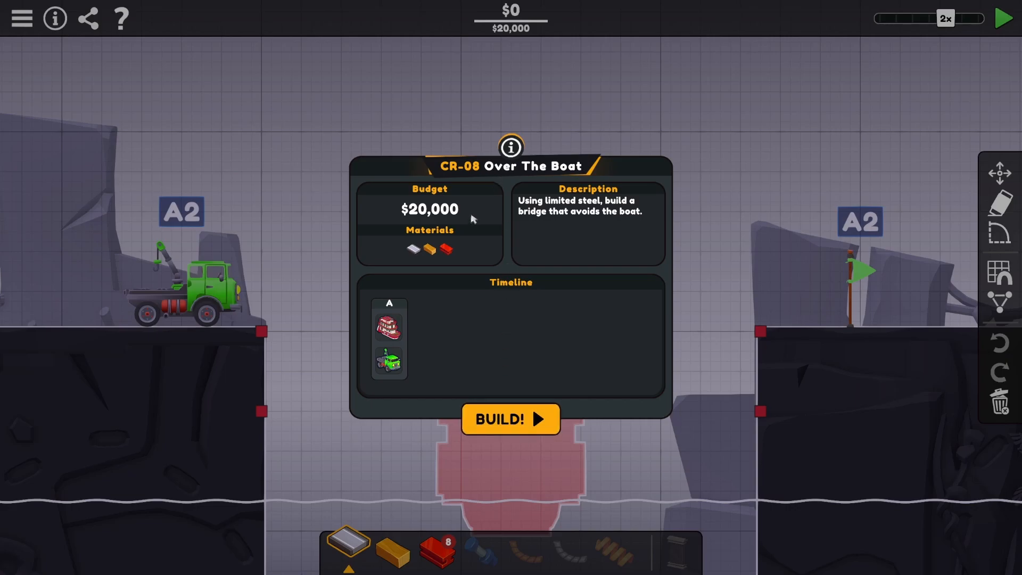
mouse_move(603, 206)
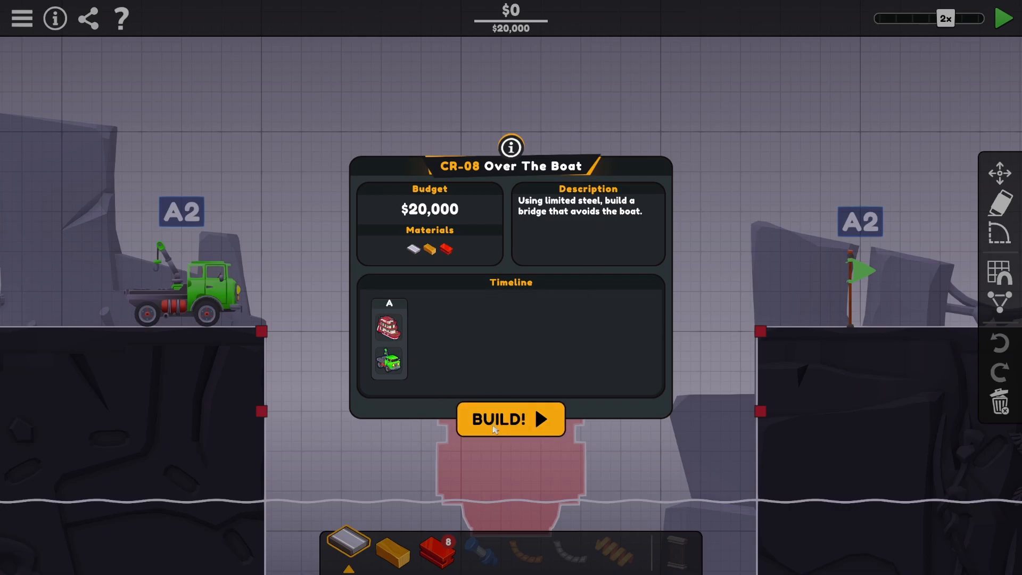
left_click(510, 418)
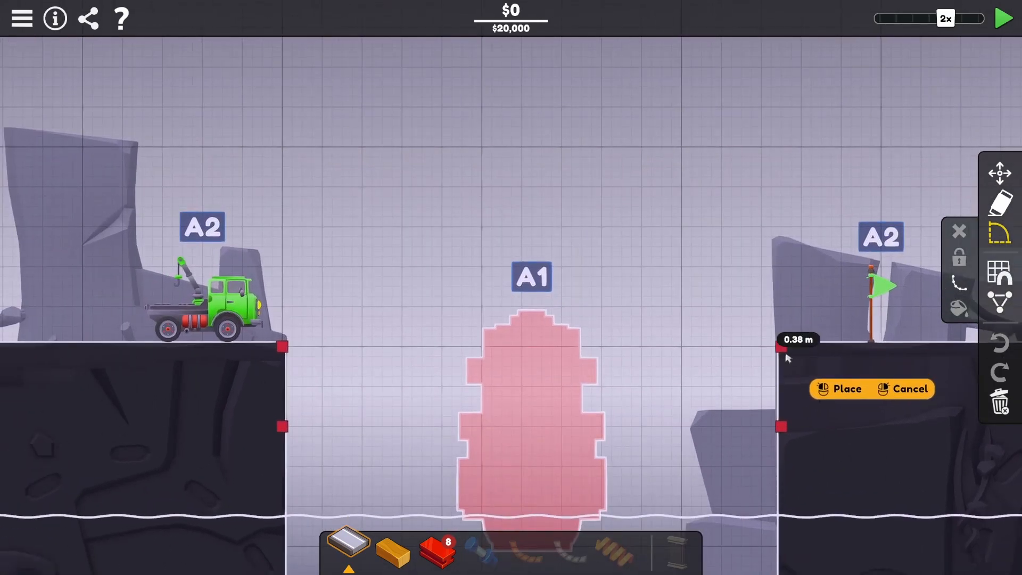
Draw a road from the left bank and shape it into an arch over the boat zone.
left_click_drag(782, 356, 280, 345)
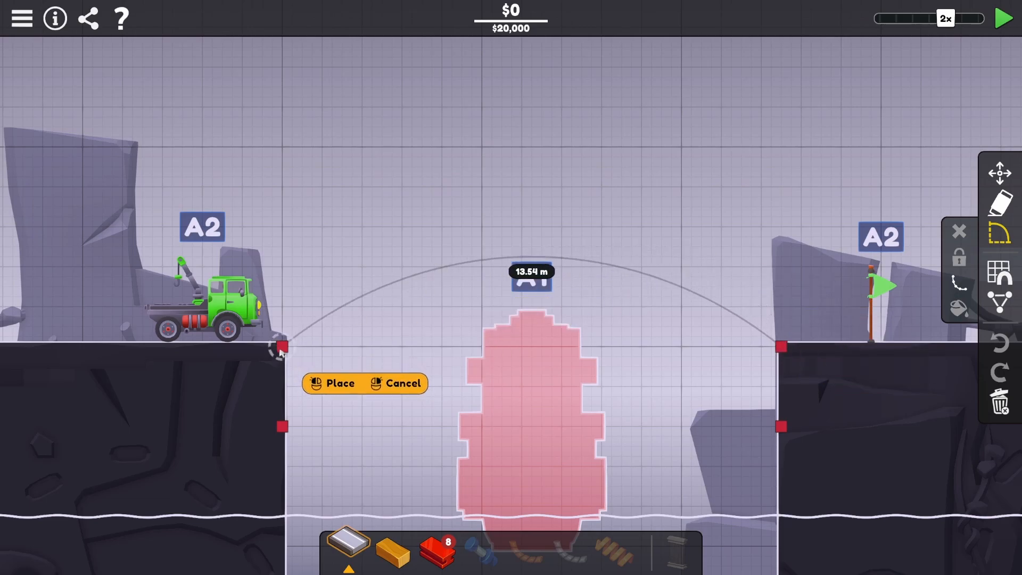
left_click(333, 384)
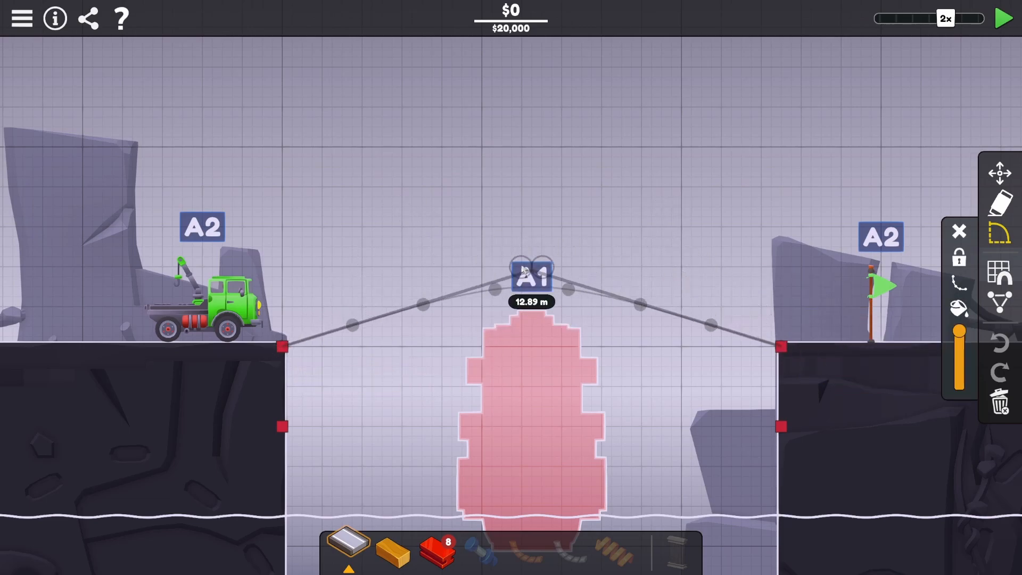
left_click_drag(533, 273, 534, 294)
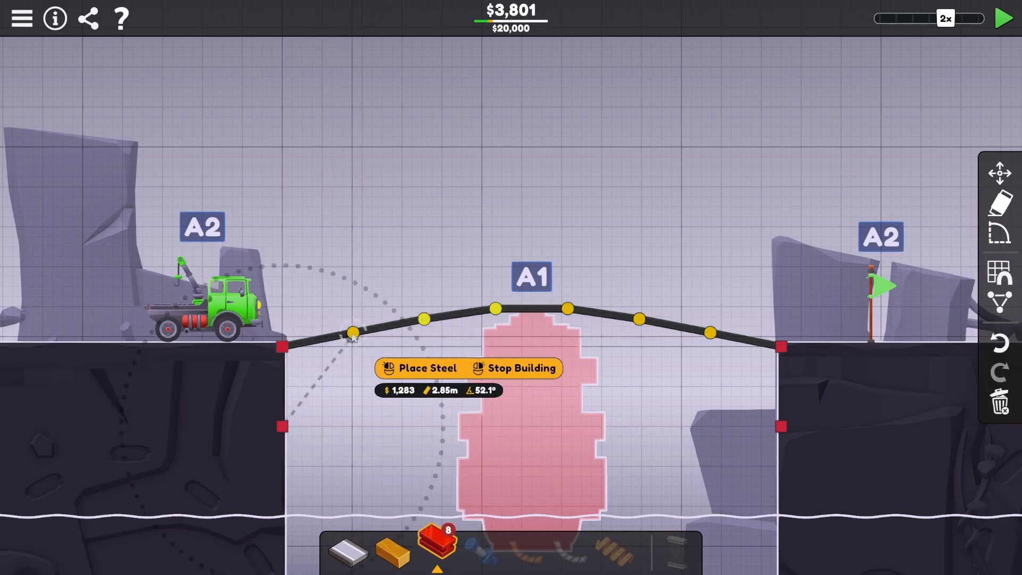
Add a steel strut to the lower-left anchor, a wood truss above the road, and run the truck test.
left_click(422, 367)
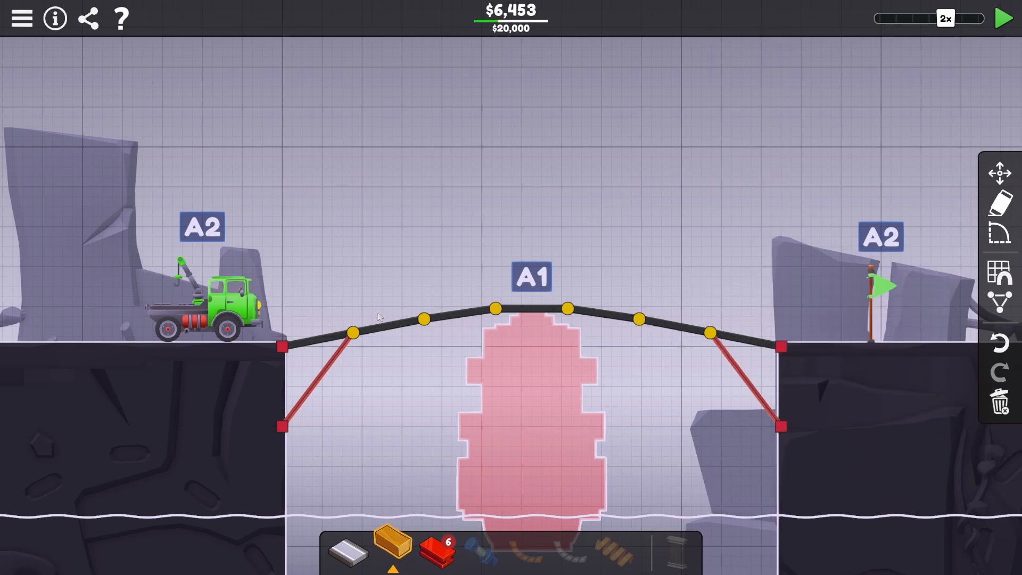
left_click(381, 297)
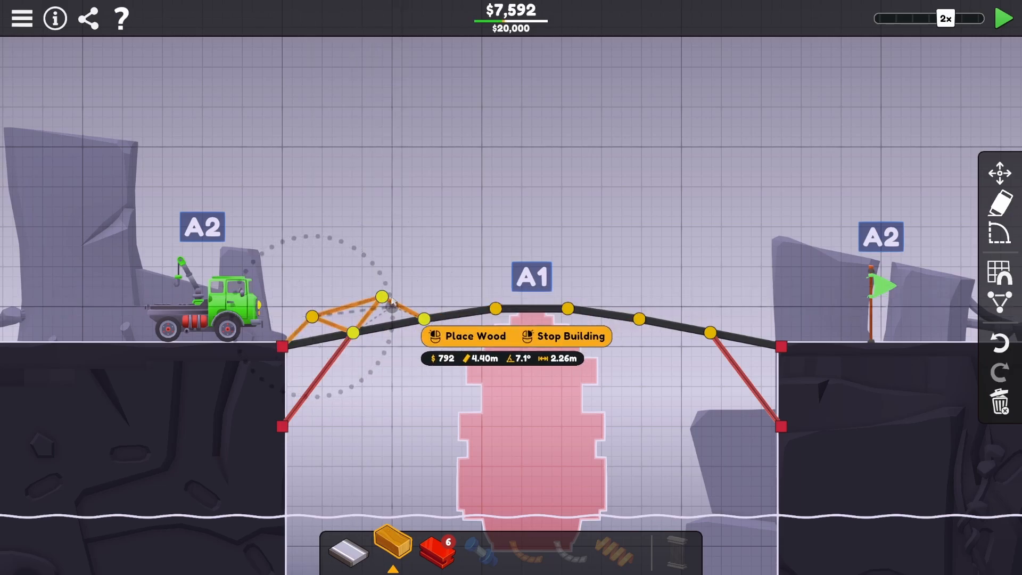
left_click_drag(384, 297, 451, 274)
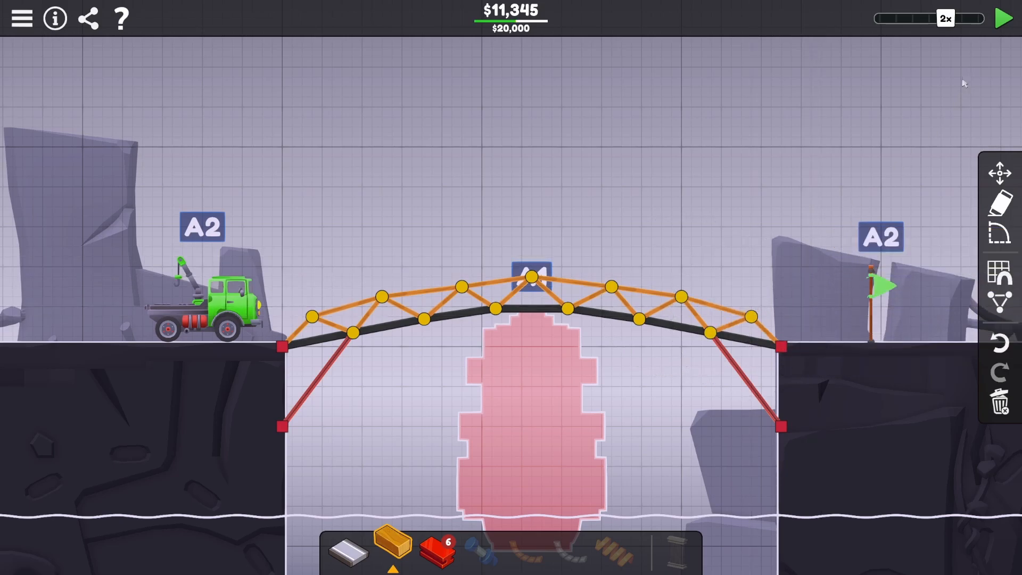
left_click(1004, 18)
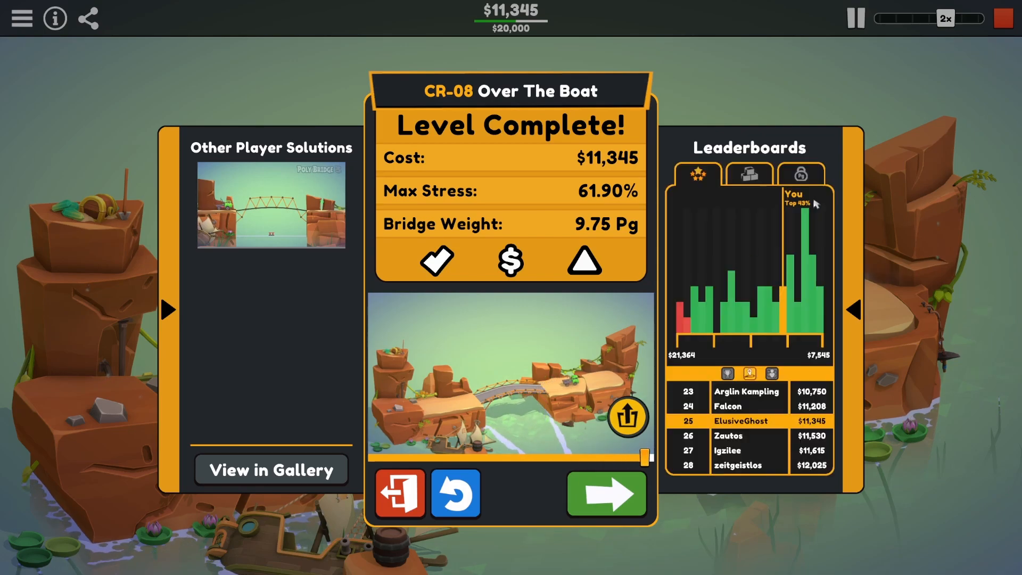
Return to the editor and lower the top truss joints flat, cutting the cost to $10,863.
left_click(455, 493)
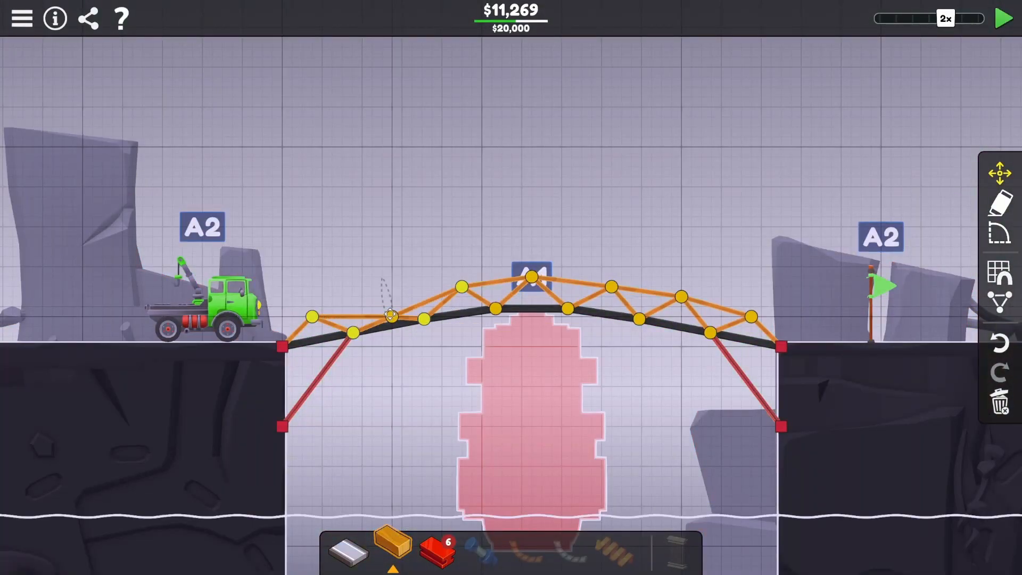
left_click_drag(391, 316, 322, 326)
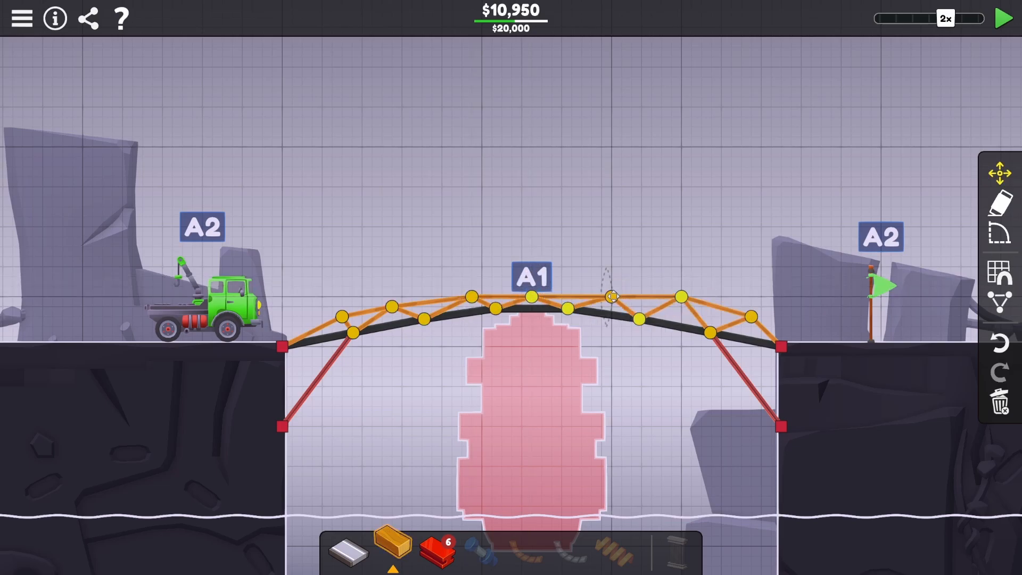
left_click_drag(609, 297, 681, 317)
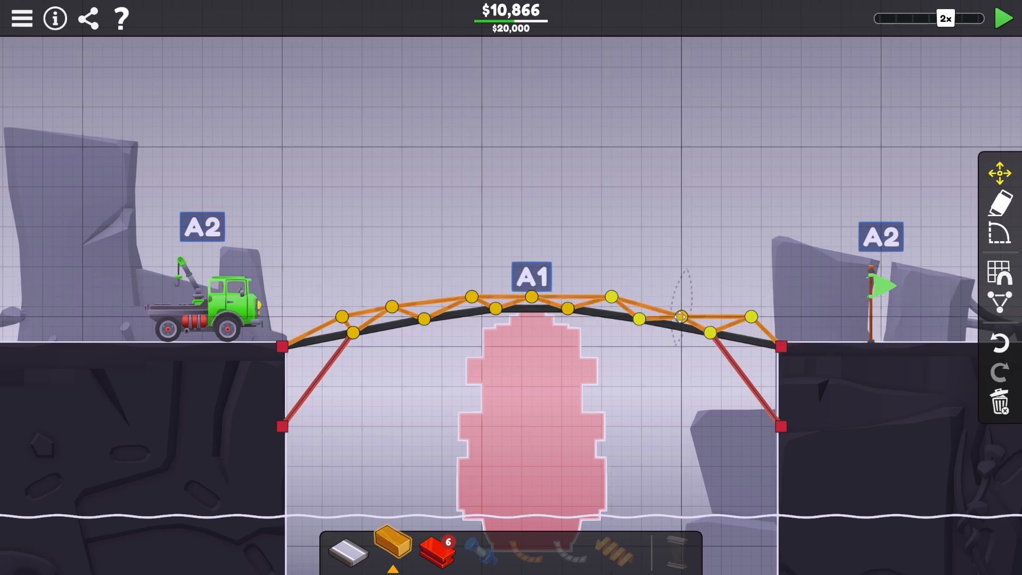
left_click_drag(681, 317, 746, 326)
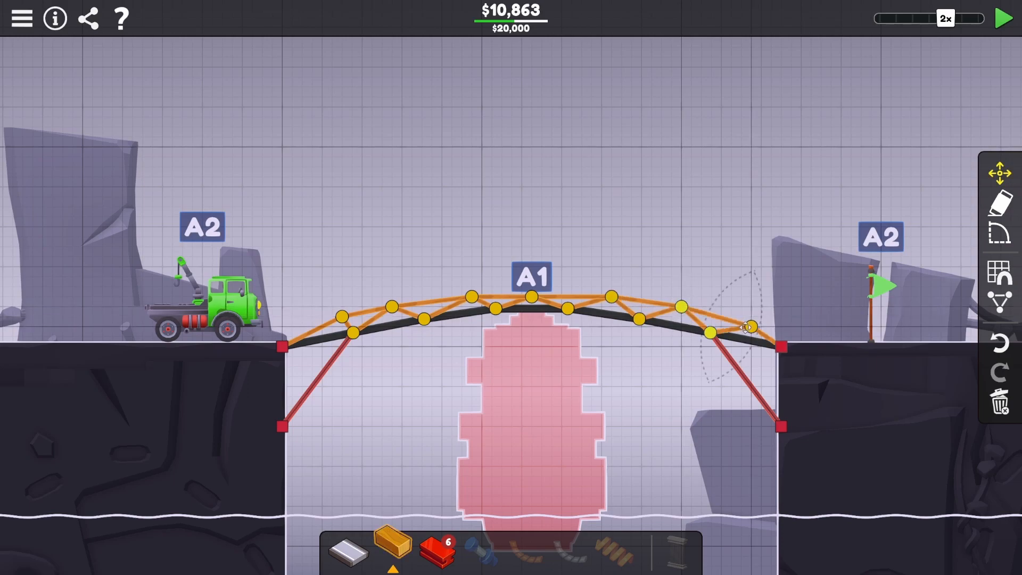
left_click(1004, 19)
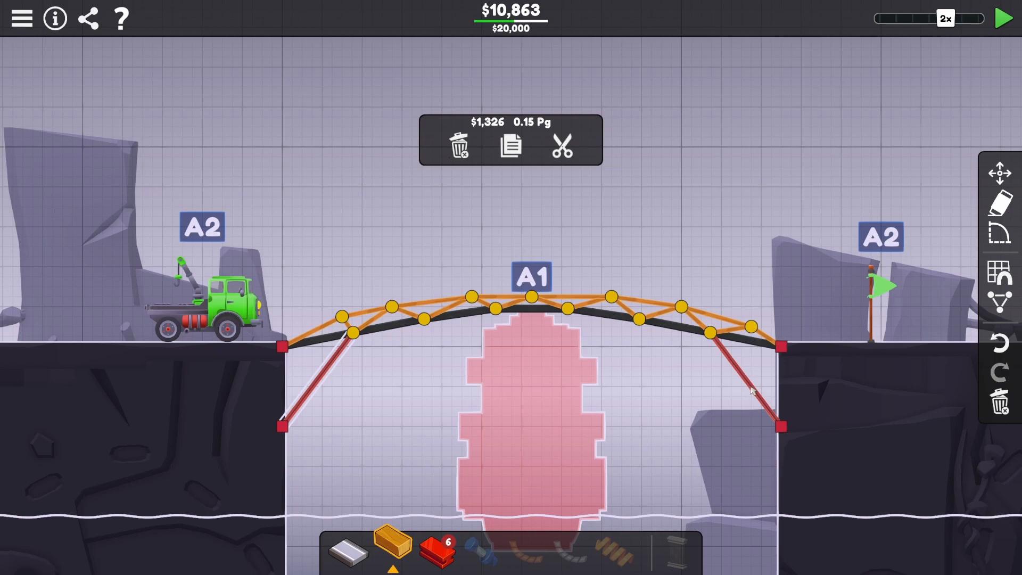
mouse_move(1003, 18)
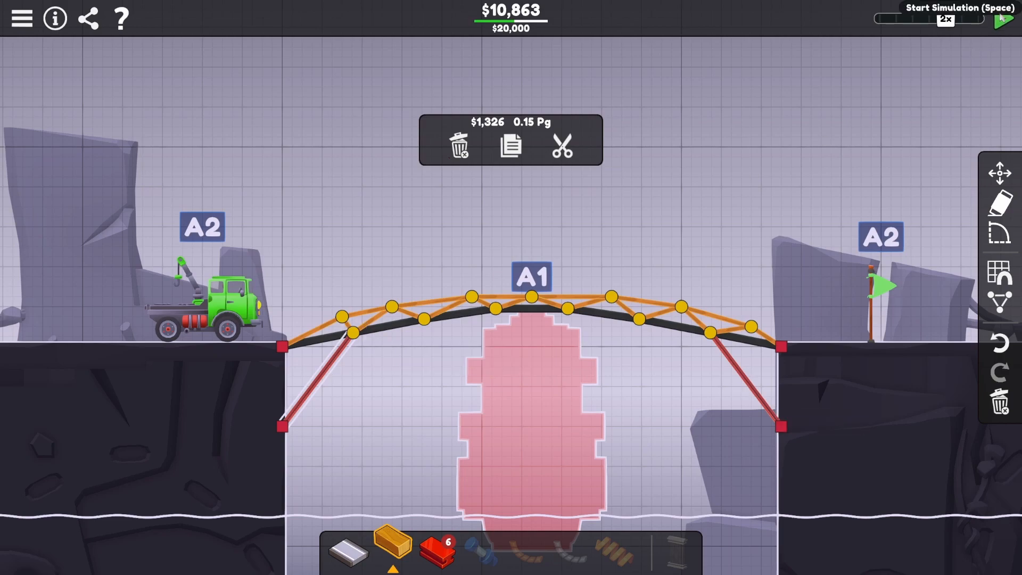
Run the test at 3x speed to re-complete CR-08 at $10,863 and move on to CR-09.
left_click(1004, 20)
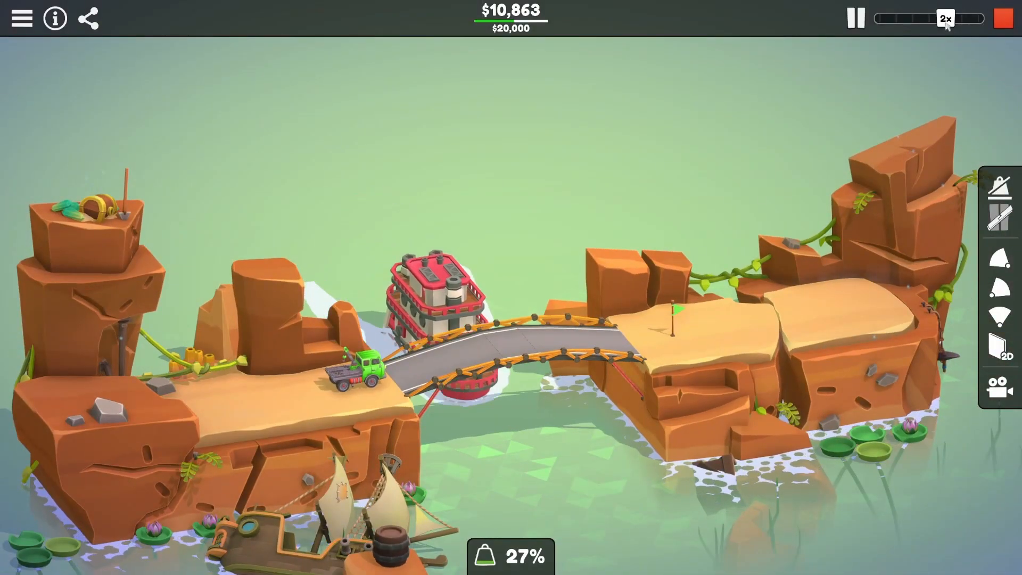
left_click(971, 18)
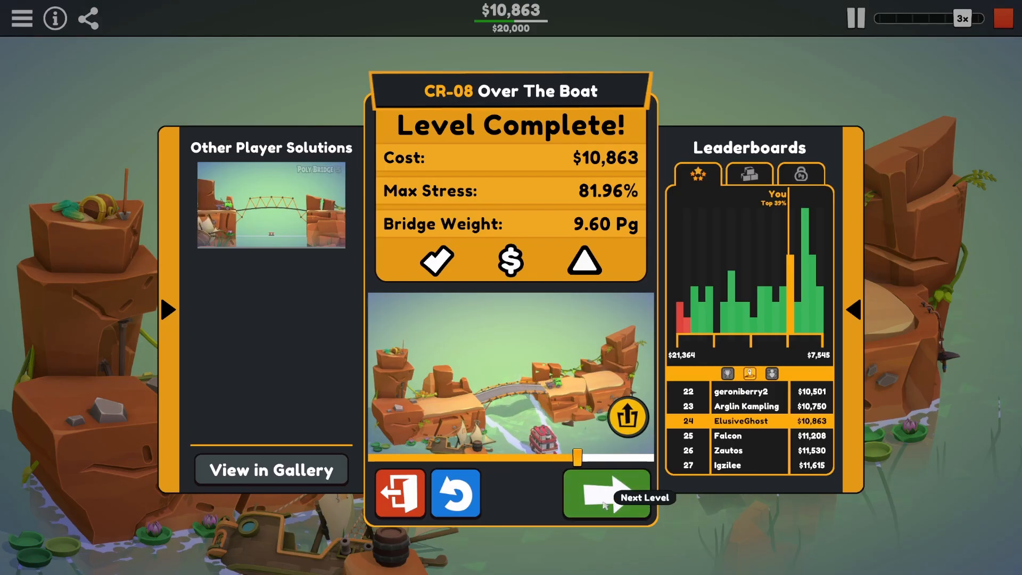
left_click(606, 494)
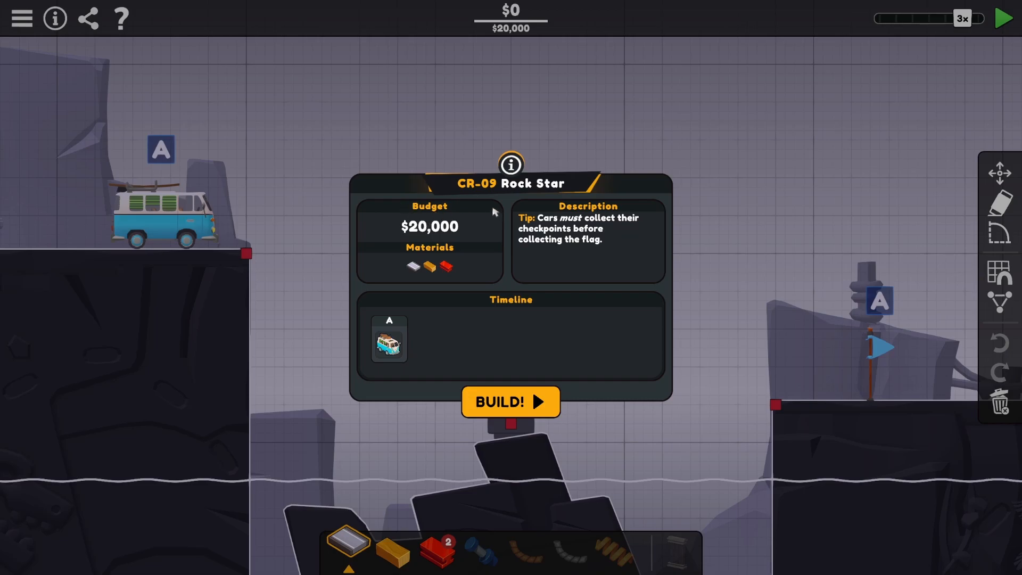
mouse_move(642, 238)
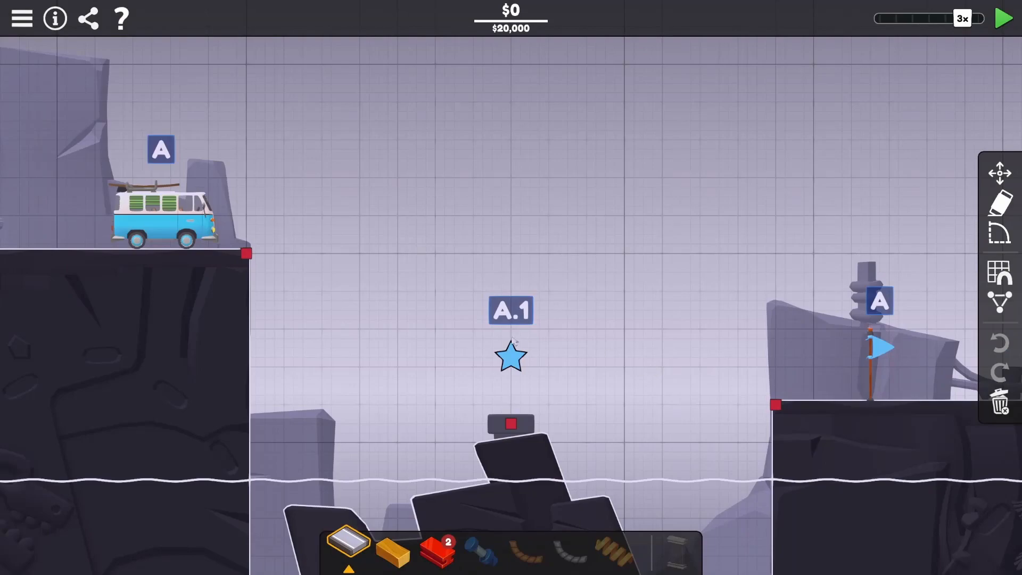
mouse_move(349, 543)
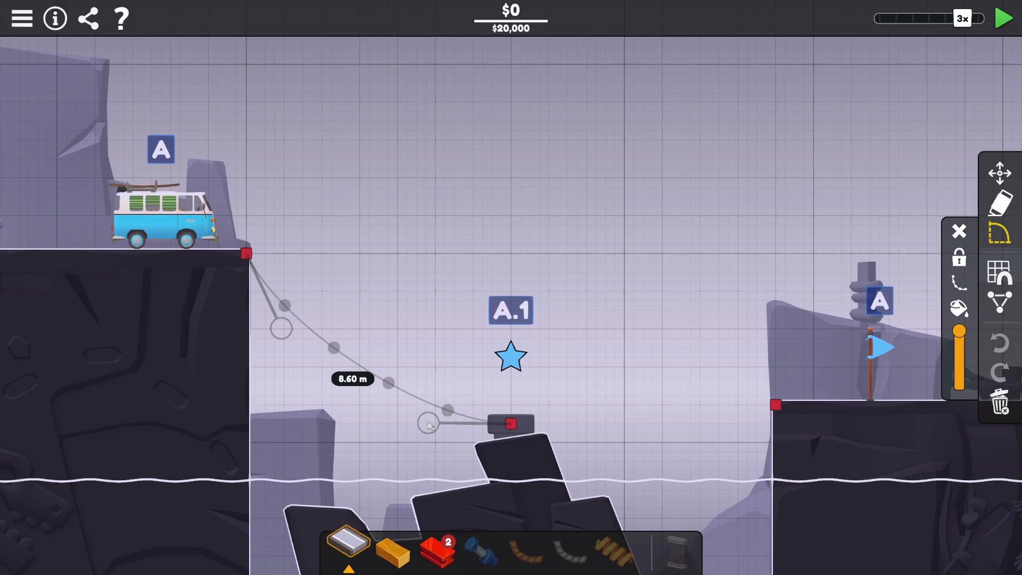
Bend the CR-09 road down so it meets the middle rock anchor.
left_click_drag(430, 426, 453, 440)
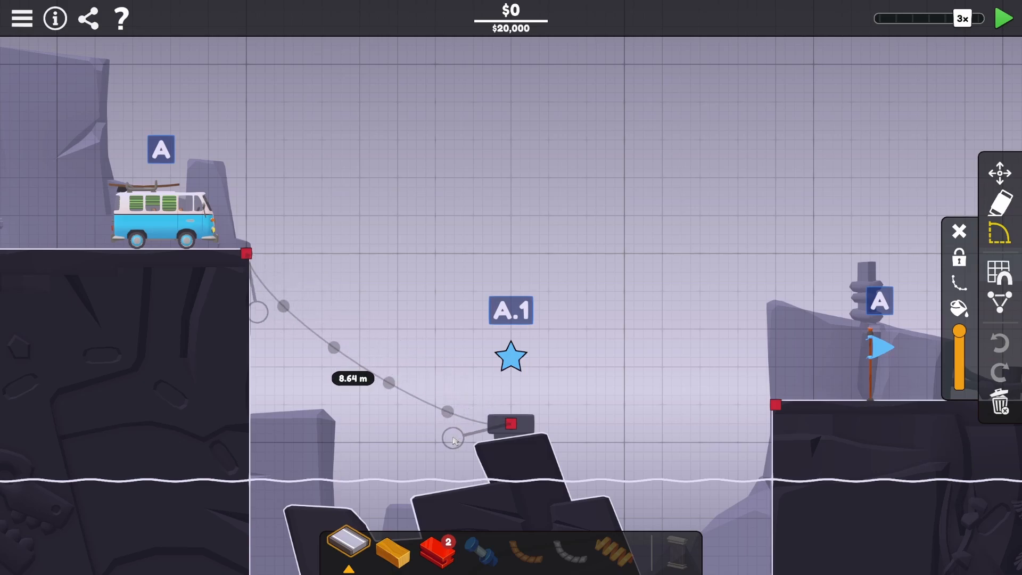
left_click_drag(453, 436, 421, 433)
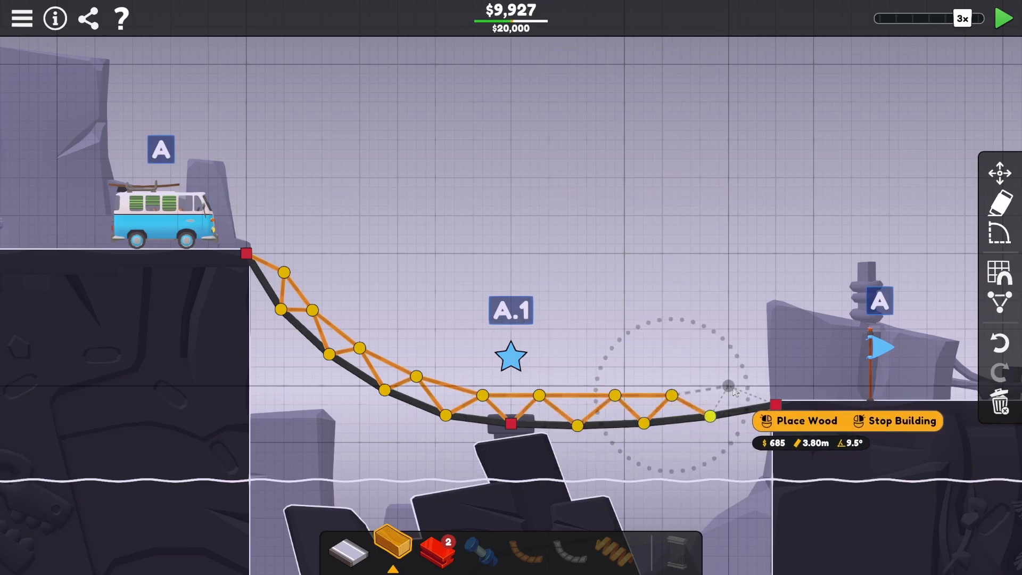
Test the bridge, stop after the left section collapses, and brace the sagging part with steel.
left_click(1003, 18)
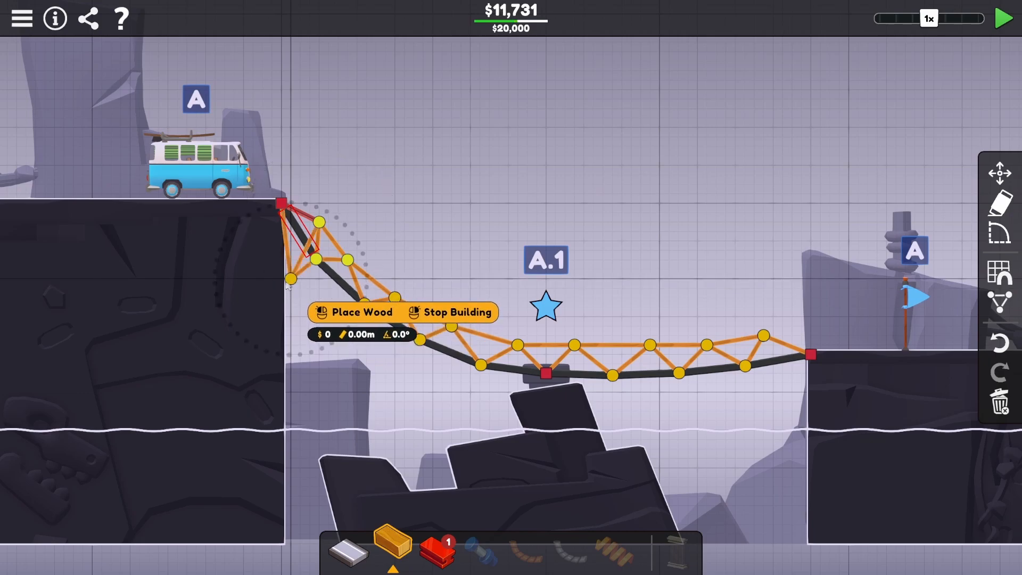
left_click(1003, 18)
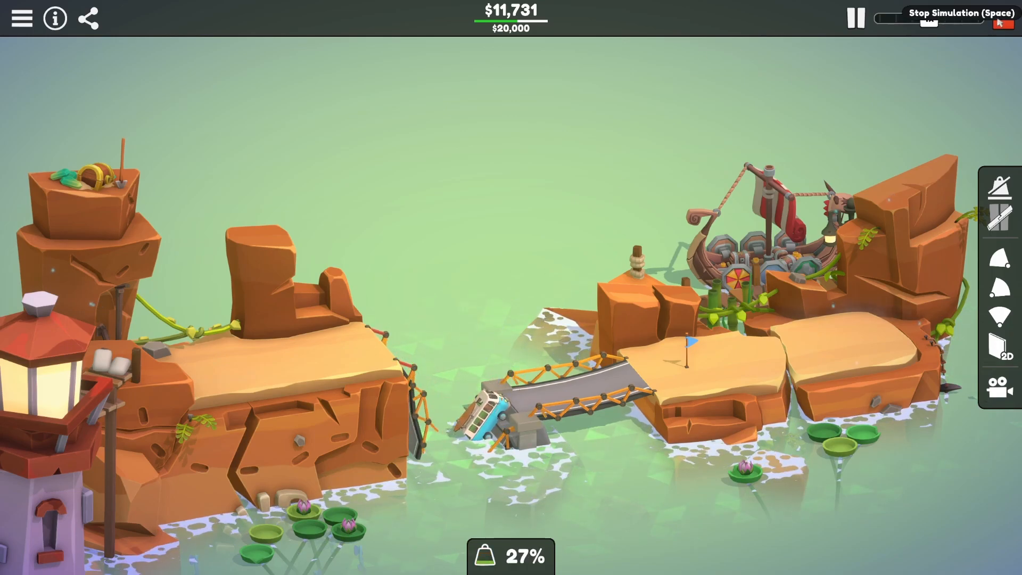
left_click(856, 18)
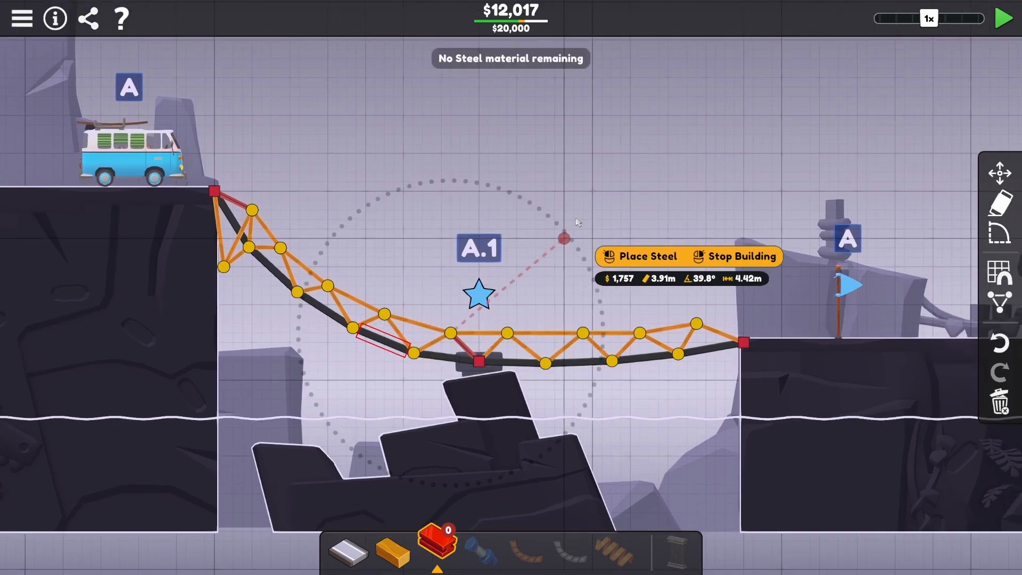
left_click_drag(563, 239, 423, 301)
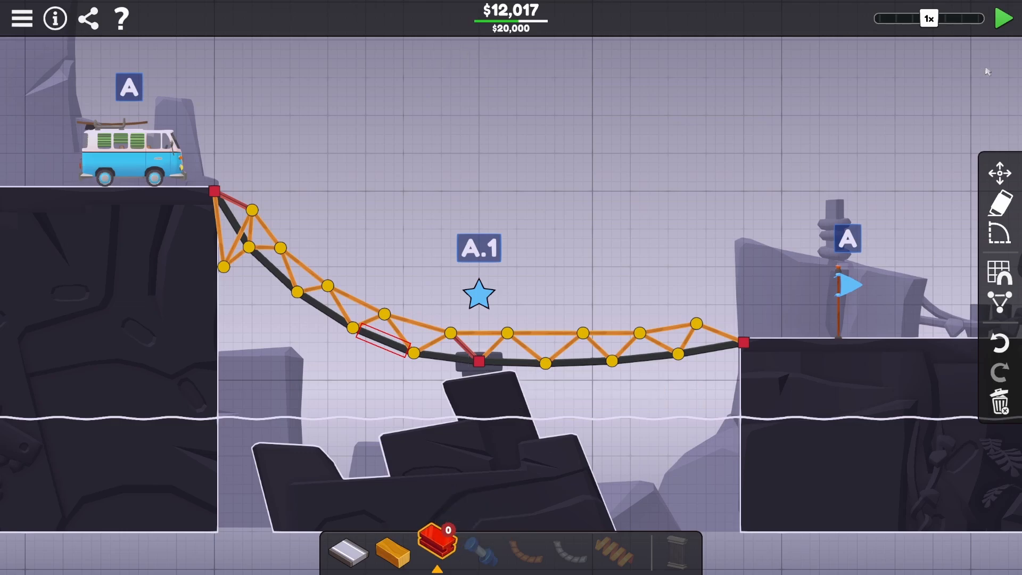
left_click(1006, 18)
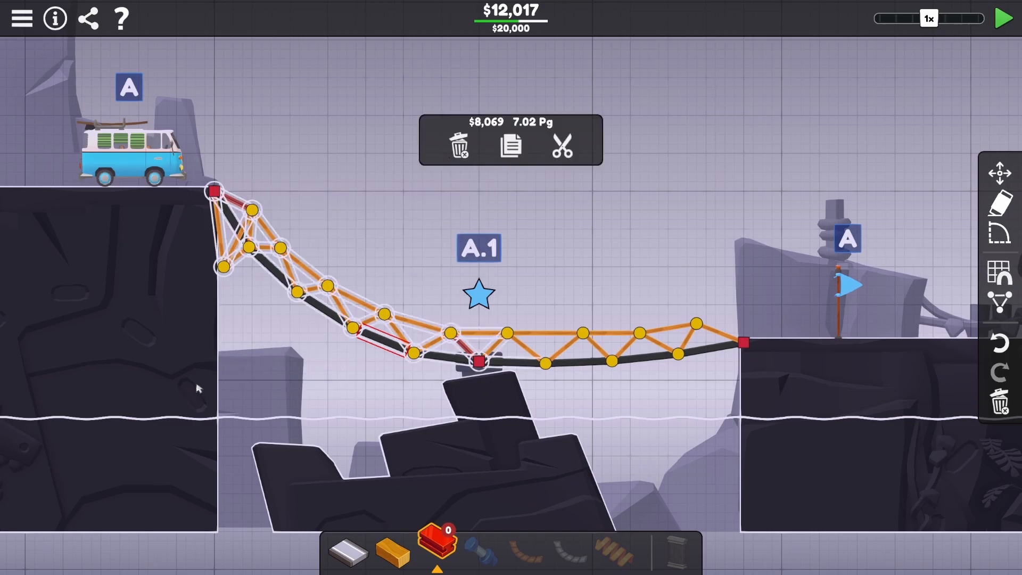
Delete the left part of the bridge and draw a new straight road piece from the middle rock.
left_click(460, 146)
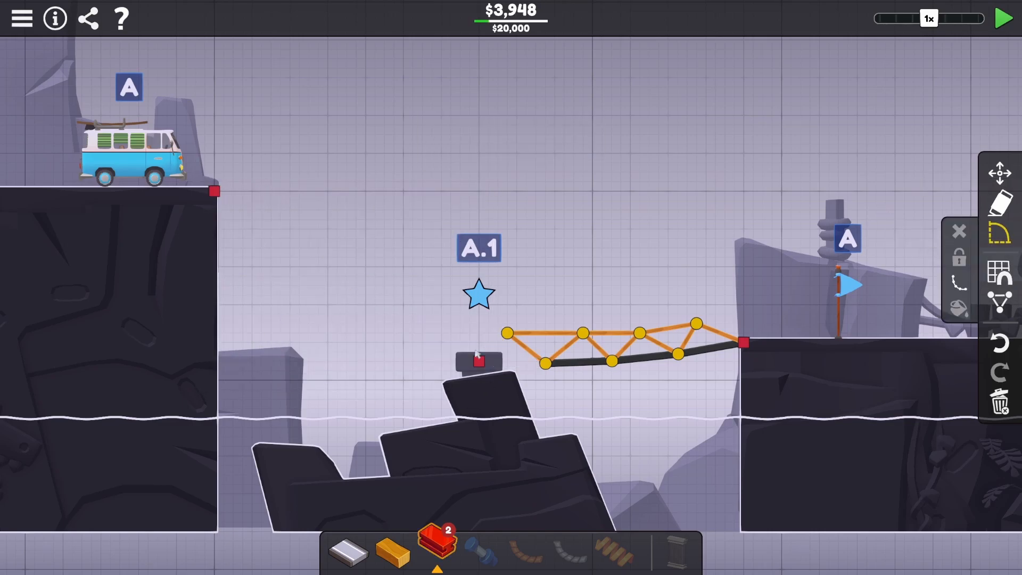
left_click_drag(215, 191, 476, 361)
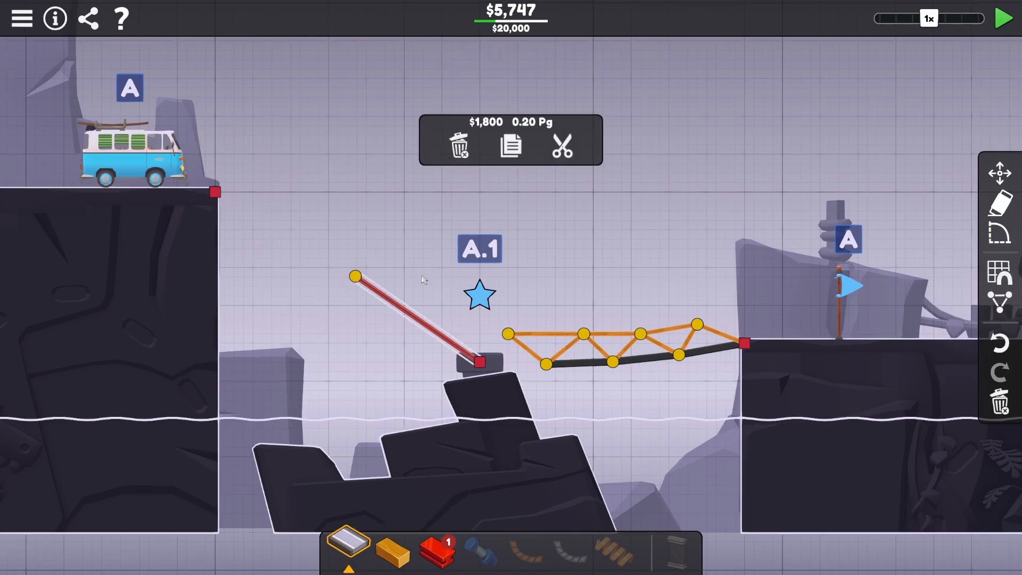
left_click(461, 146)
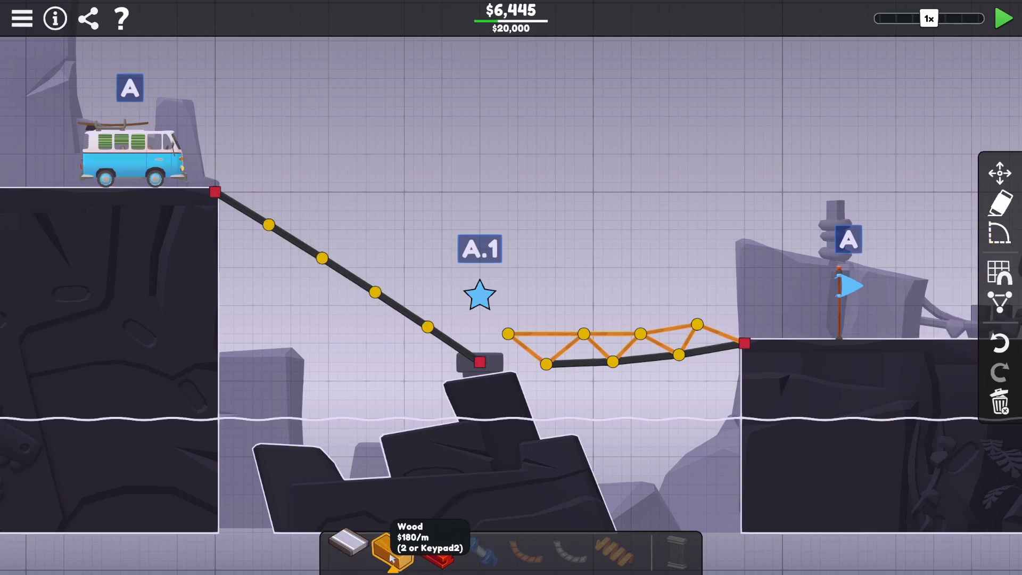
Start the road at the rock anchor and build wood truss members up the left slope, $10,952.
left_click(438, 554)
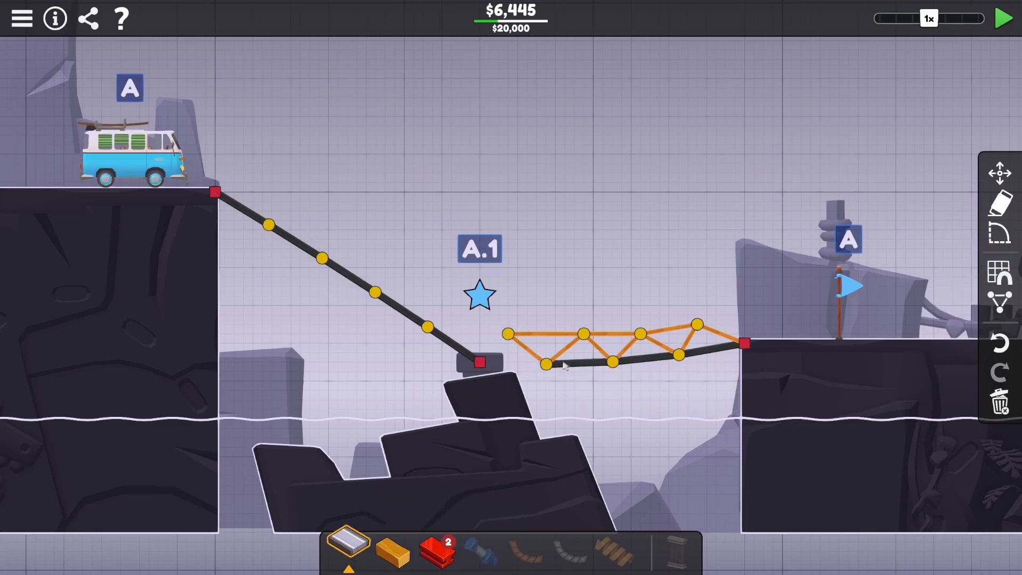
left_click(483, 363)
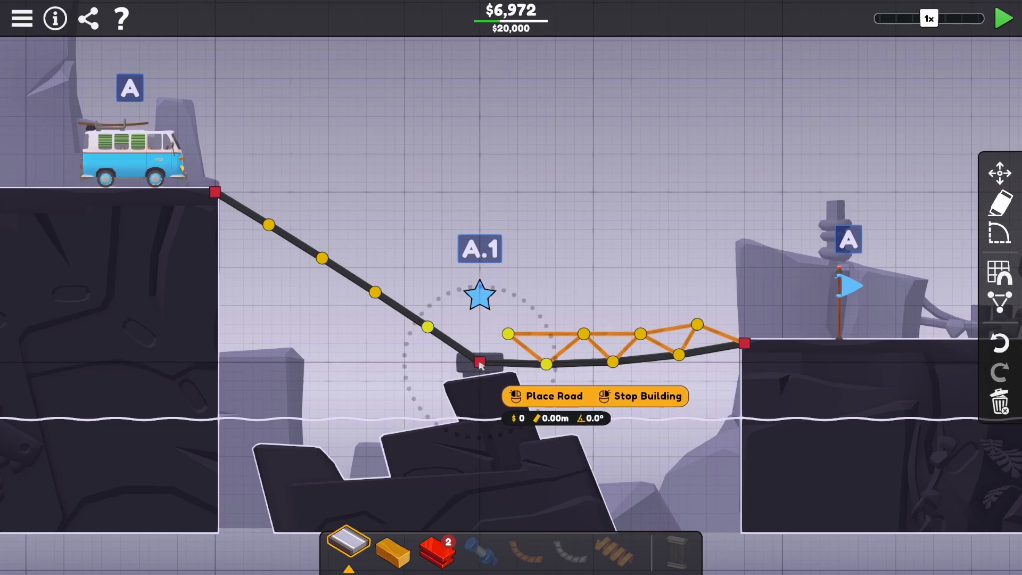
left_click(391, 546)
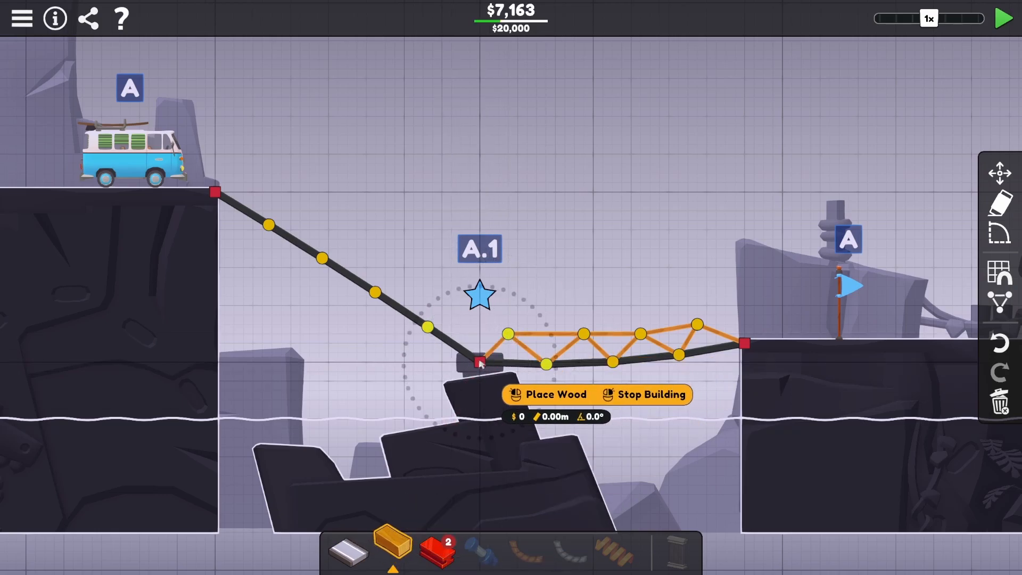
left_click_drag(480, 363, 409, 286)
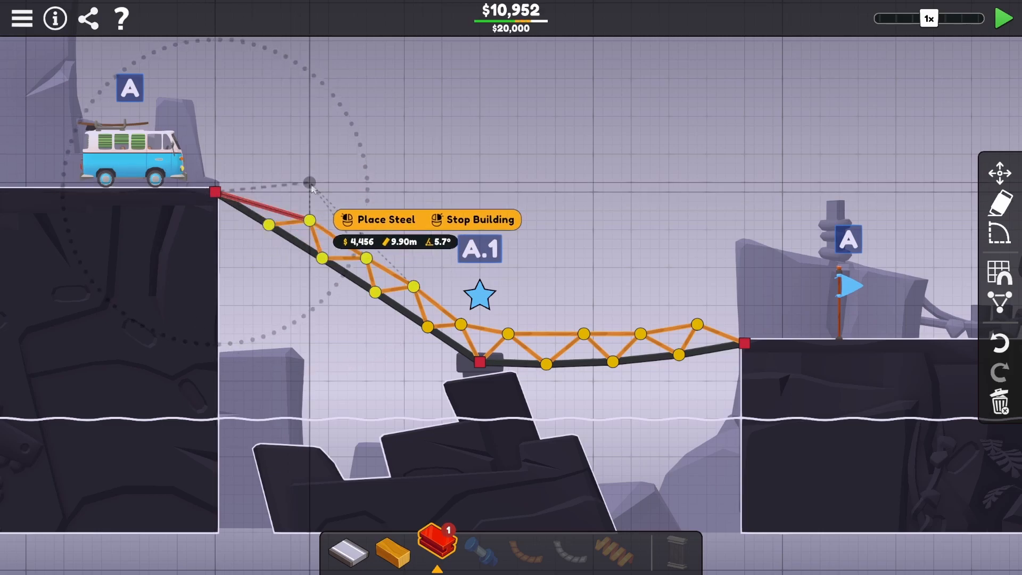
Finish the steel member near the left anchor, raise the upper left truss joints, and run the simulation.
left_click(1002, 18)
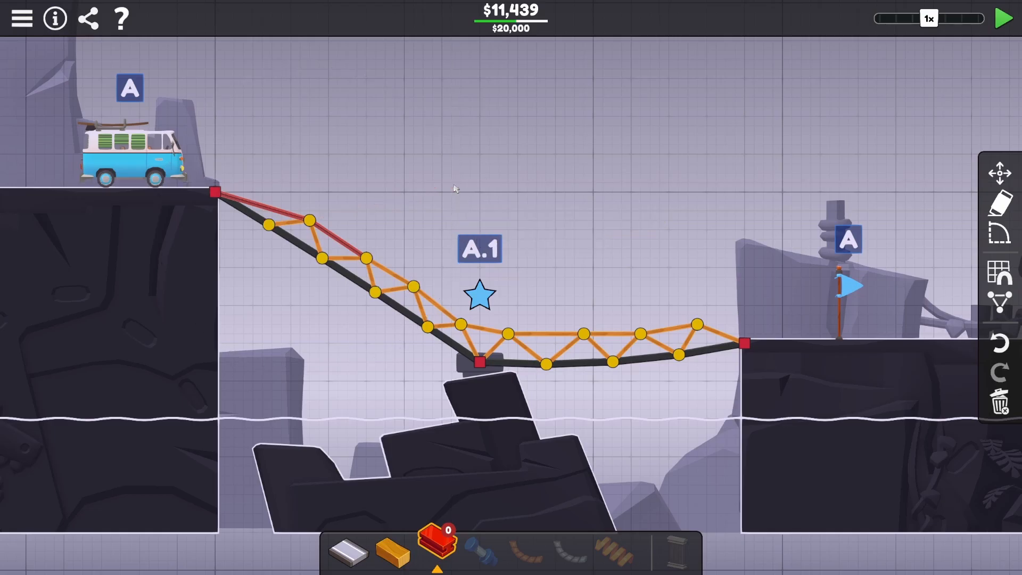
left_click(1003, 18)
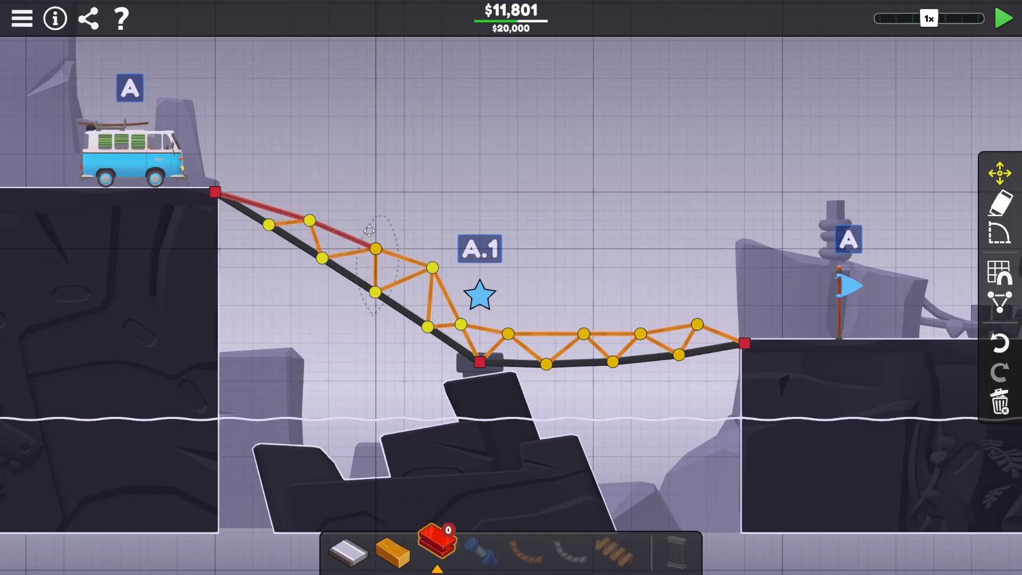
left_click_drag(375, 249, 310, 222)
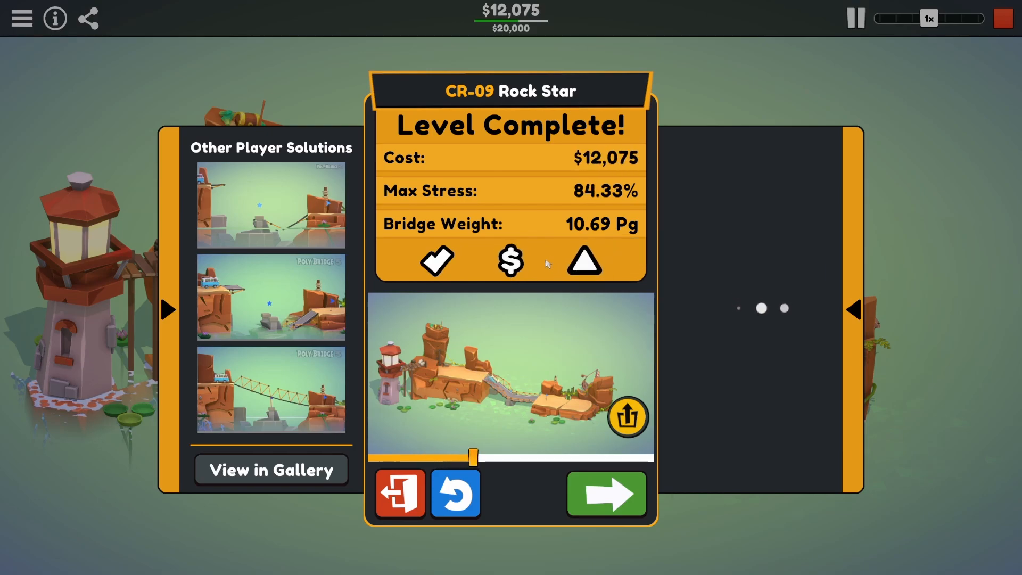
Skip the CR-09 completion replay and advance to CR-10 Go for the Gold.
left_click(852, 310)
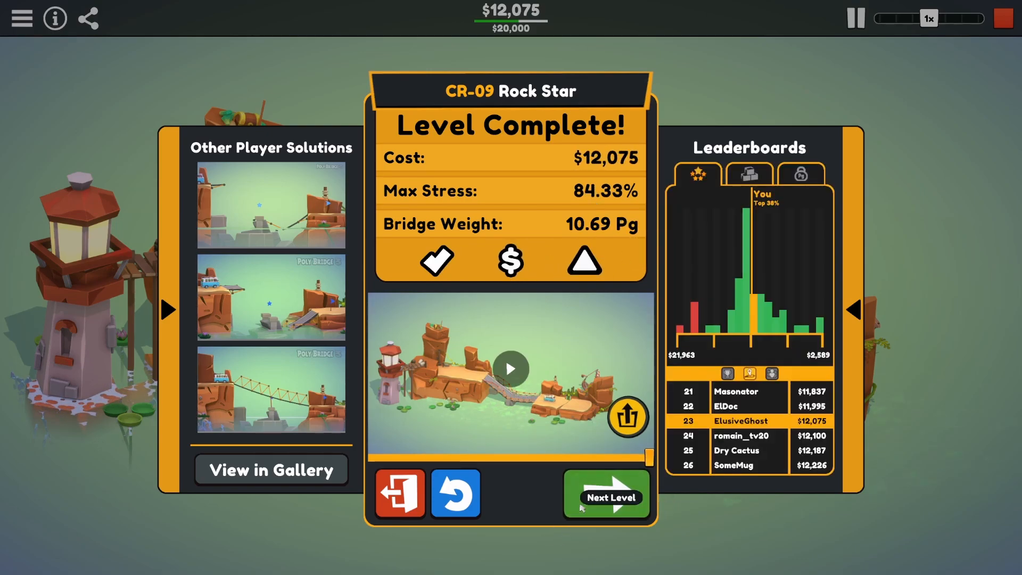
left_click(606, 495)
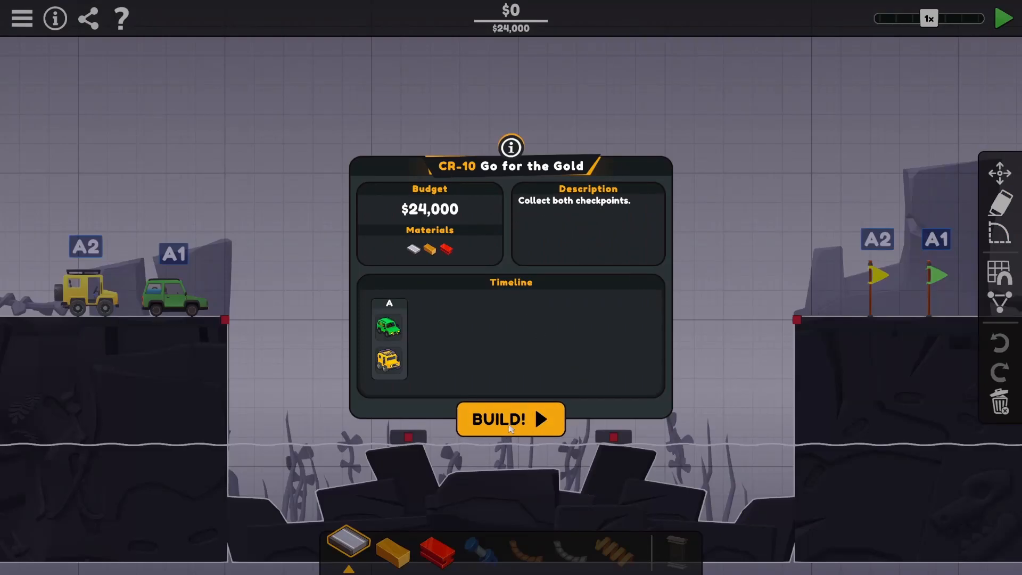
Start building CR-10, choose the material, and draw the road curved into a smooth arc through the checkpoint.
left_click(510, 417)
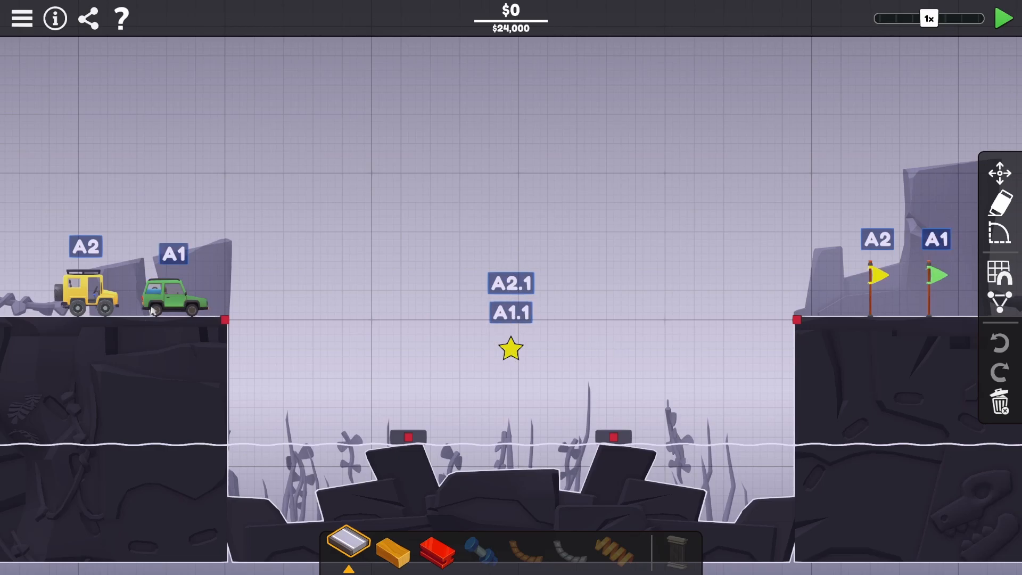
left_click(435, 547)
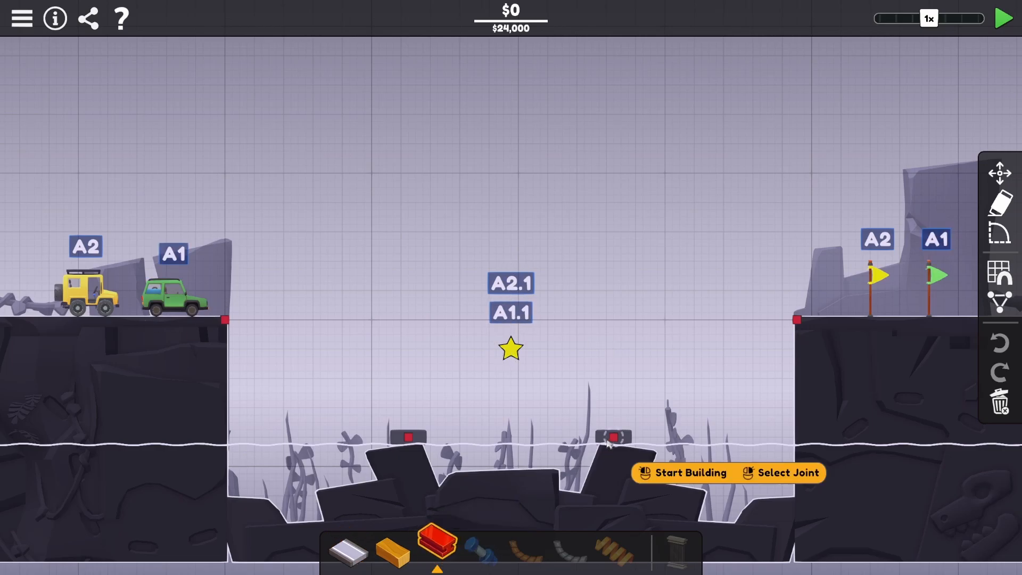
left_click(225, 321)
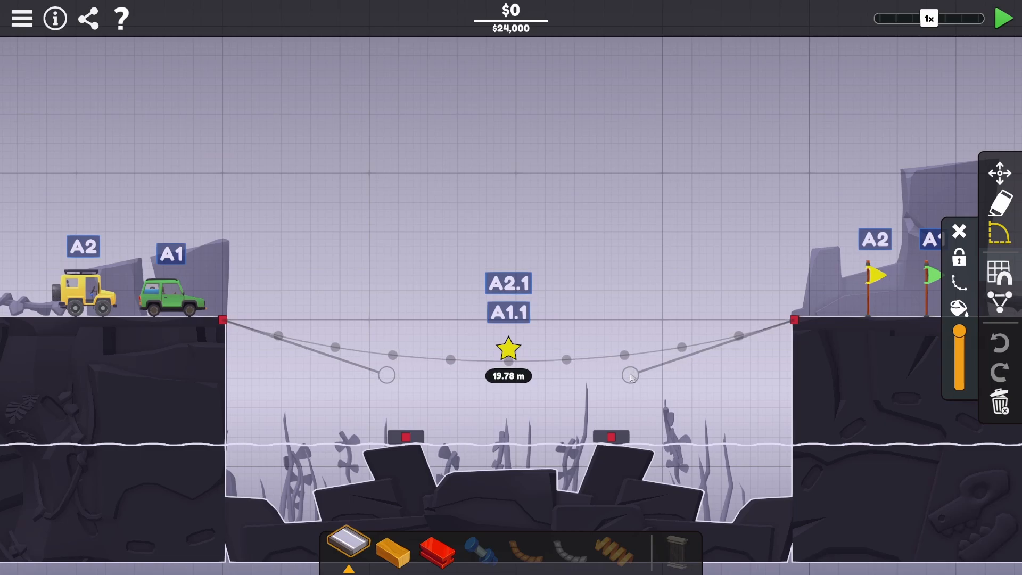
mouse_move(959, 280)
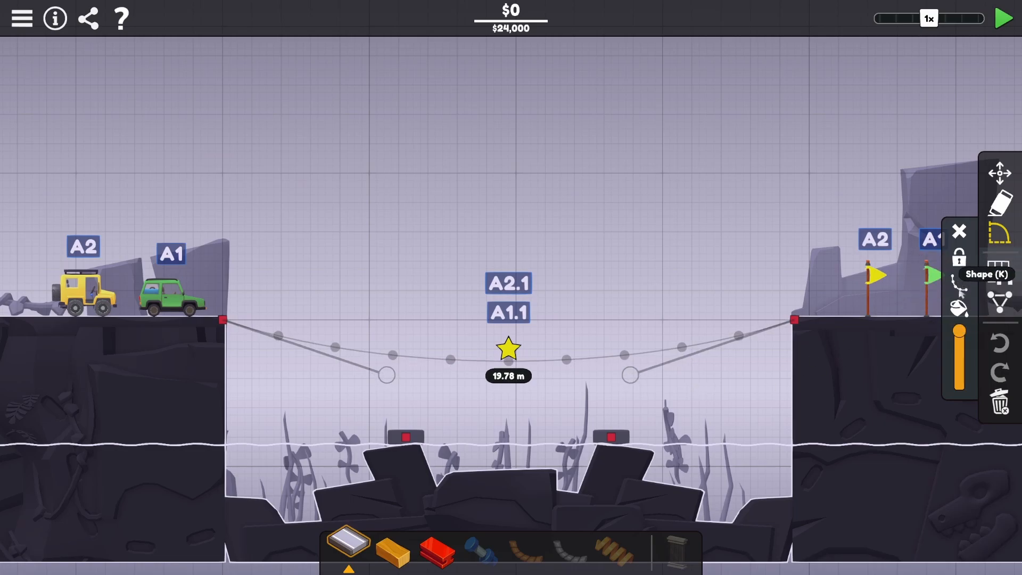
left_click(390, 537)
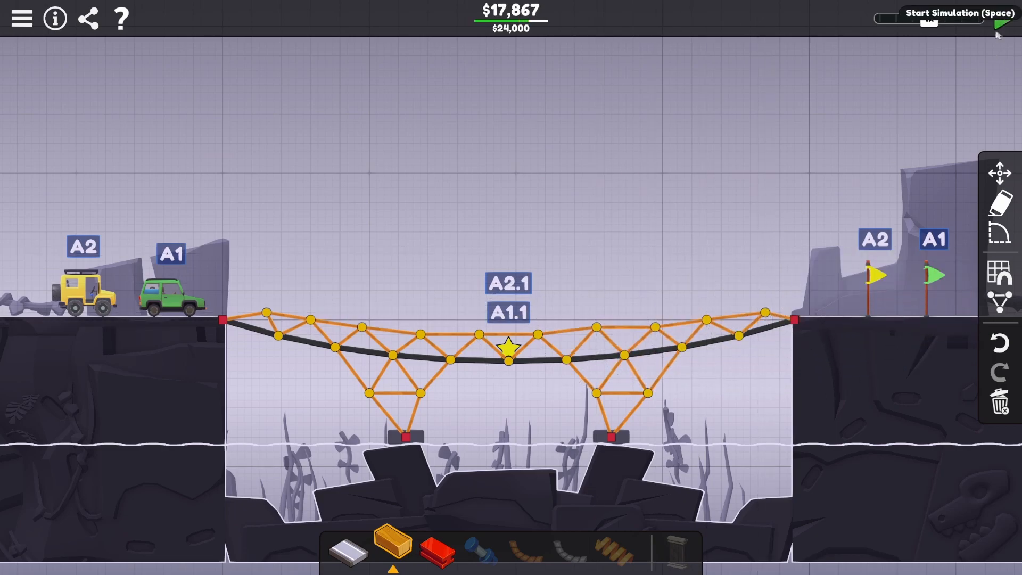
Run the simulation, trim the trusses to $16,989, and rerun until CR-10 completes.
left_click(998, 21)
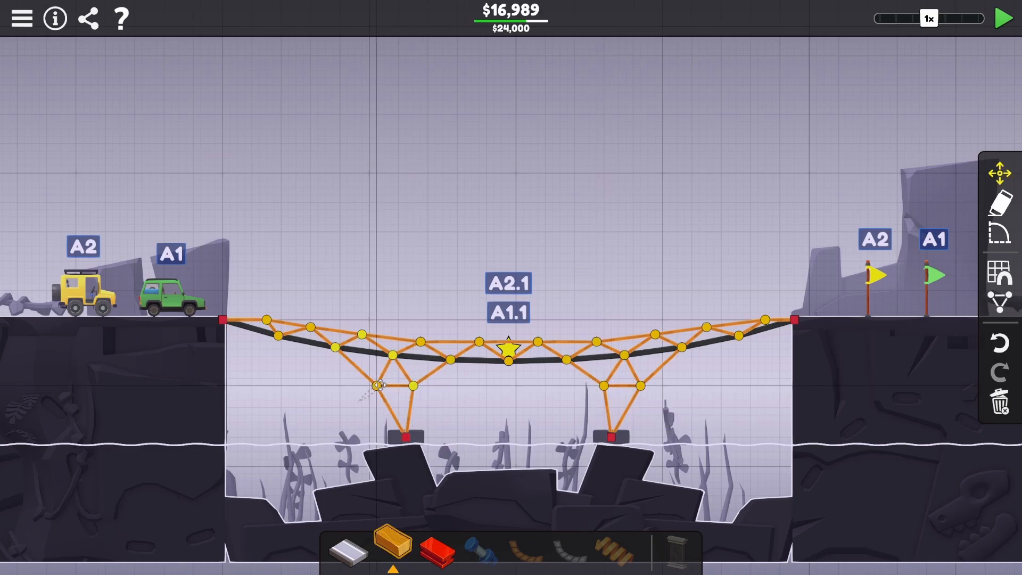
left_click(1005, 18)
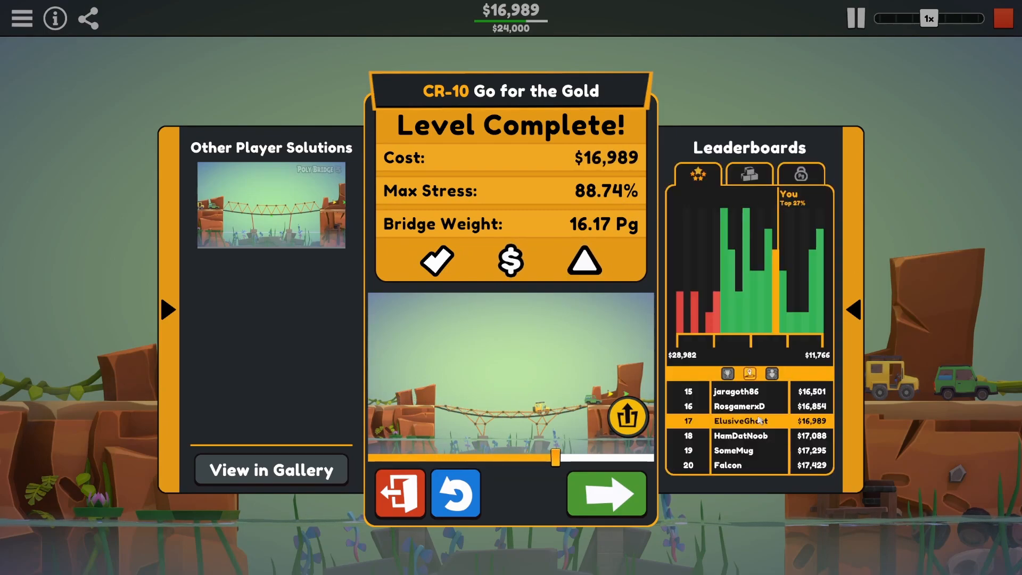
Skip the replay to its end, share it to the Online Gallery and dismiss the Sharing Complete notice.
left_click(270, 470)
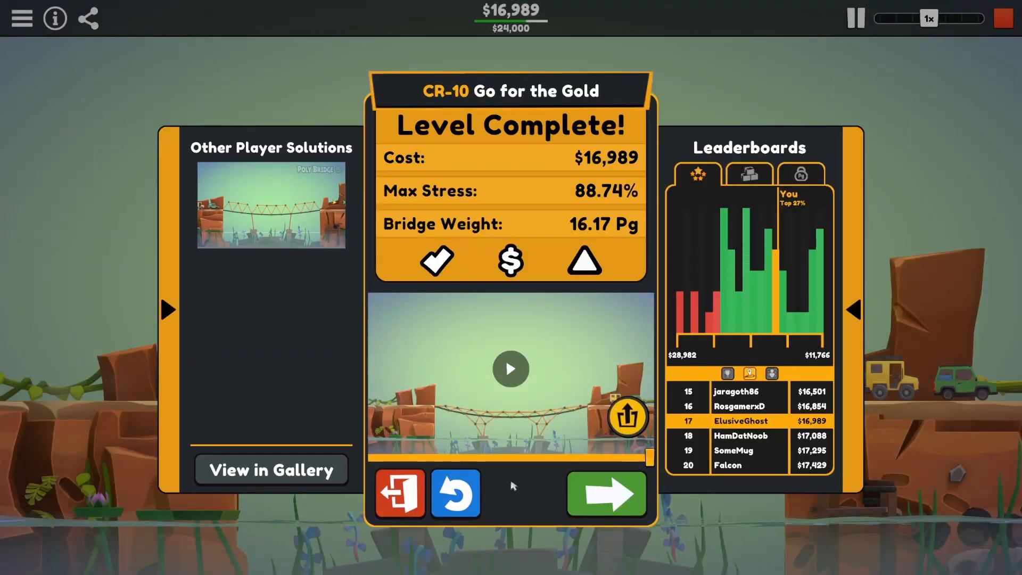
mouse_move(628, 418)
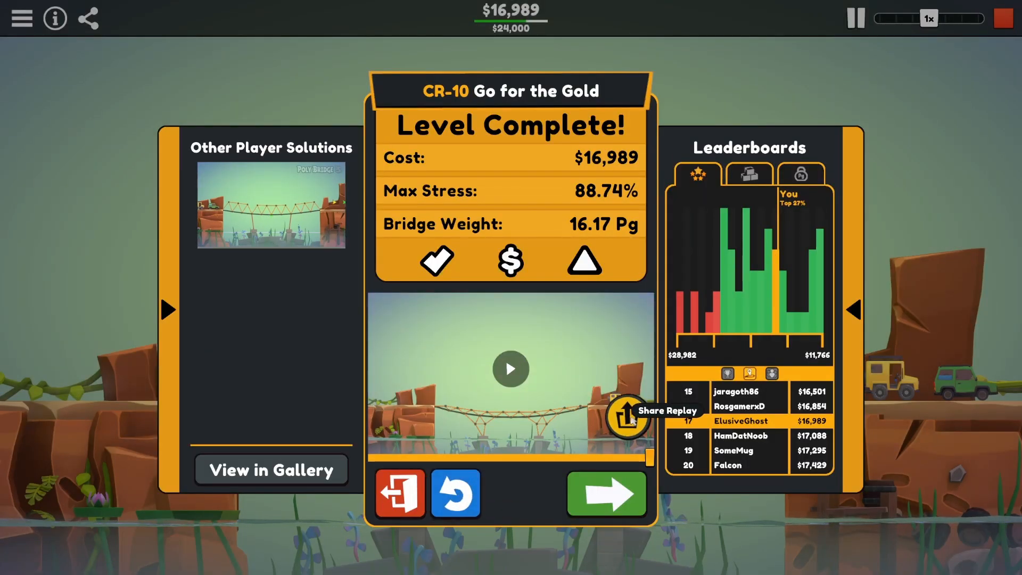
left_click(628, 416)
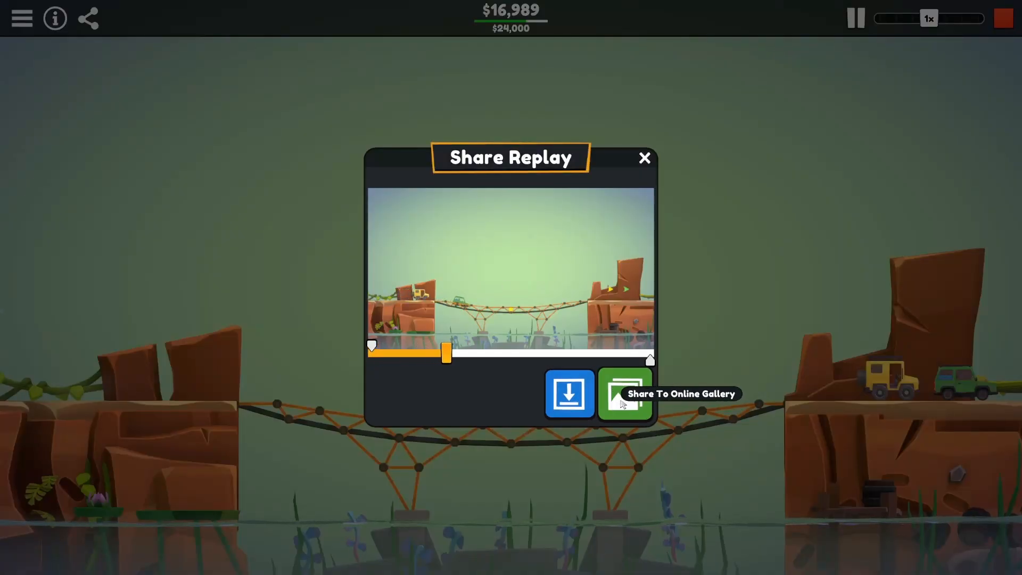
left_click(624, 394)
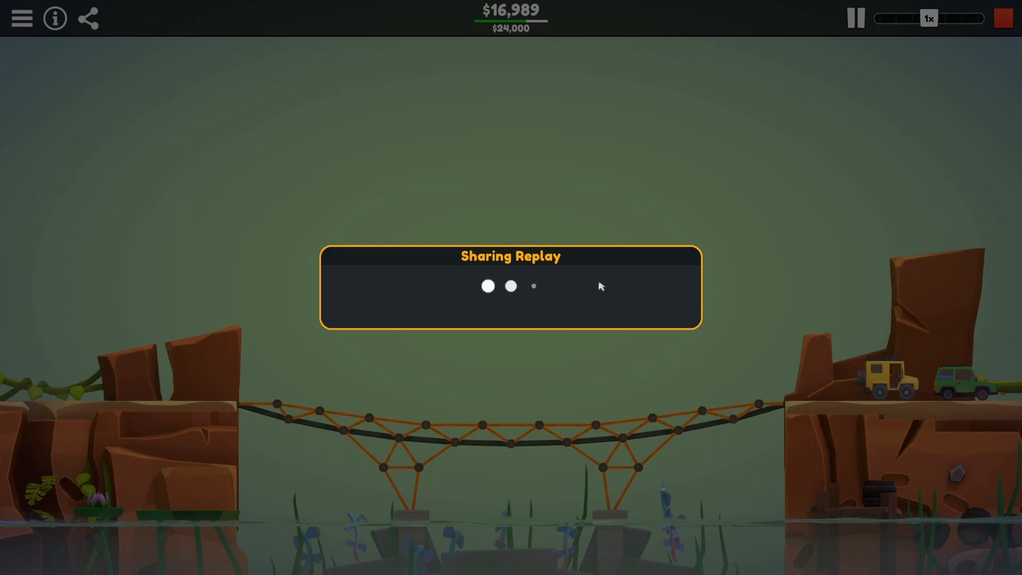
mouse_move(556, 289)
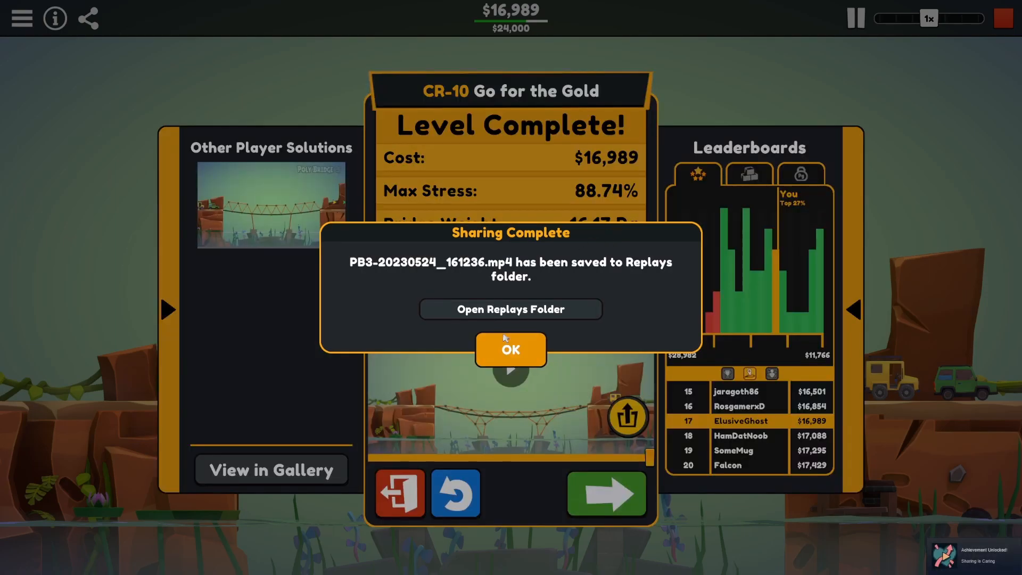
left_click(510, 350)
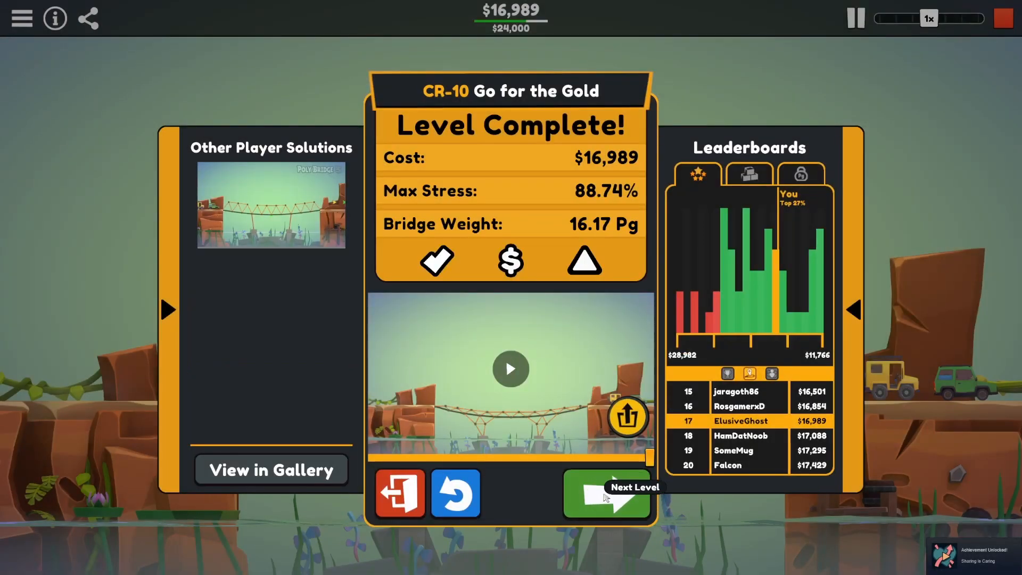
Continue to level selection and preview Jumping Off Point, Offside, Laying Foundations, then return to MM-01 Learn the Ropes.
left_click(605, 493)
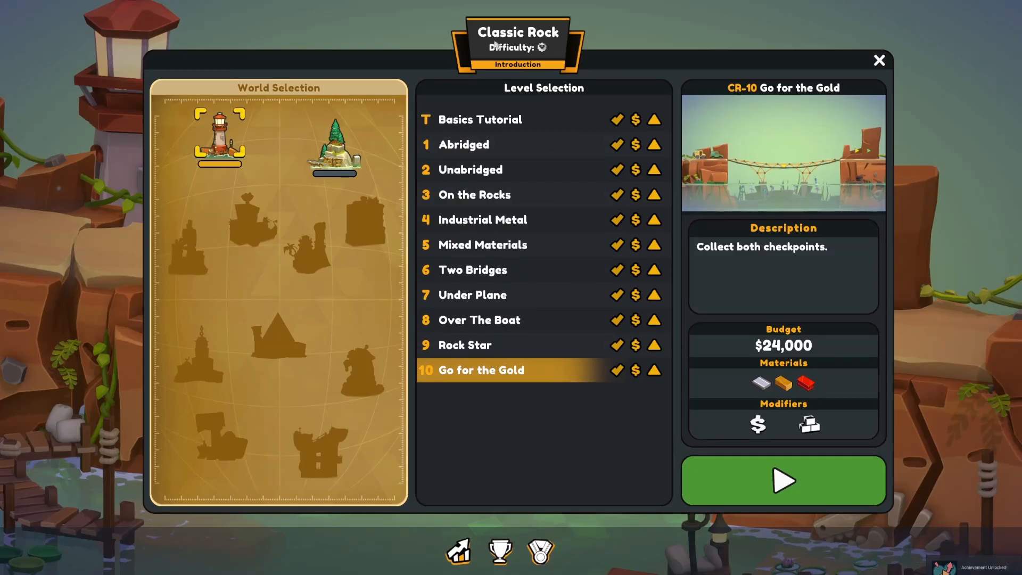
mouse_move(551, 427)
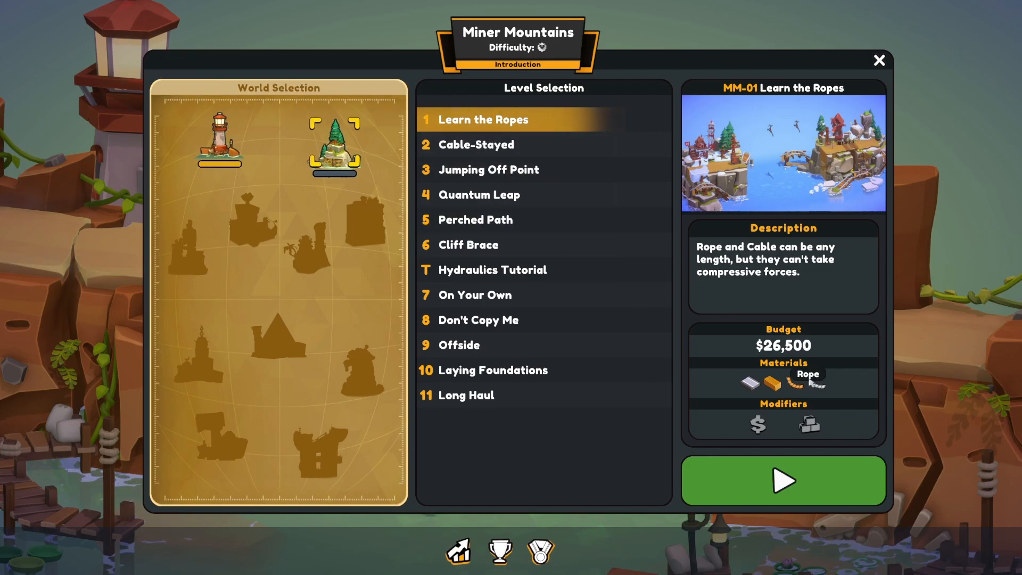
left_click(488, 170)
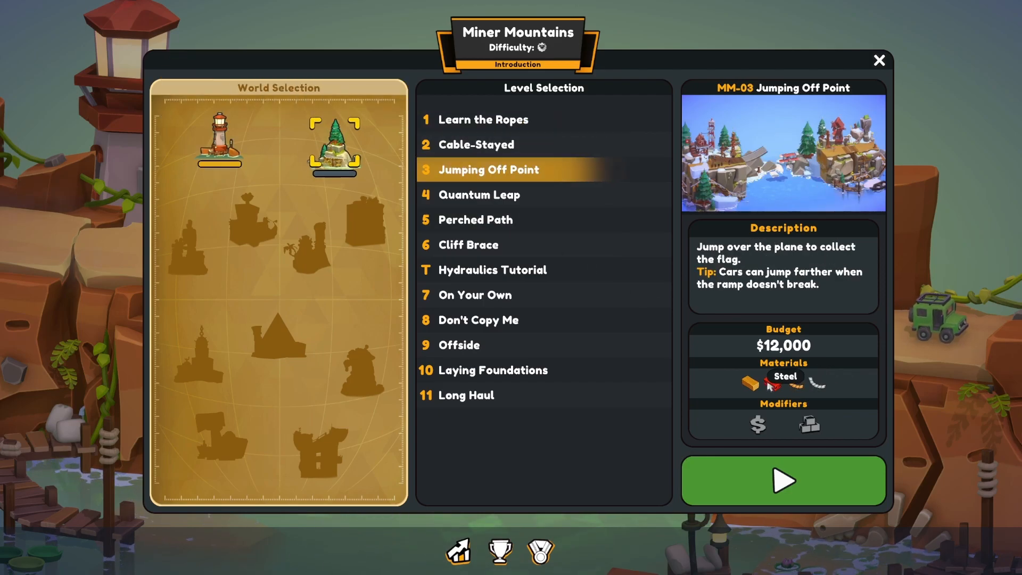
left_click(459, 345)
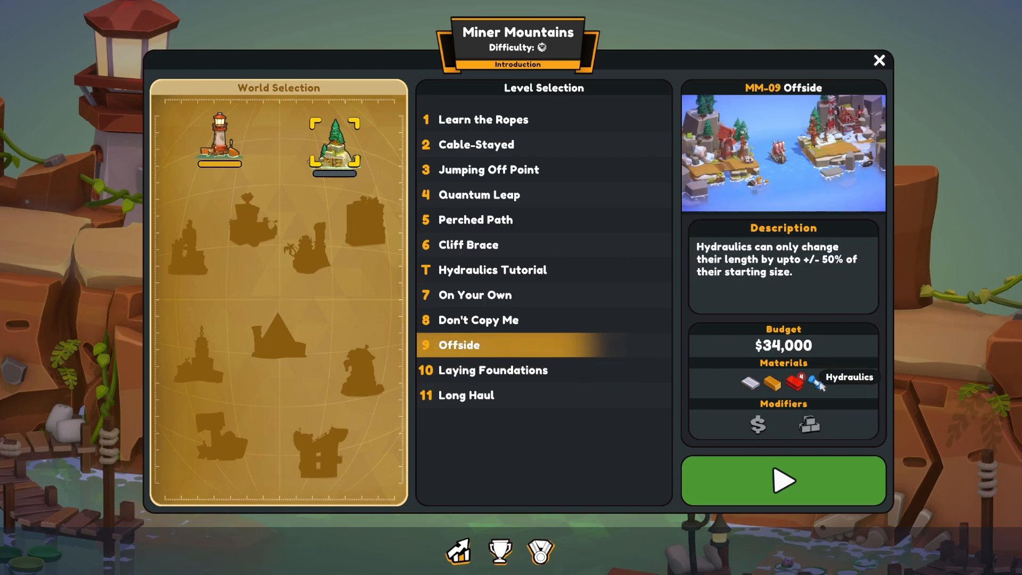
left_click(493, 369)
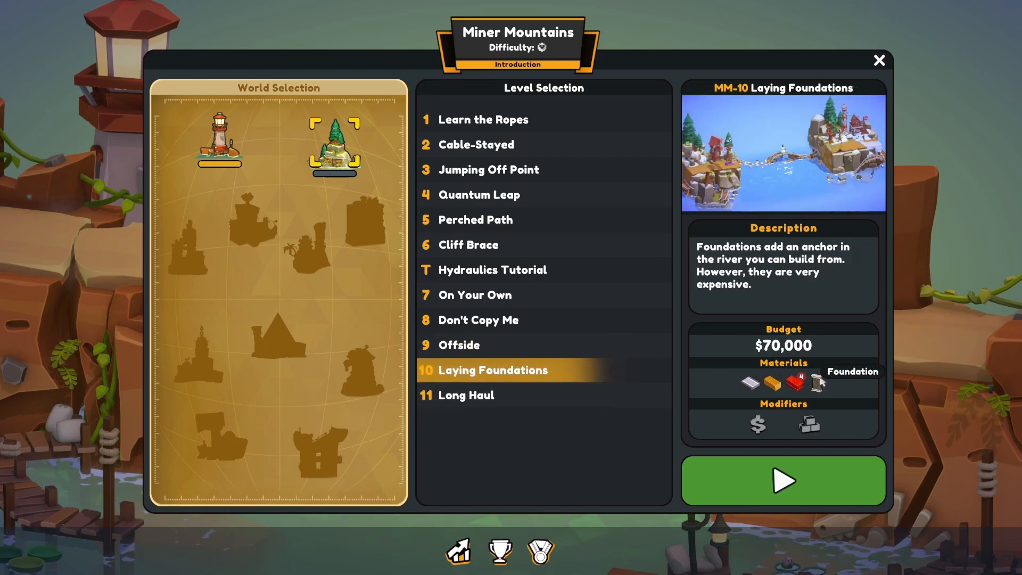
left_click(483, 119)
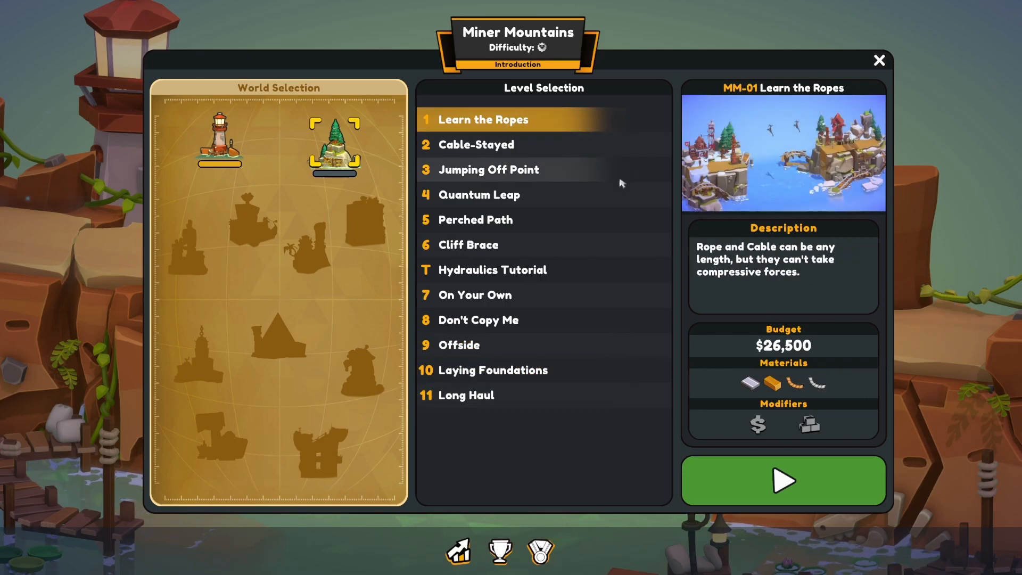